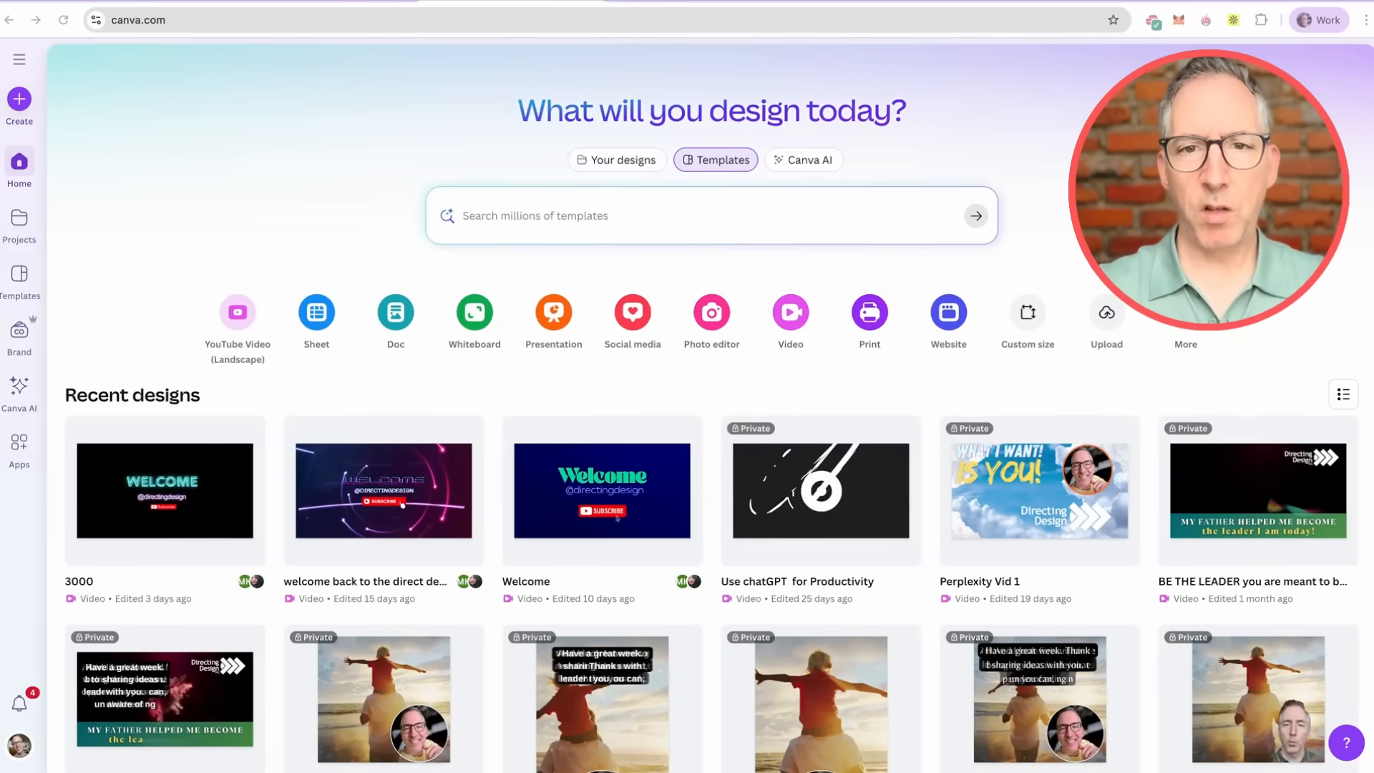
pyautogui.moveTo(667, 313)
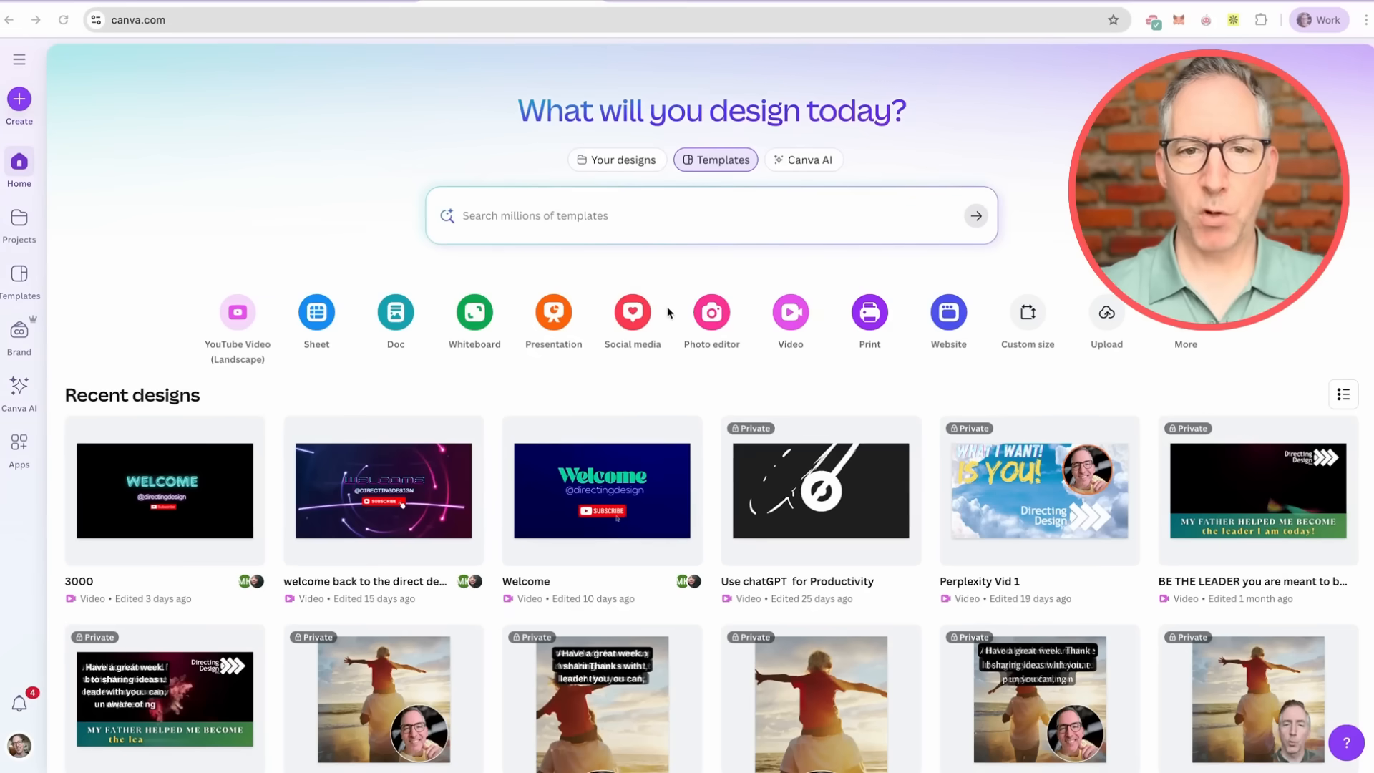
pyautogui.moveTo(788, 312)
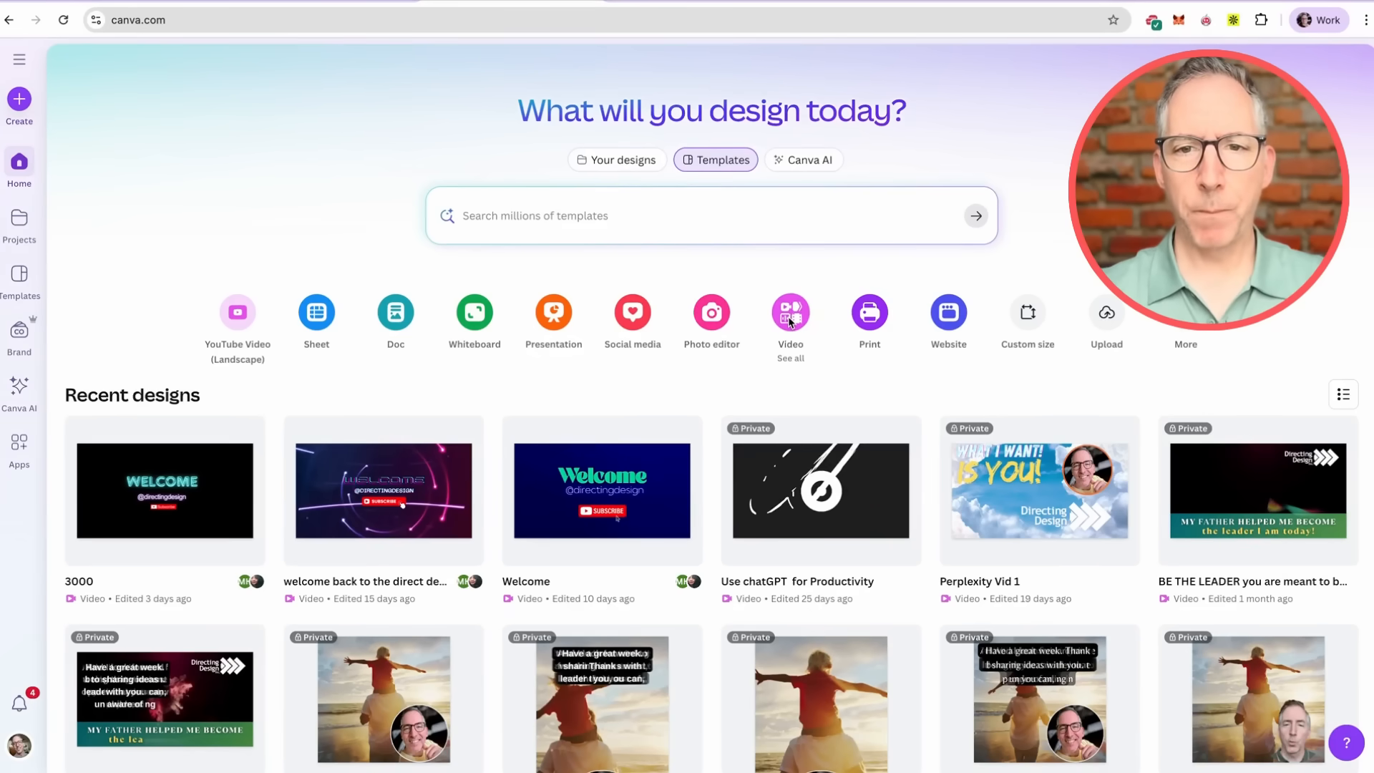
# Create a new blank 1920 × 1080 YouTube Video (Landscape) design from the Video options
pyautogui.click(789, 312)
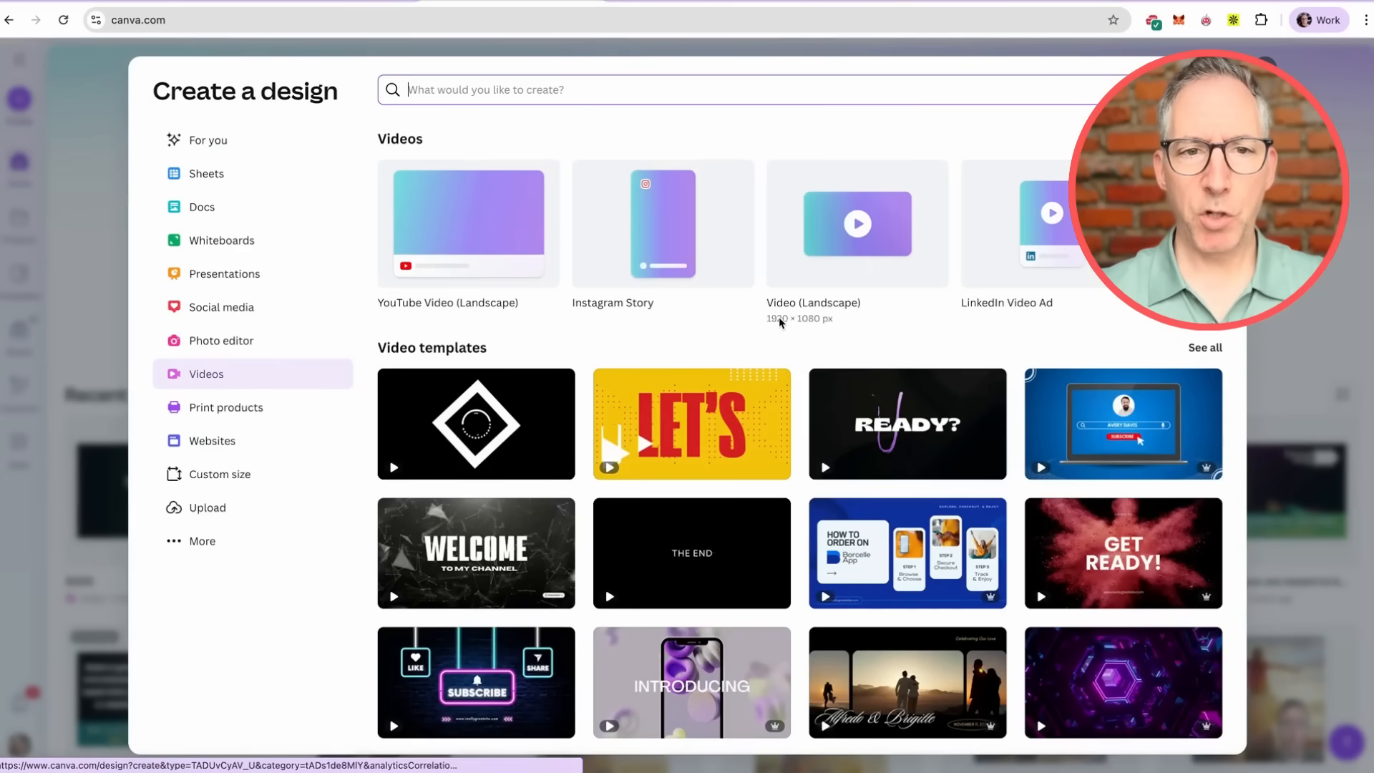
pyautogui.moveTo(208, 384)
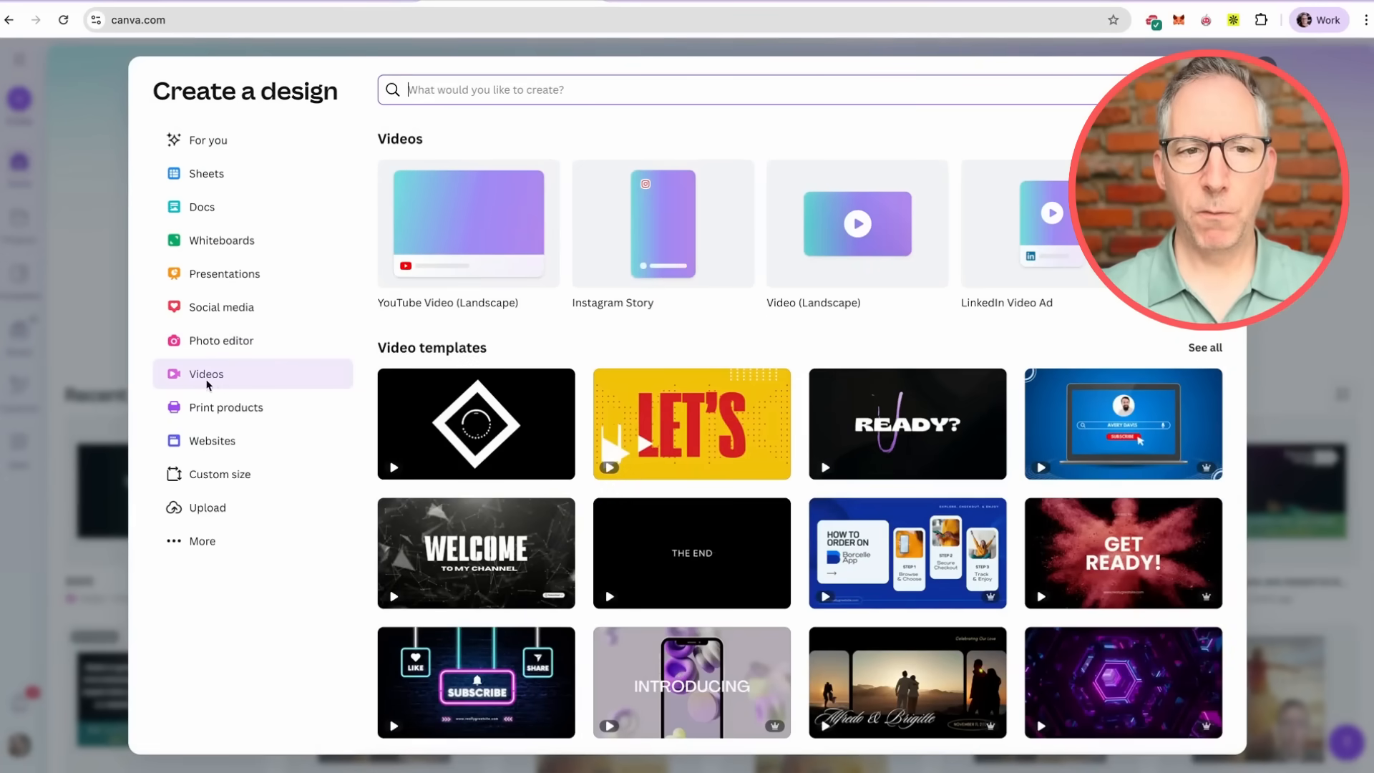
pyautogui.moveTo(453, 246)
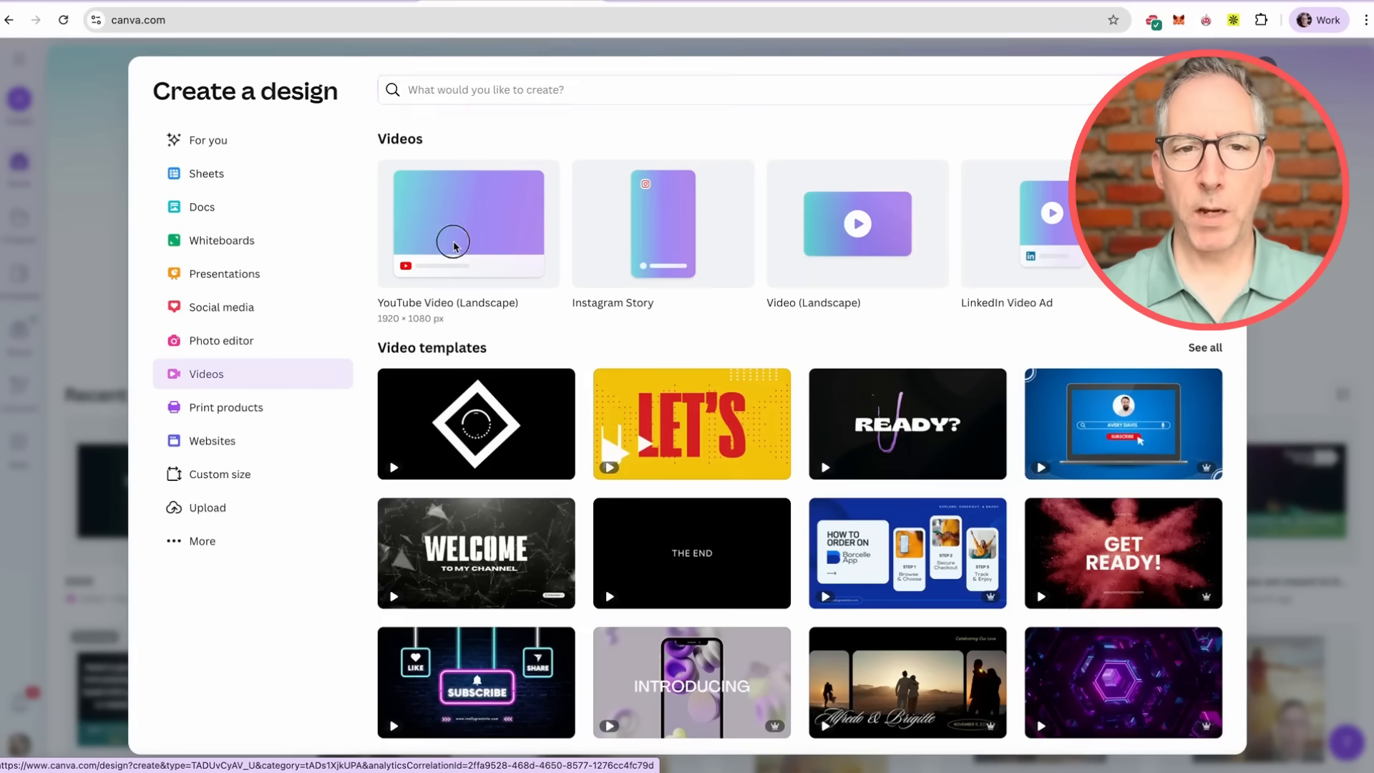
pyautogui.click(468, 223)
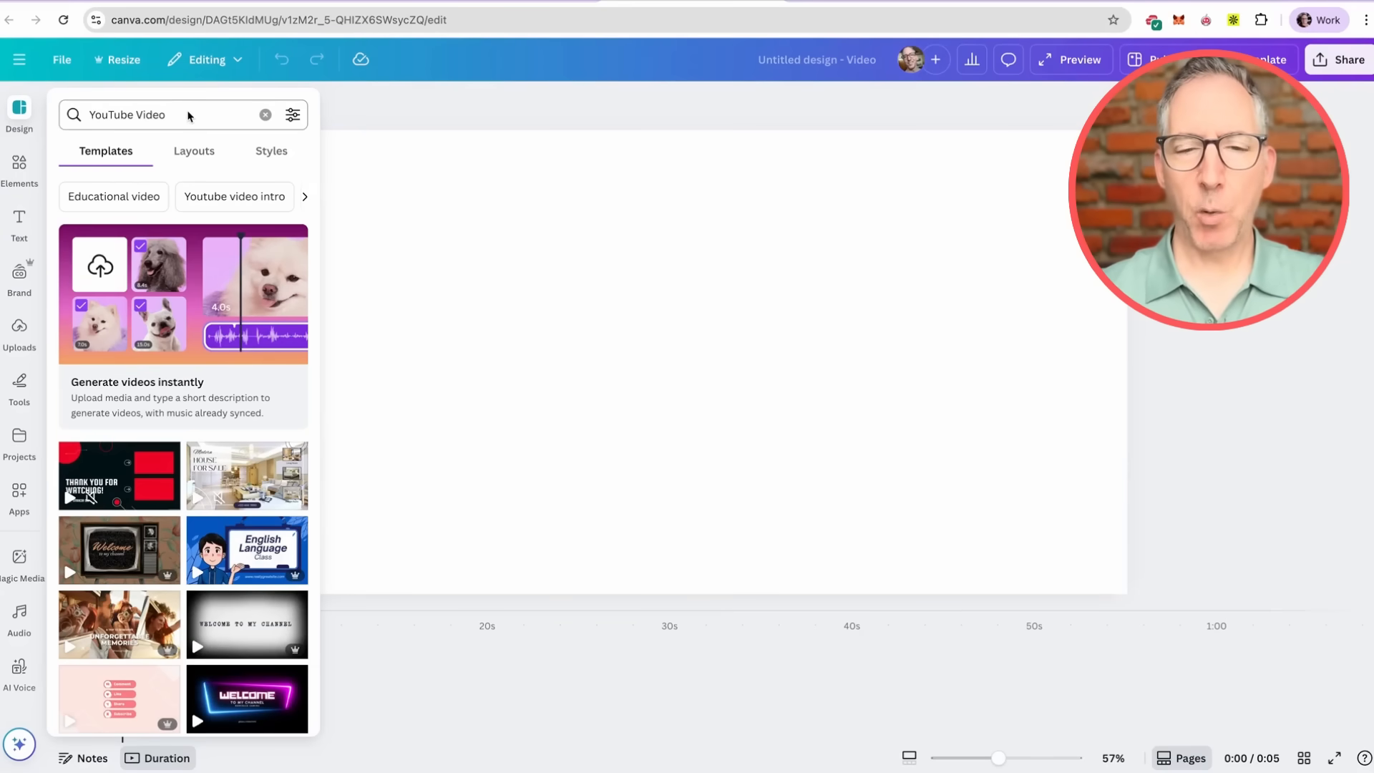
# Select the whole template search text in the Design panel search box
pyautogui.doubleClick(149, 114)
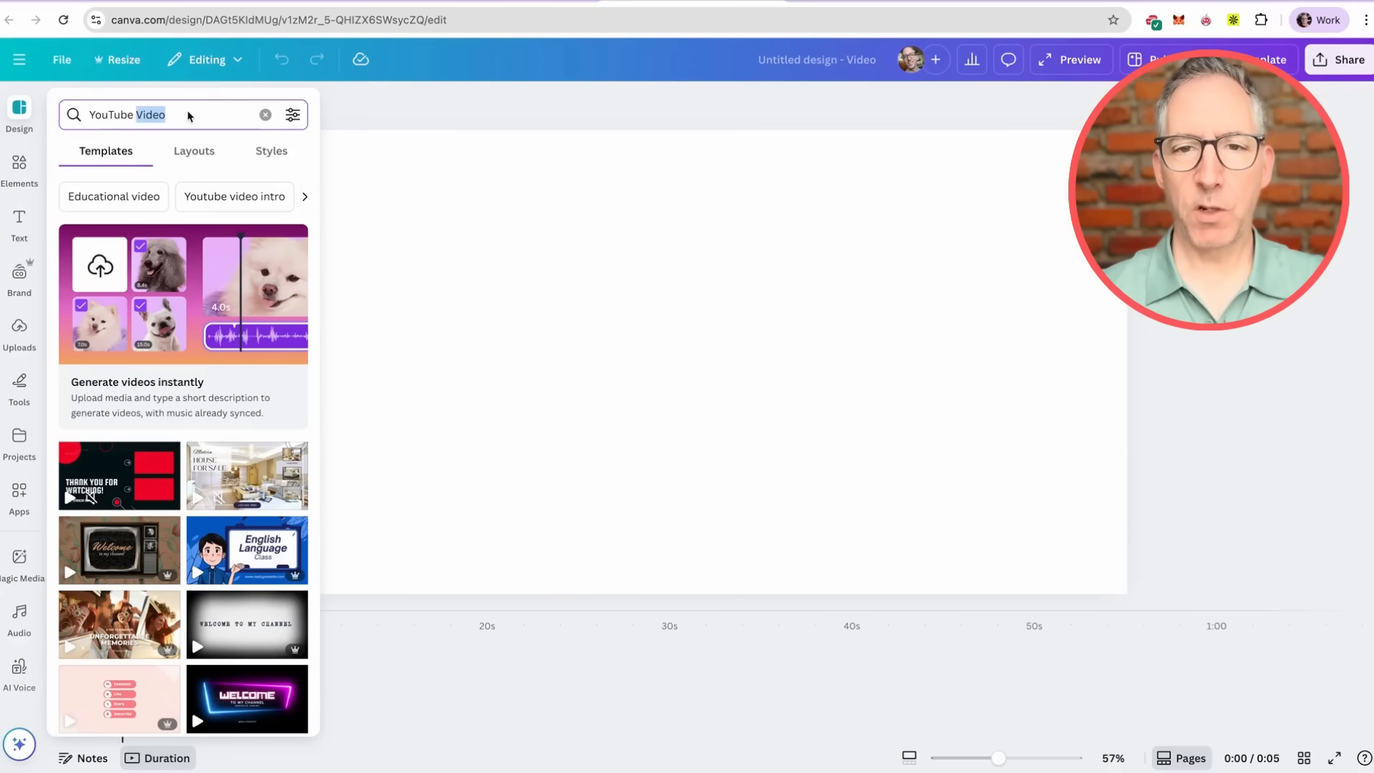
pyautogui.tripleClick(149, 114)
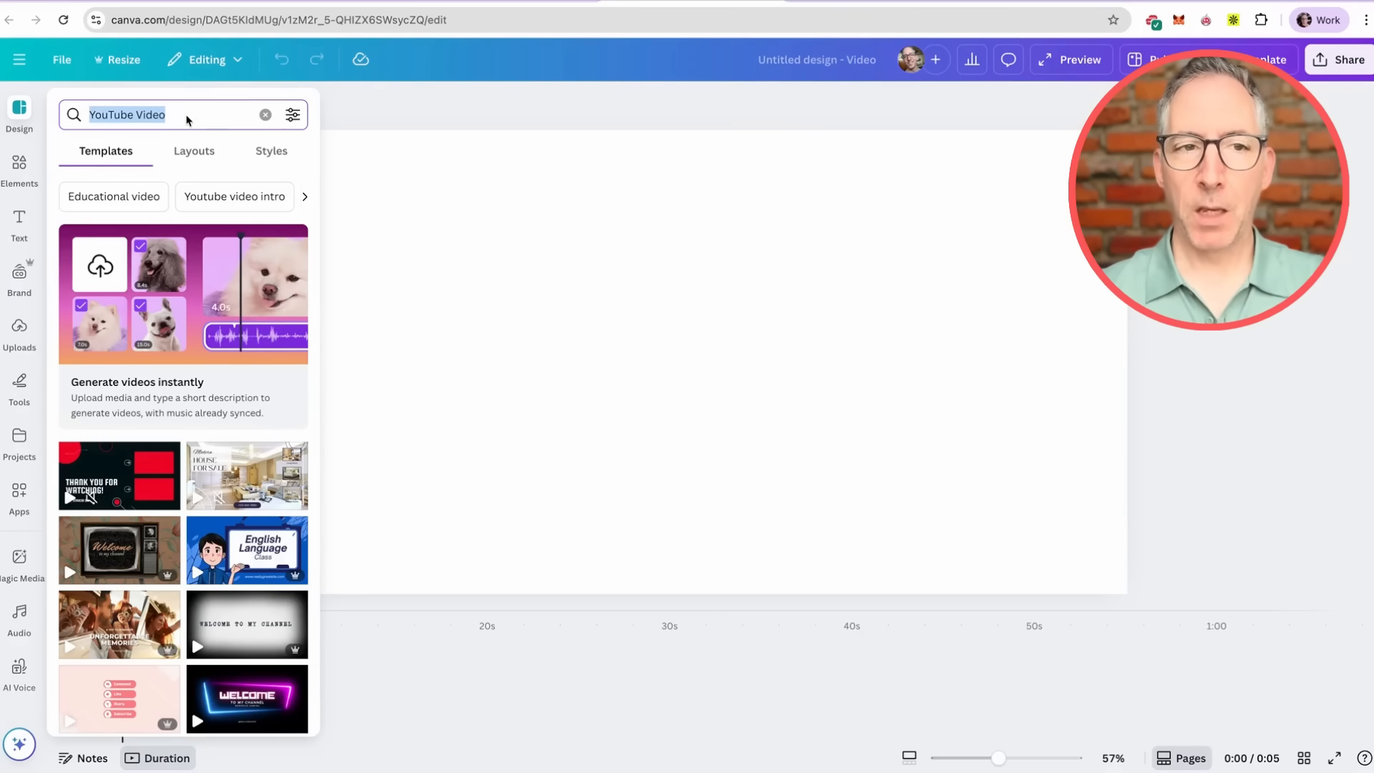
pyautogui.moveTo(29, 202)
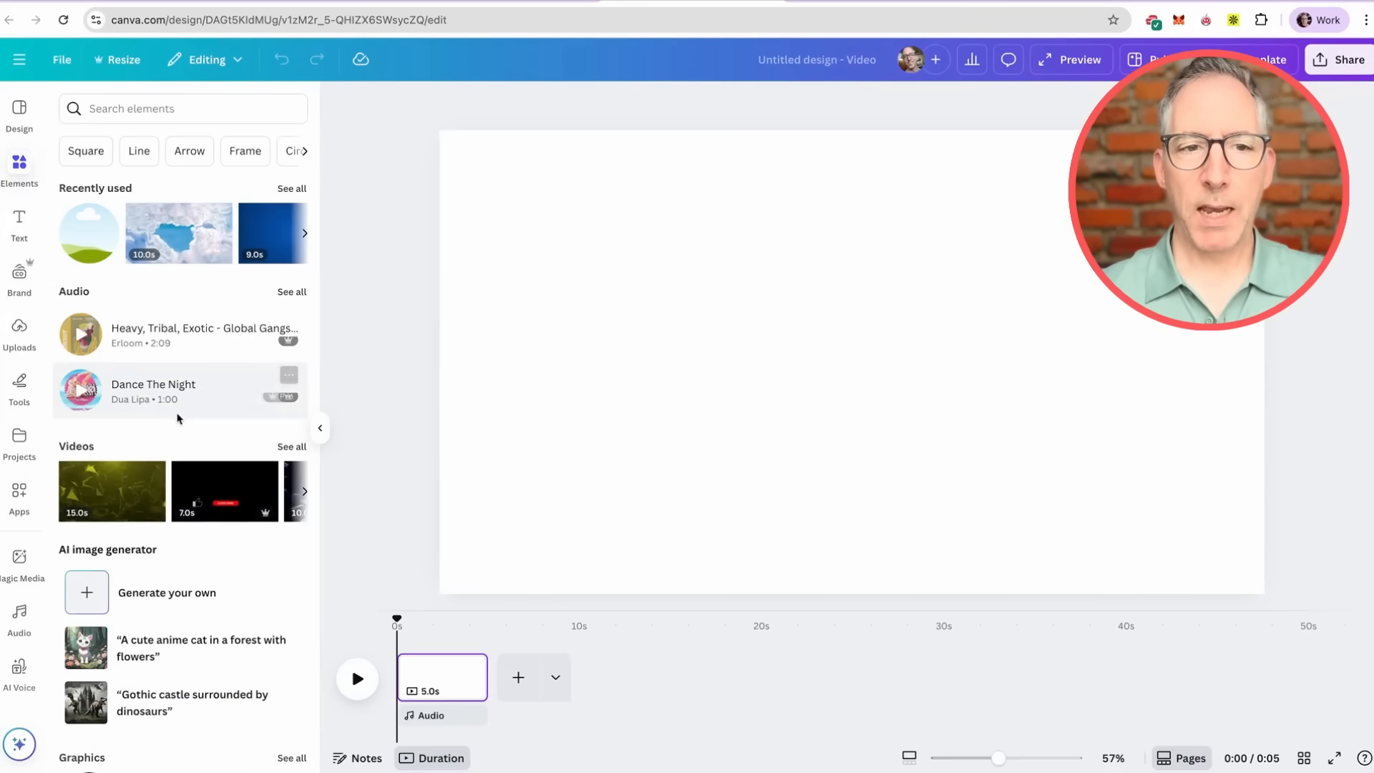
# Search all stock videos for the recent 'Youtube intro' term
pyautogui.click(292, 446)
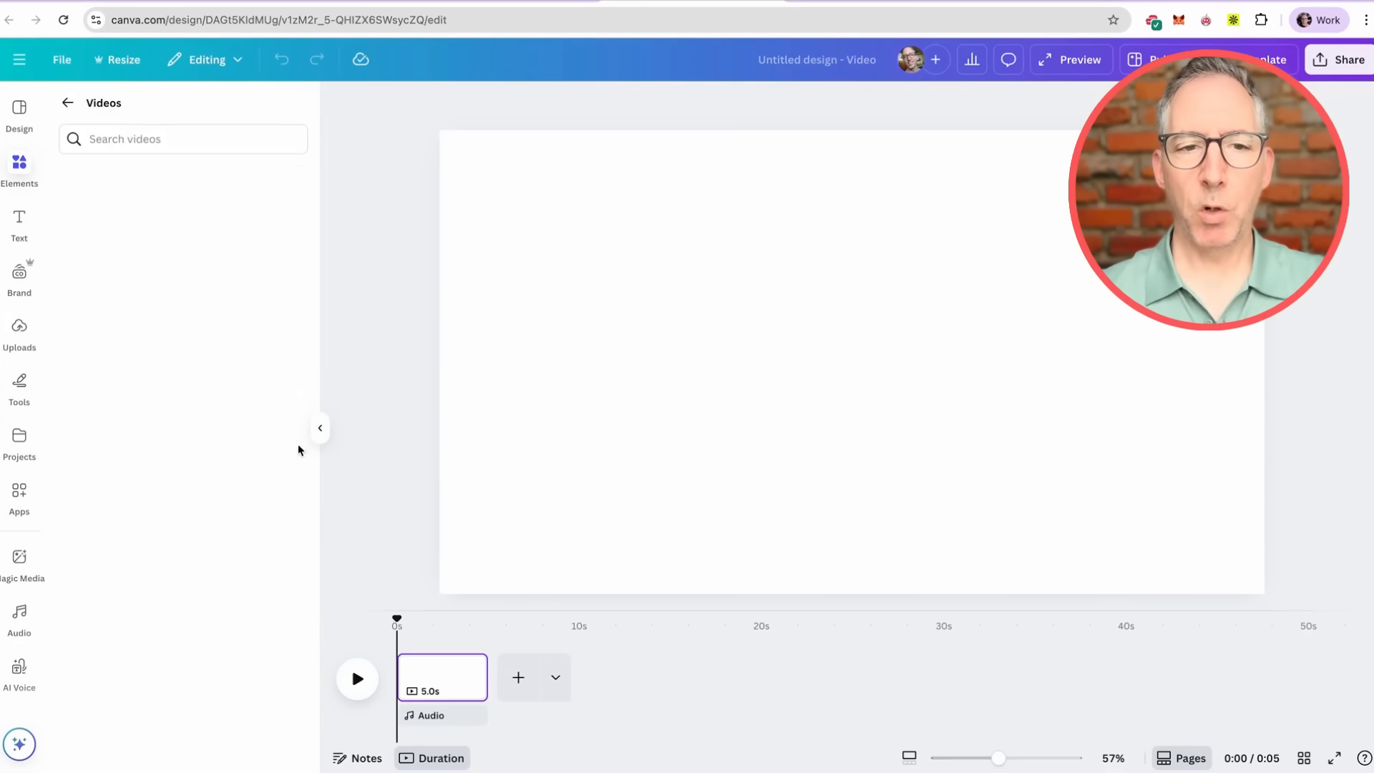
pyautogui.click(182, 138)
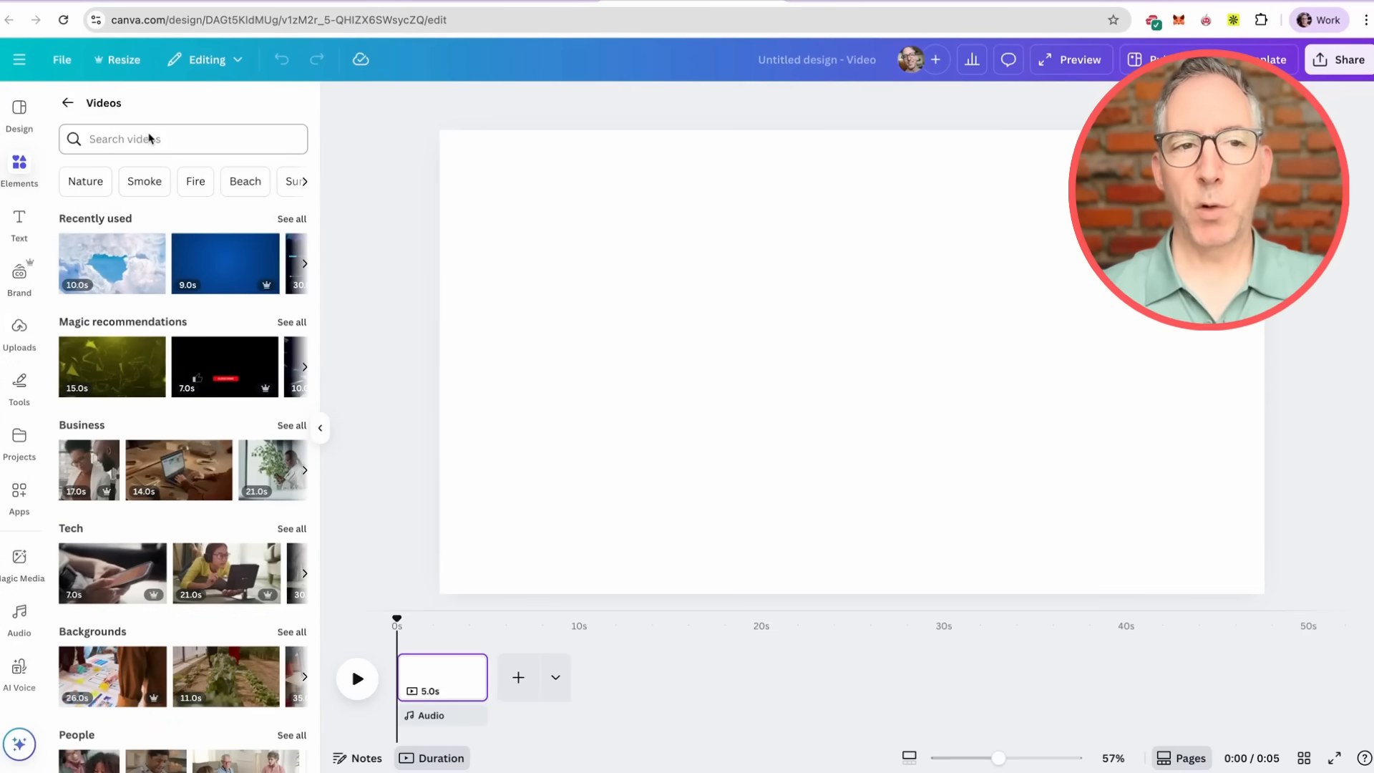
pyautogui.write('intro')
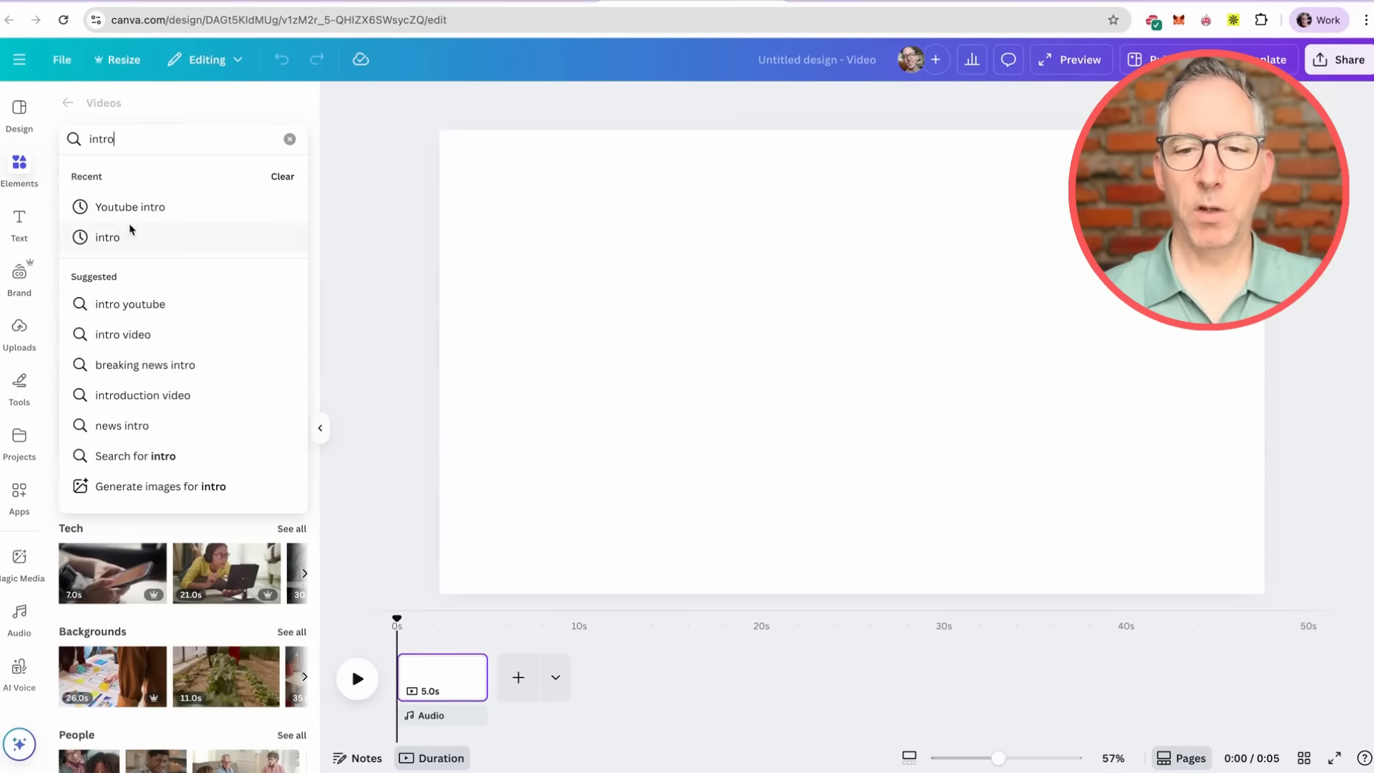
pyautogui.click(130, 207)
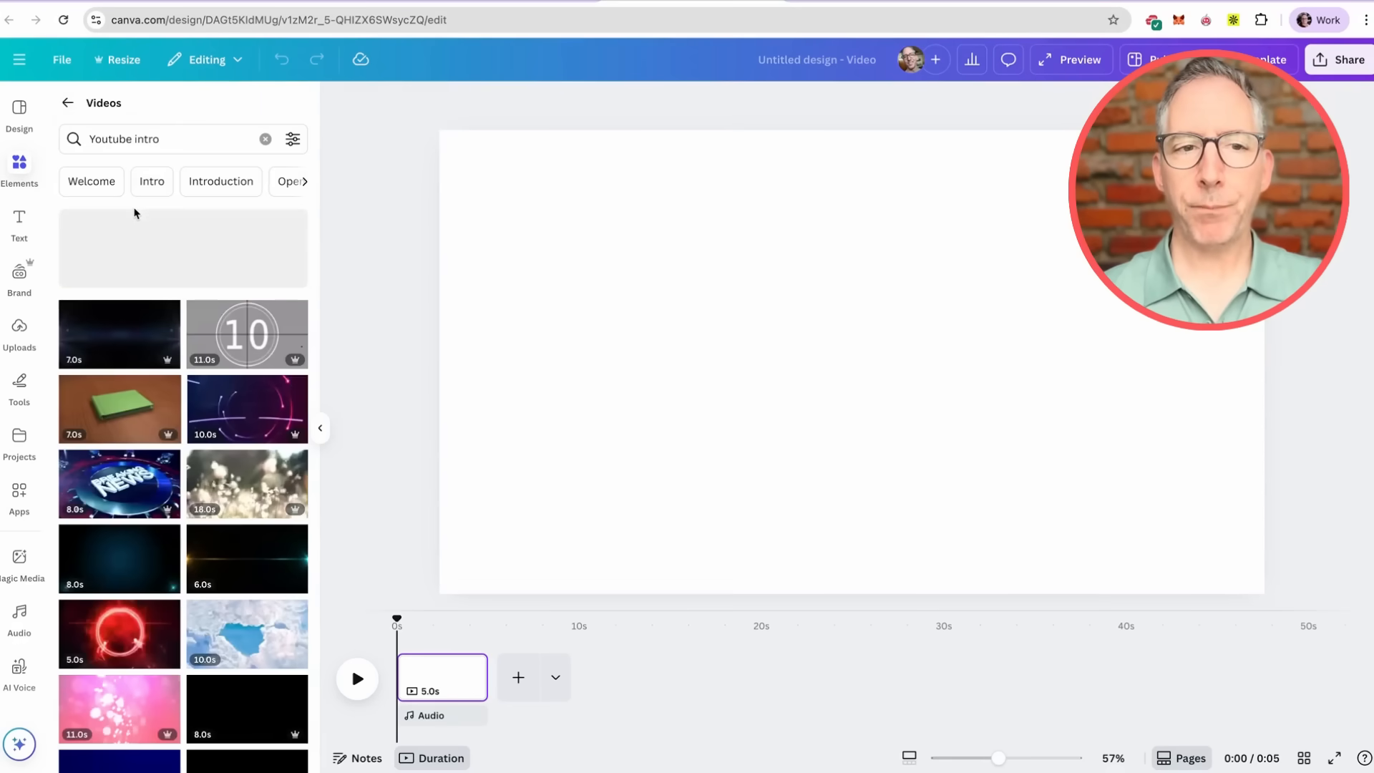
# Add the 6-second glowing-letters dark blue ocean intro clip to the video page
pyautogui.scroll(-3)
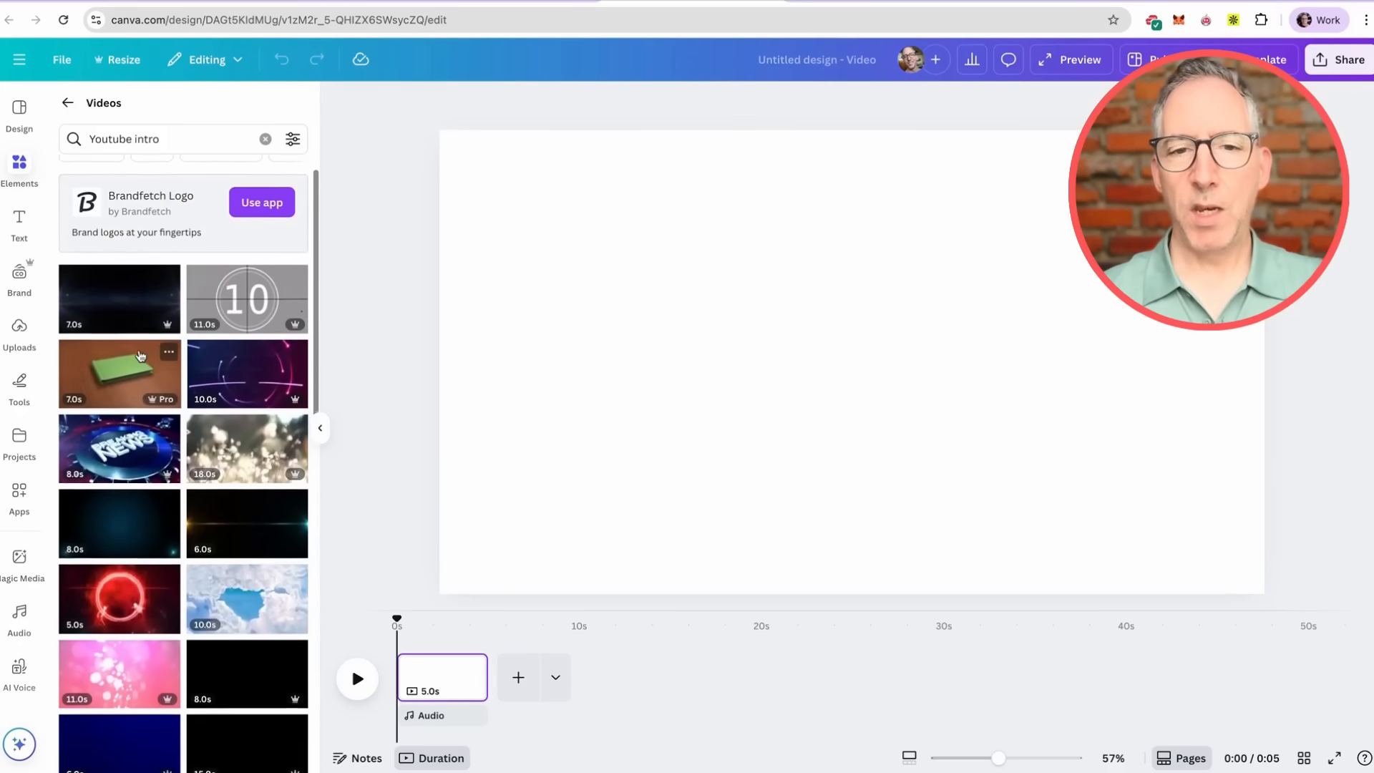
pyautogui.scroll(-3)
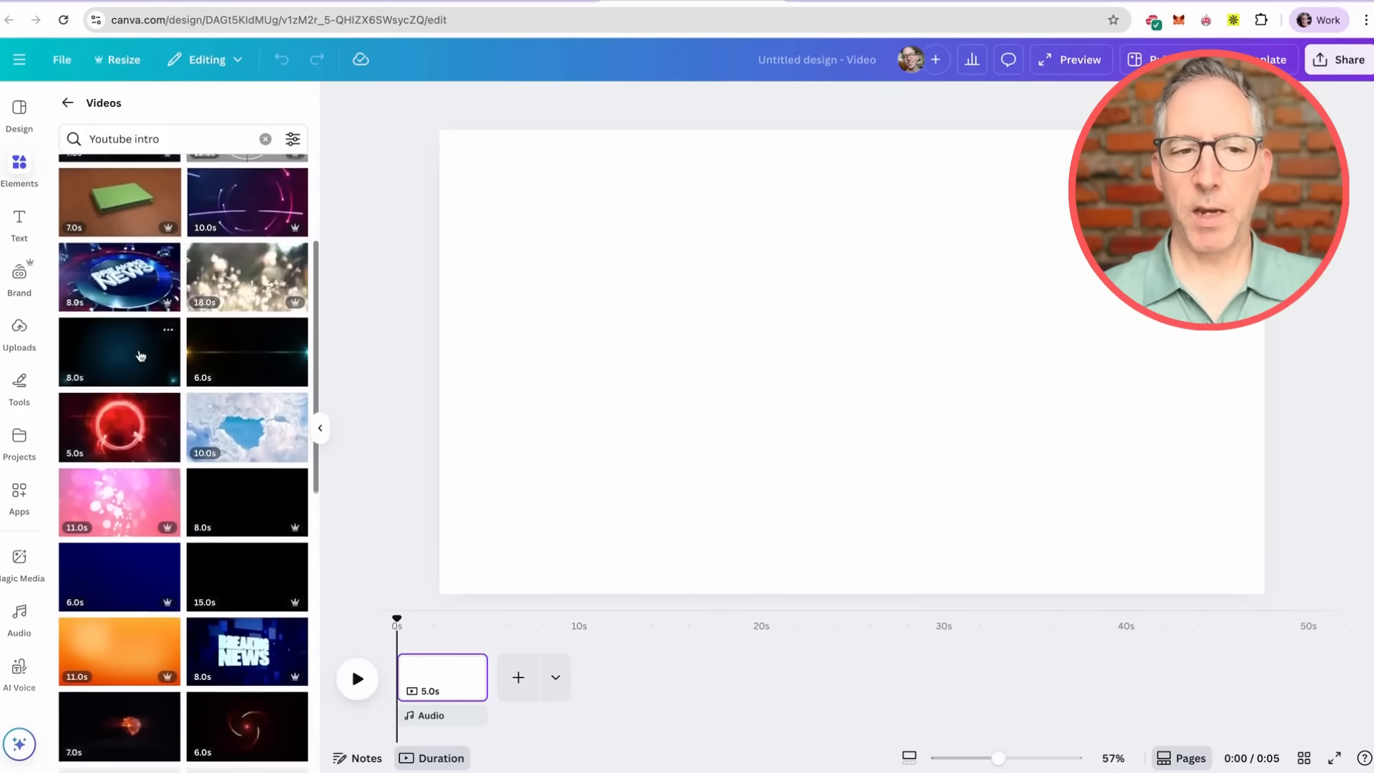
pyautogui.scroll(-3)
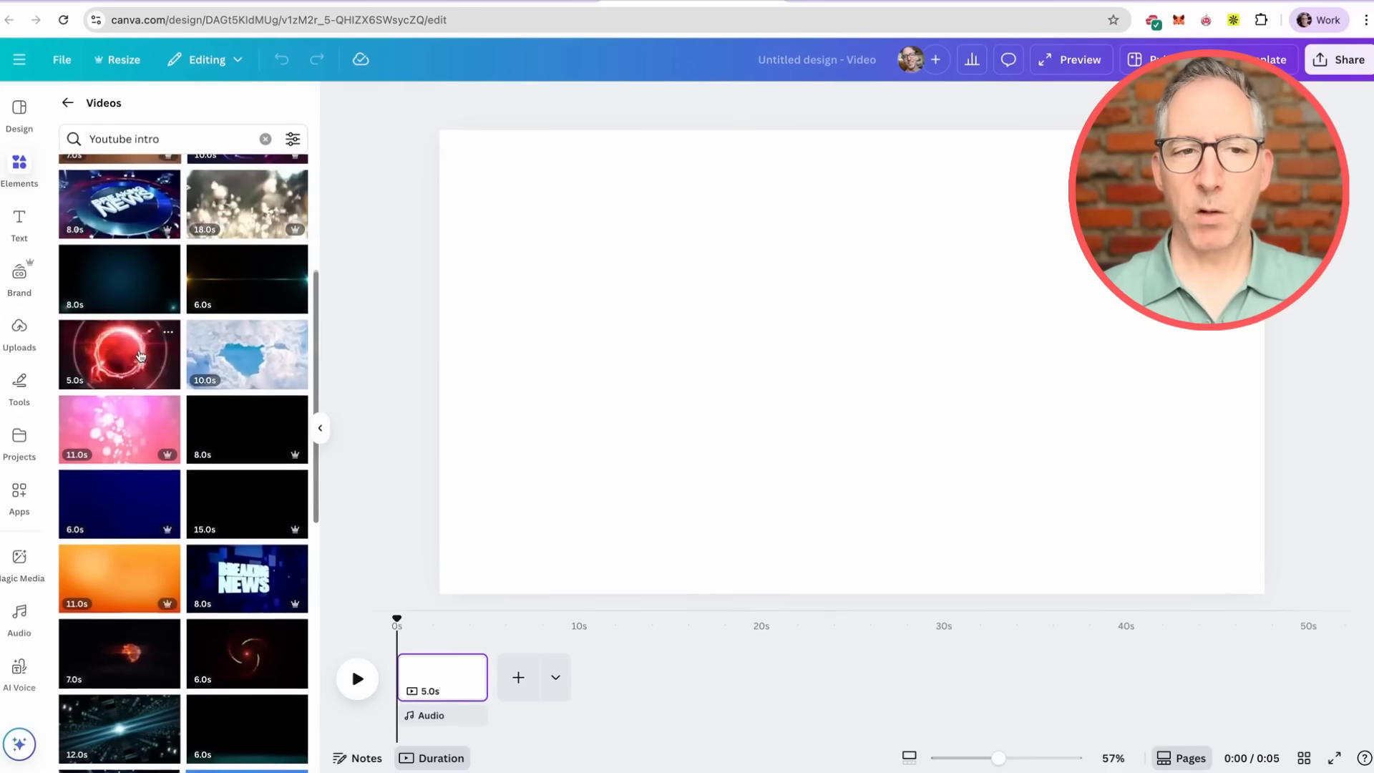
pyautogui.scroll(-3)
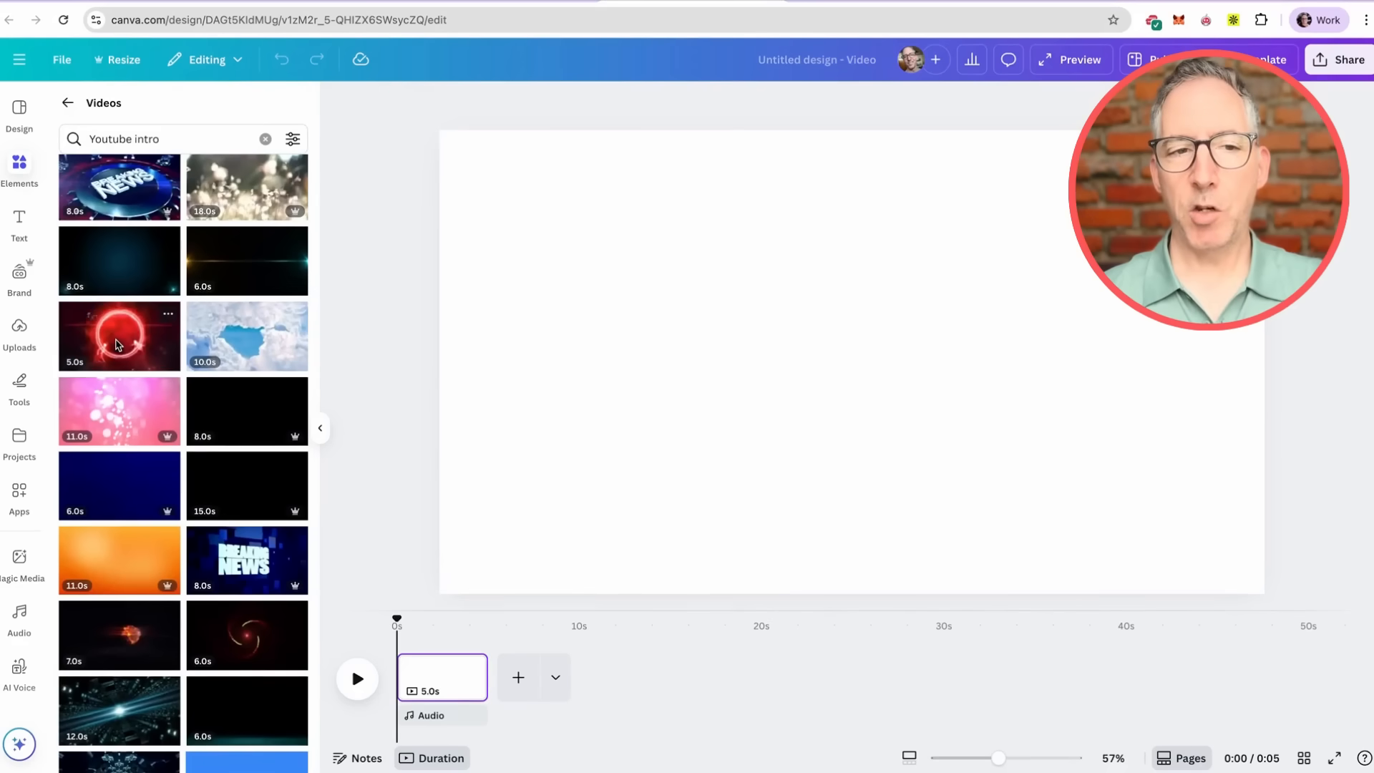
pyautogui.scroll(-3)
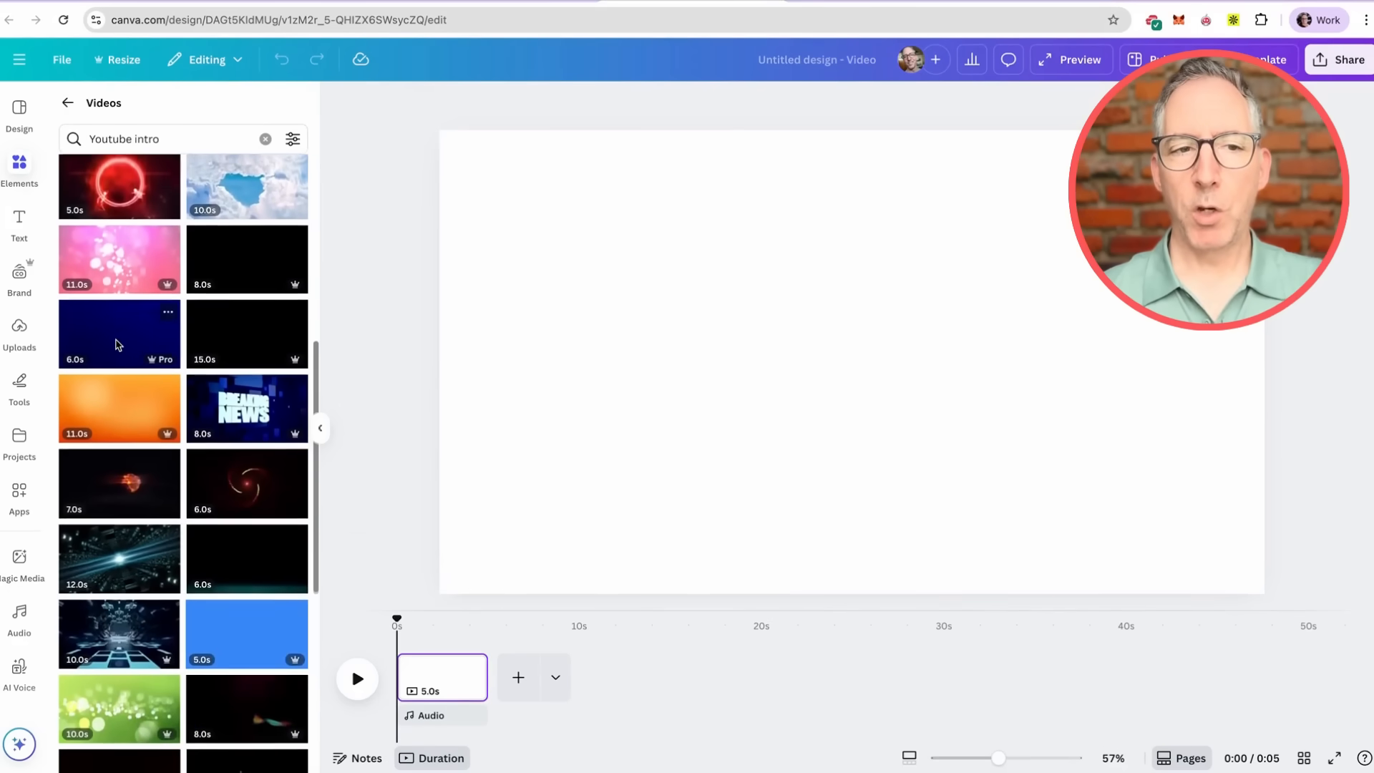
pyautogui.scroll(-3)
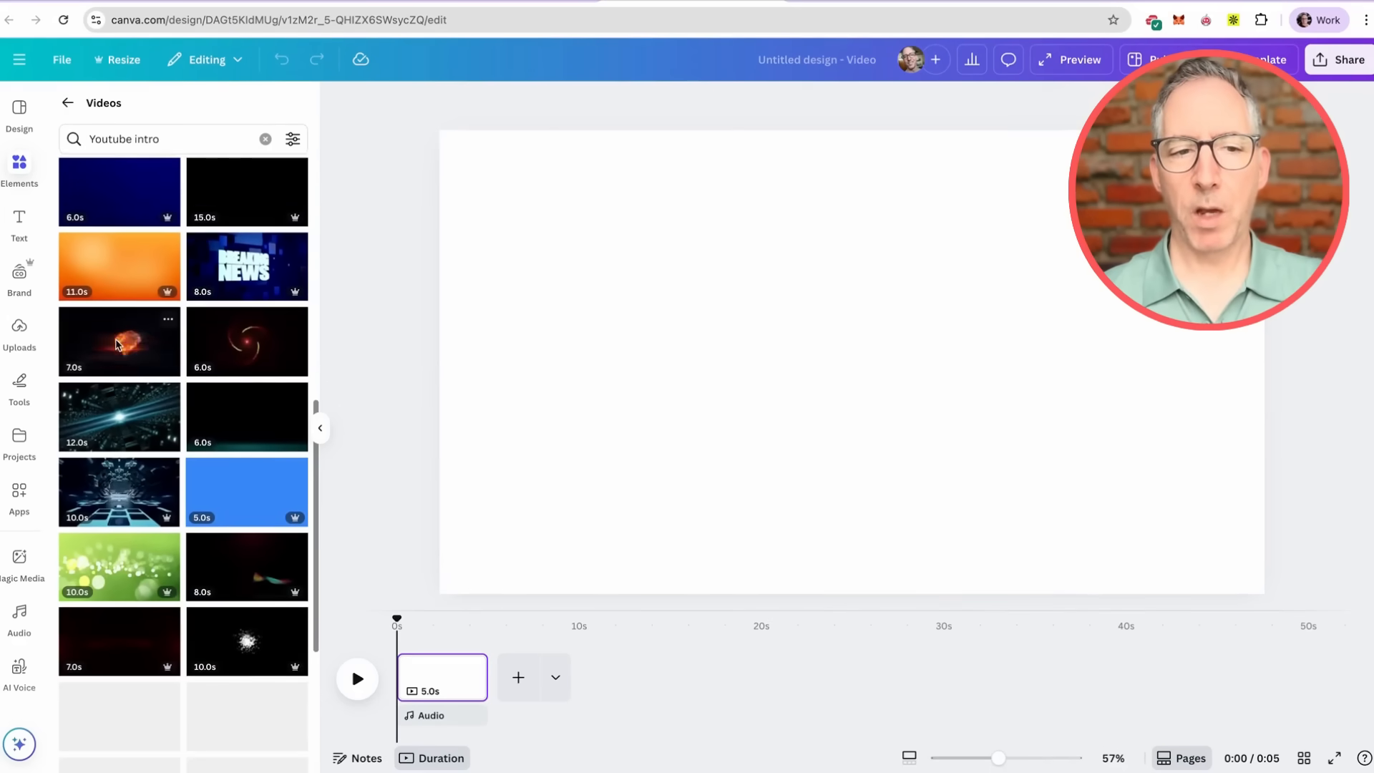
pyautogui.scroll(-3)
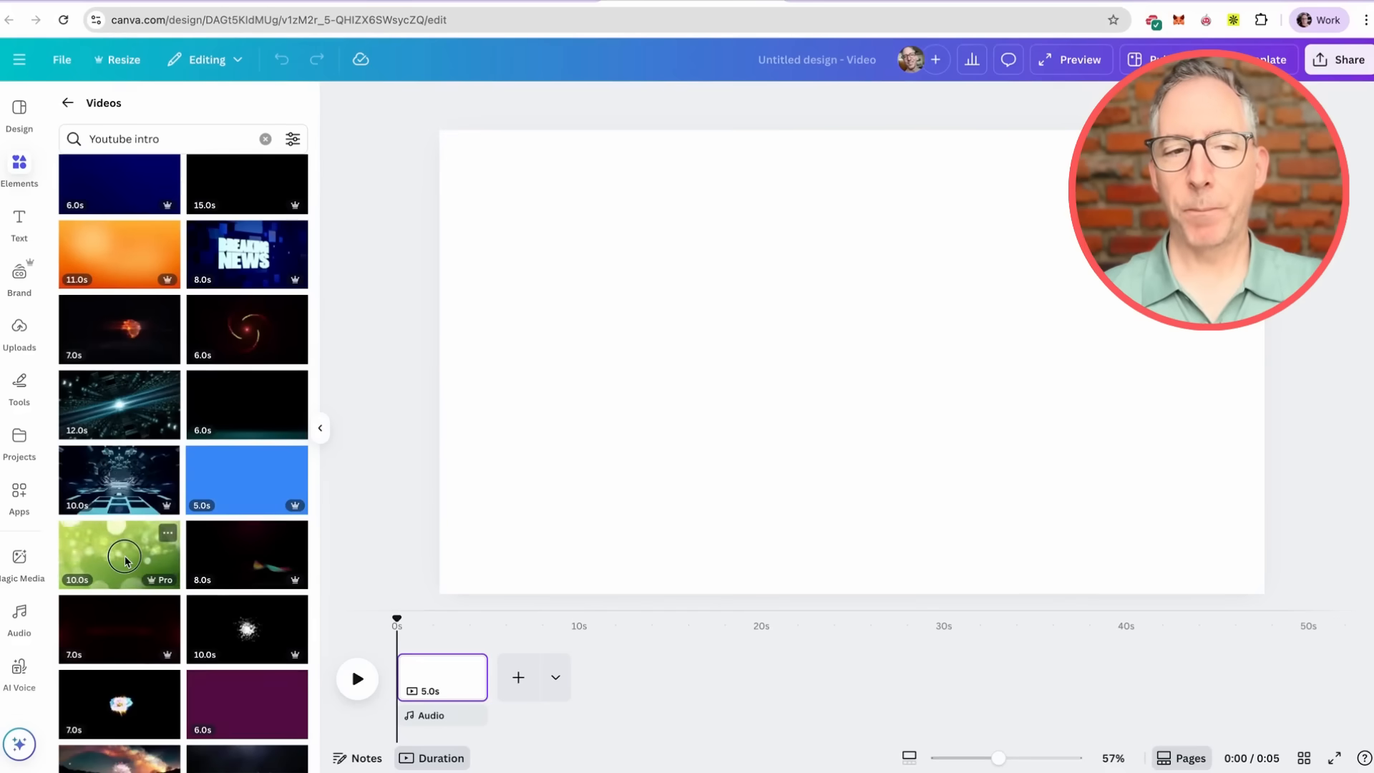
pyautogui.click(118, 554)
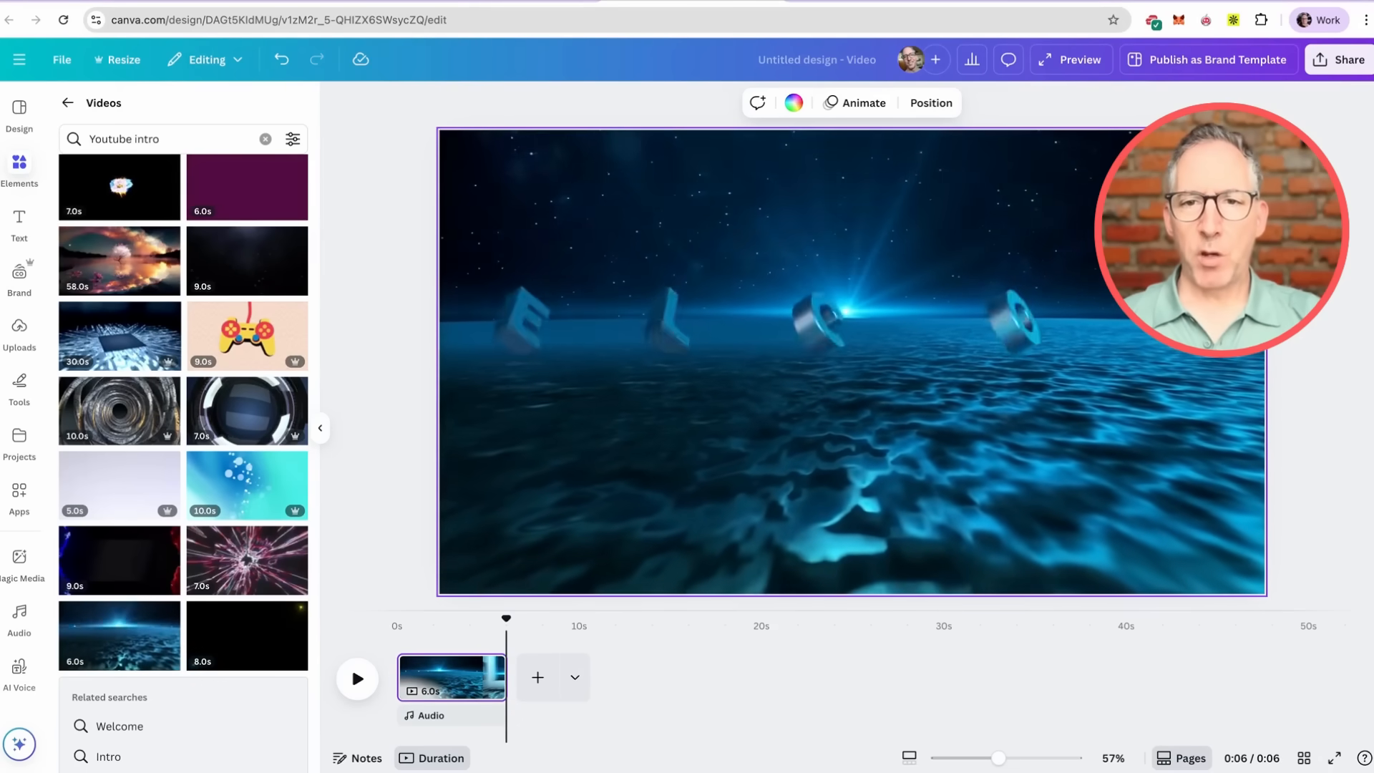
# Show only the uploaded videos in Uploads
pyautogui.click(19, 333)
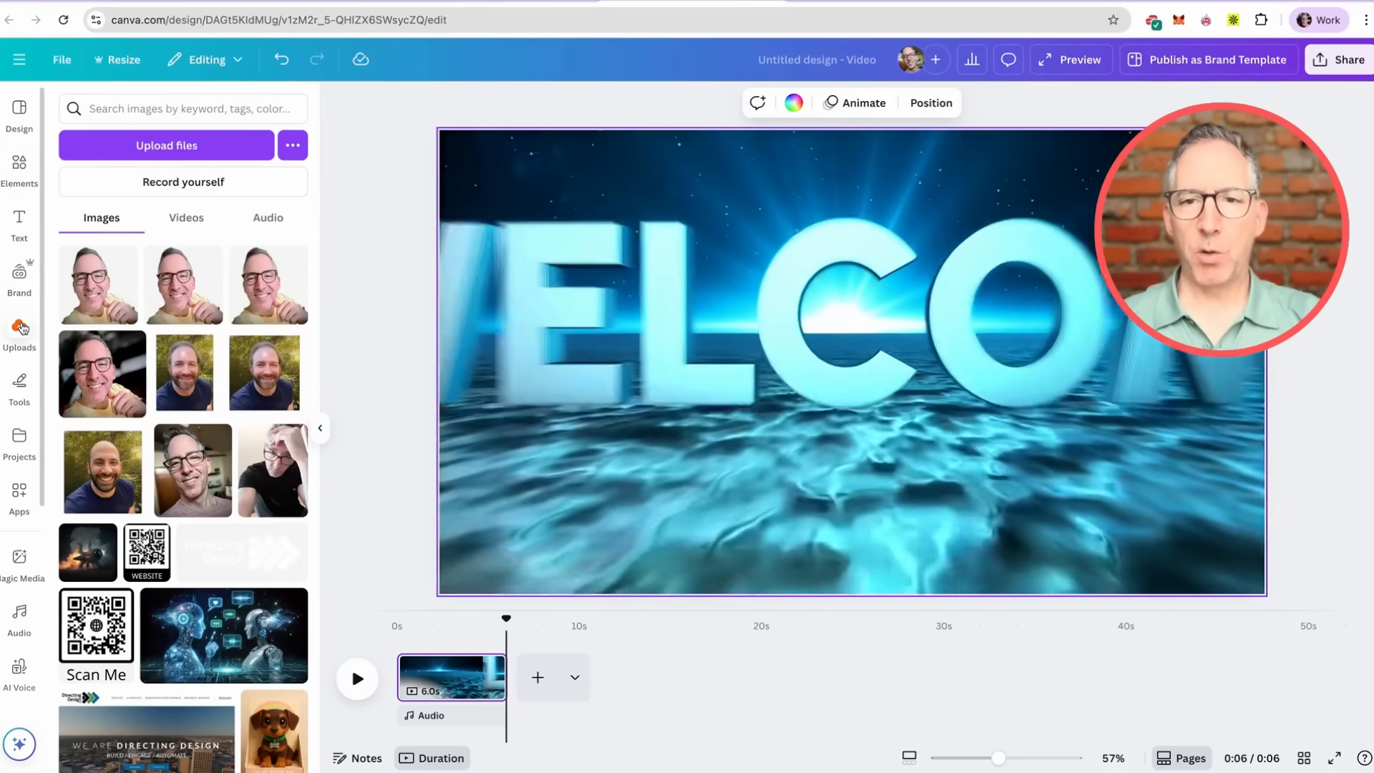
pyautogui.click(185, 218)
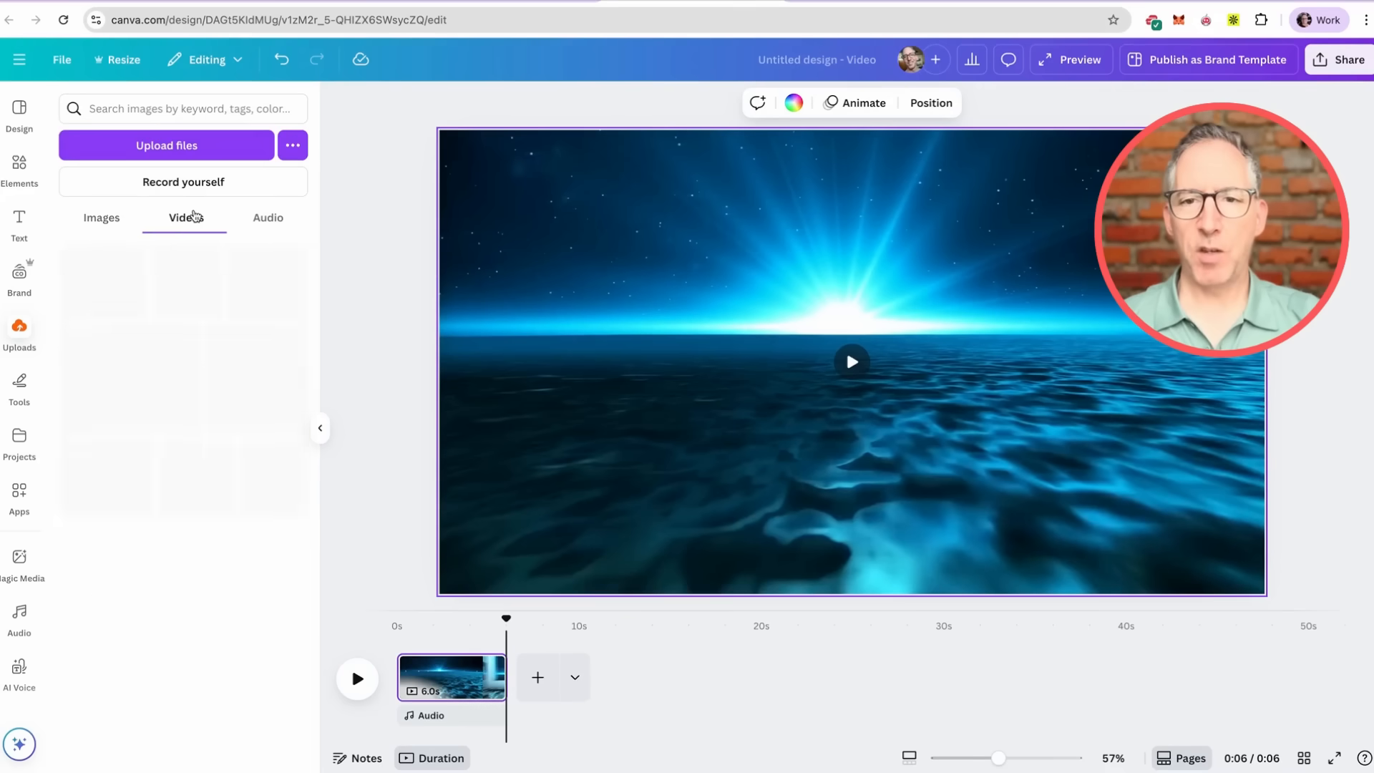
pyautogui.click(186, 218)
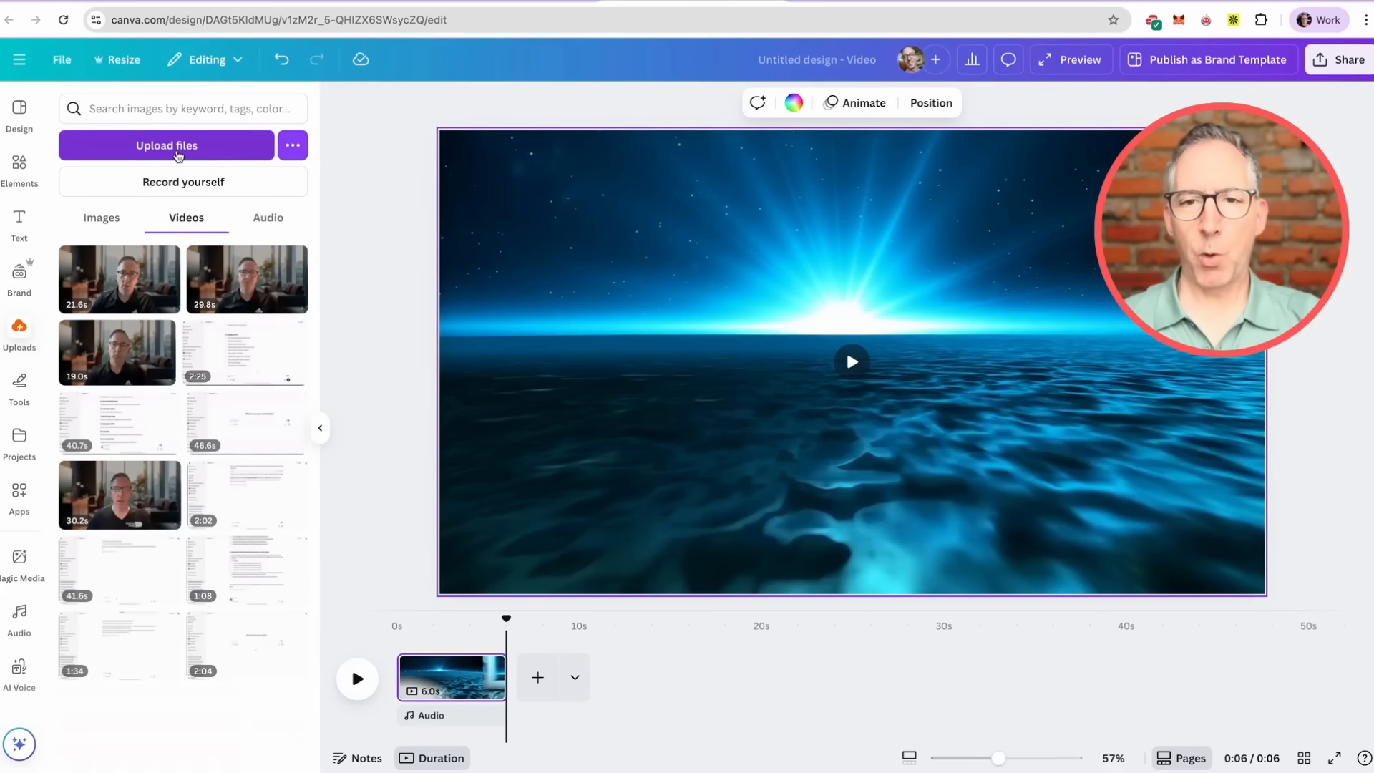
# Open the empty AI-Video project folder and start uploading files from the computer
pyautogui.click(20, 442)
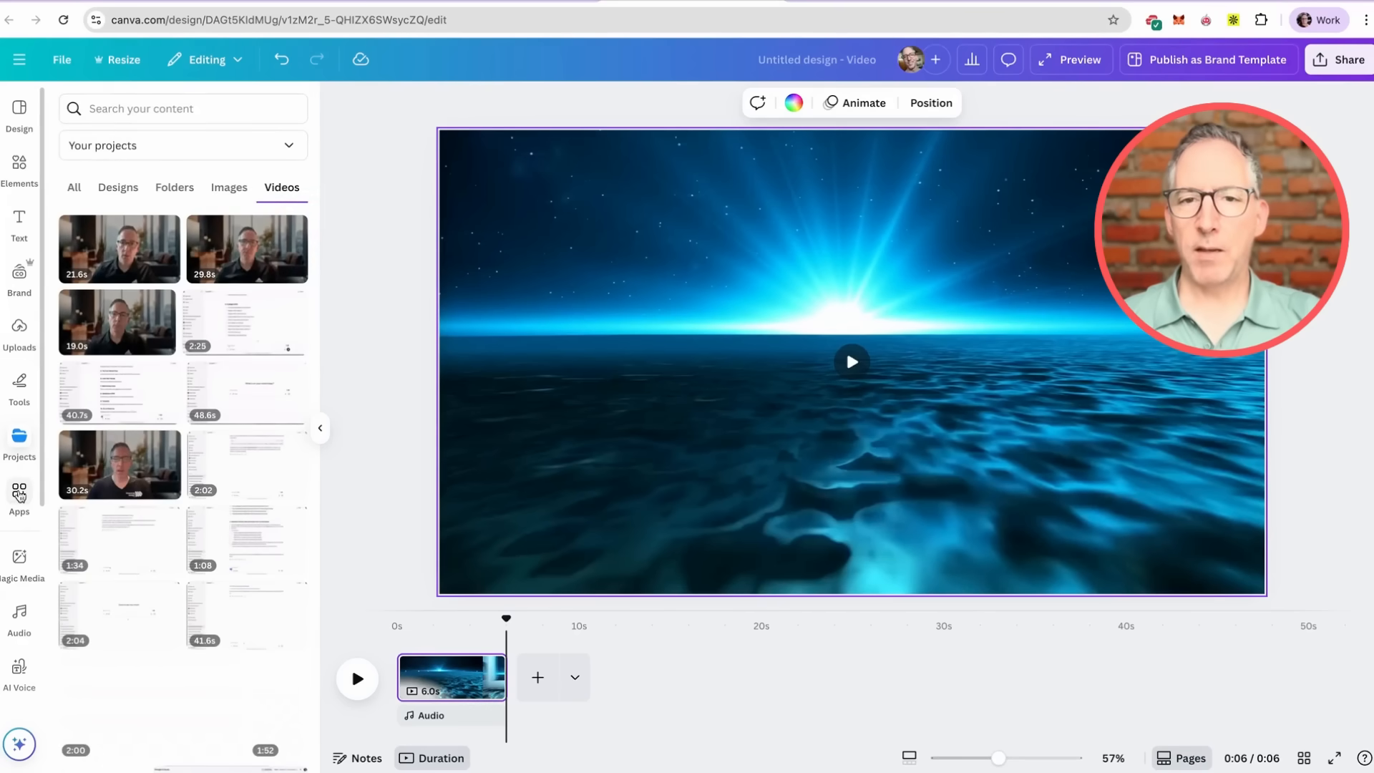
pyautogui.click(174, 187)
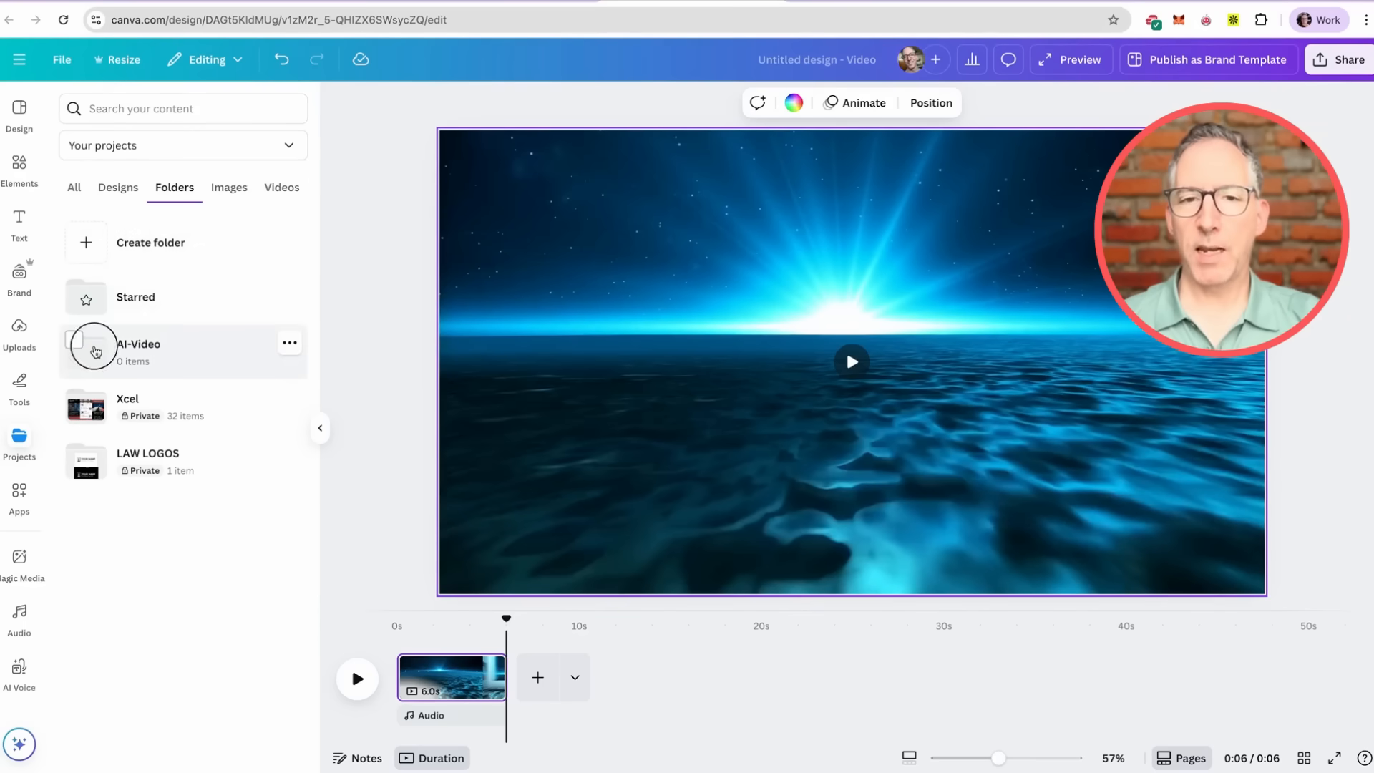
pyautogui.click(138, 344)
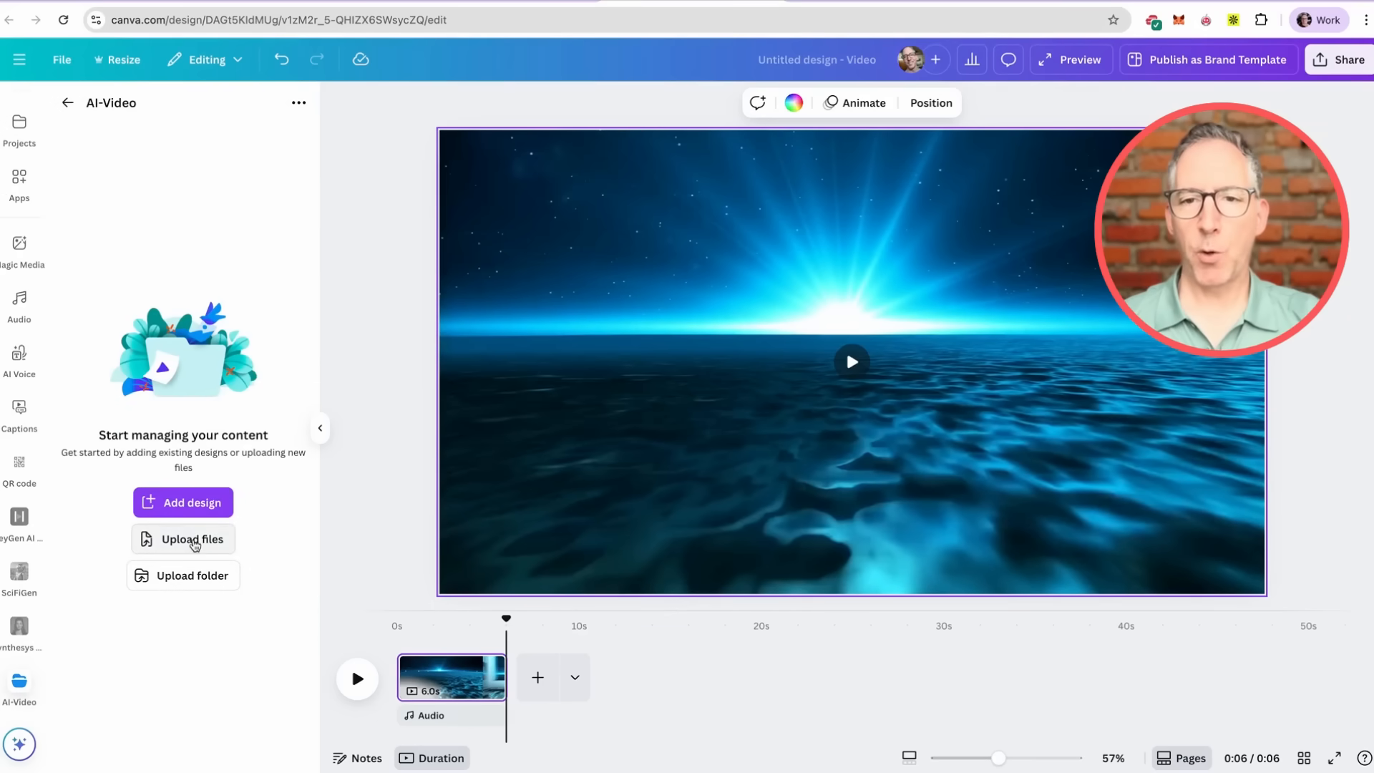
pyautogui.click(192, 539)
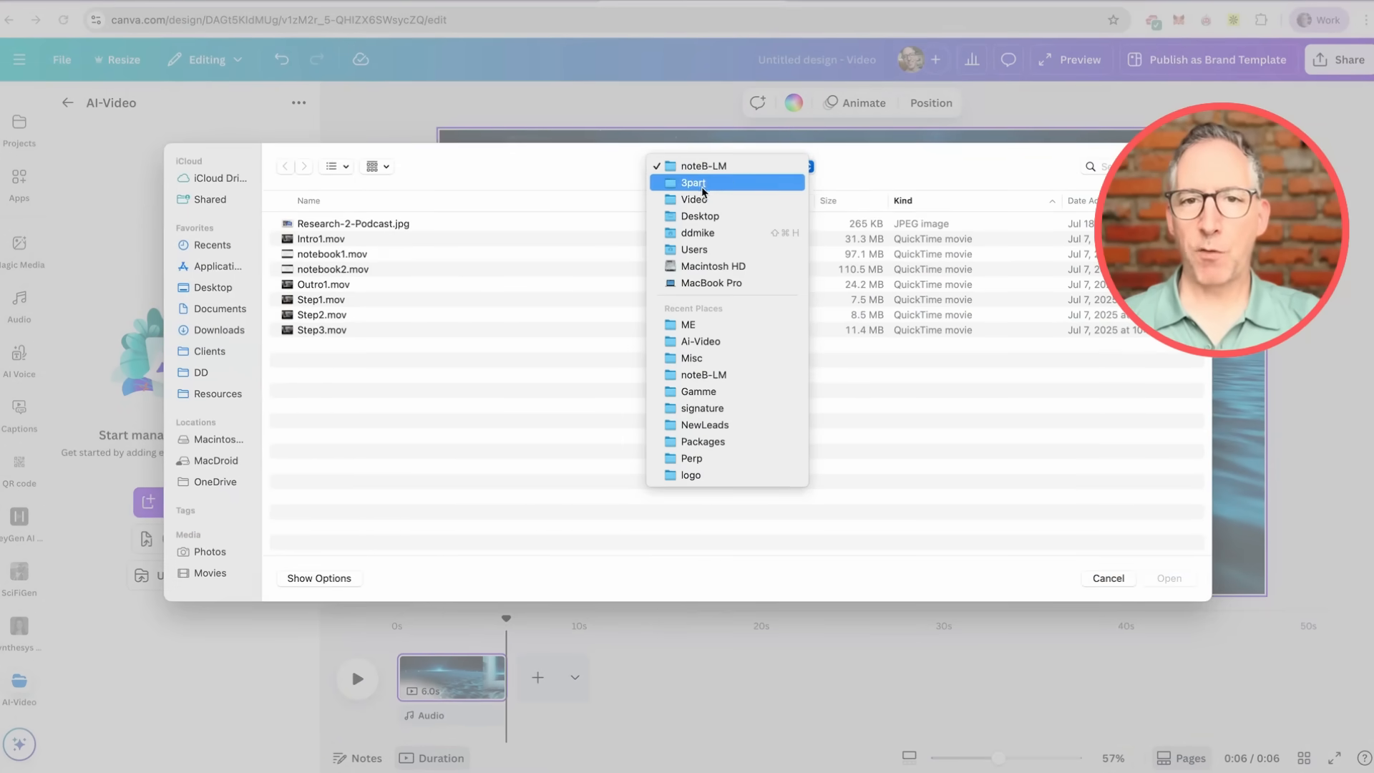
# Upload the ten .mov recordings from the computer's Ai-Video folder to the shared folder
pyautogui.click(694, 199)
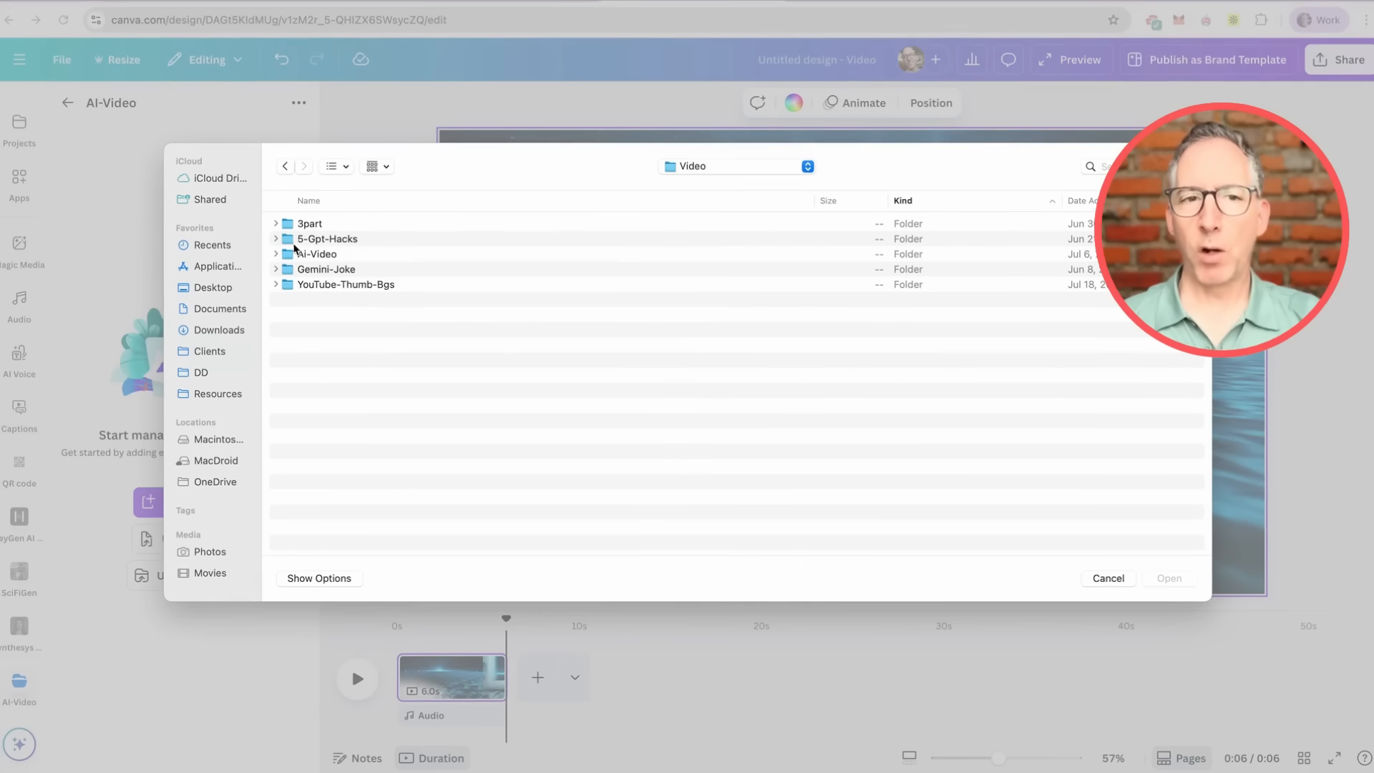
pyautogui.doubleClick(317, 254)
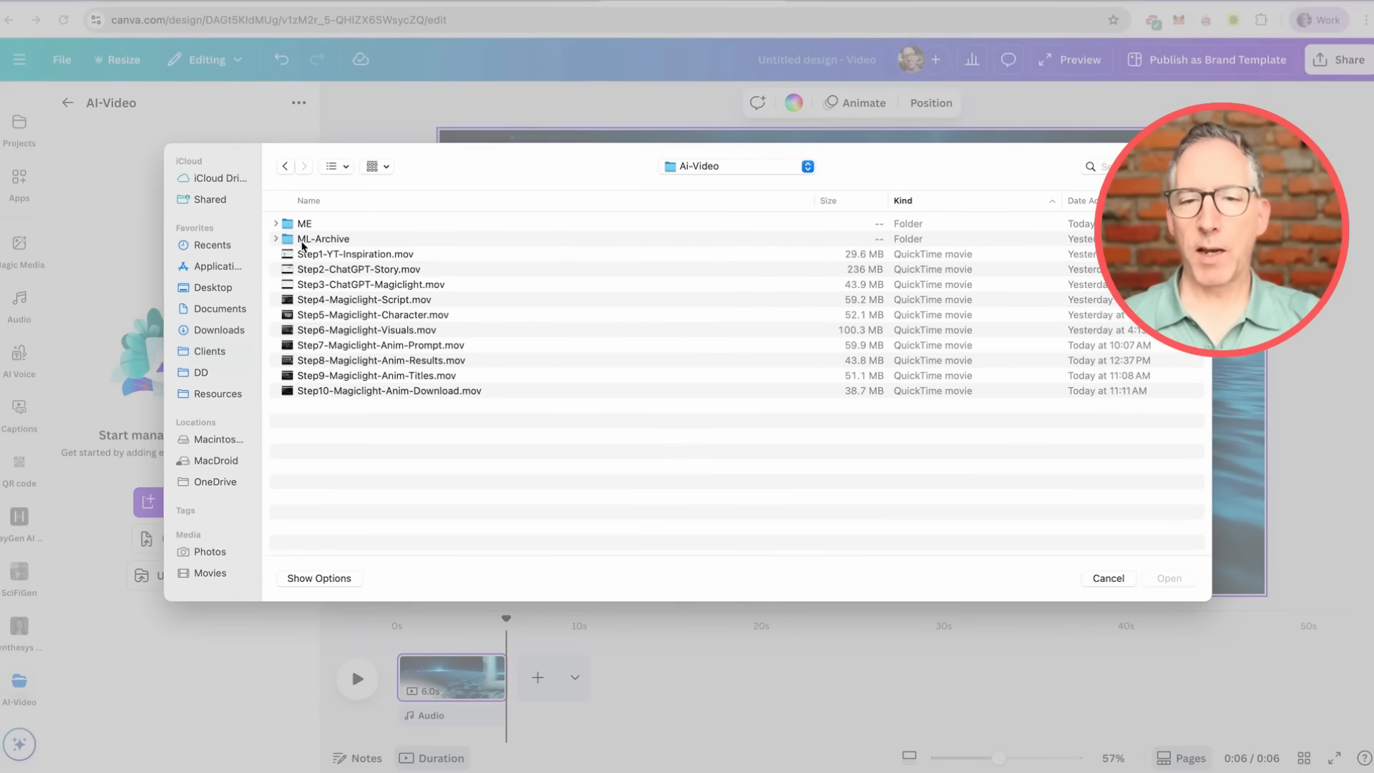
pyautogui.click(354, 253)
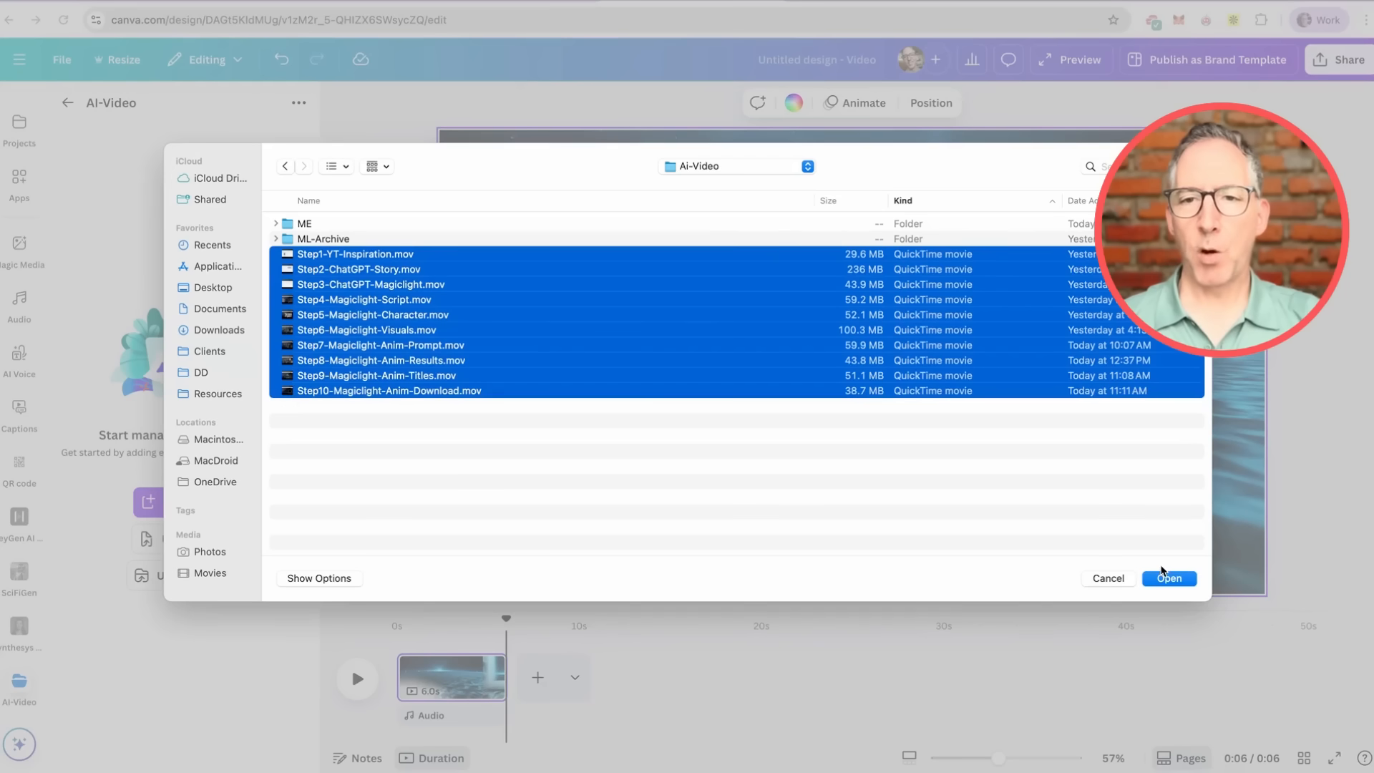
pyautogui.click(1167, 579)
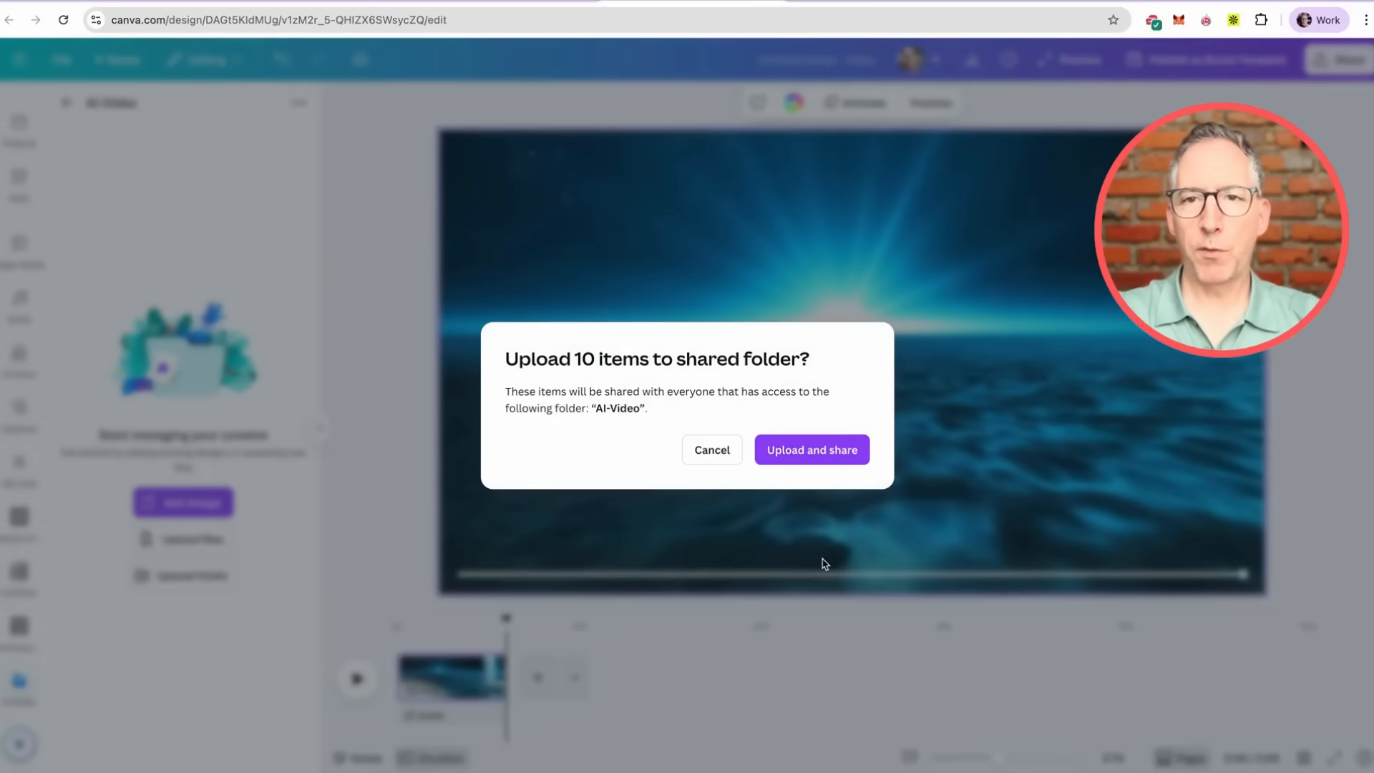
pyautogui.click(711, 449)
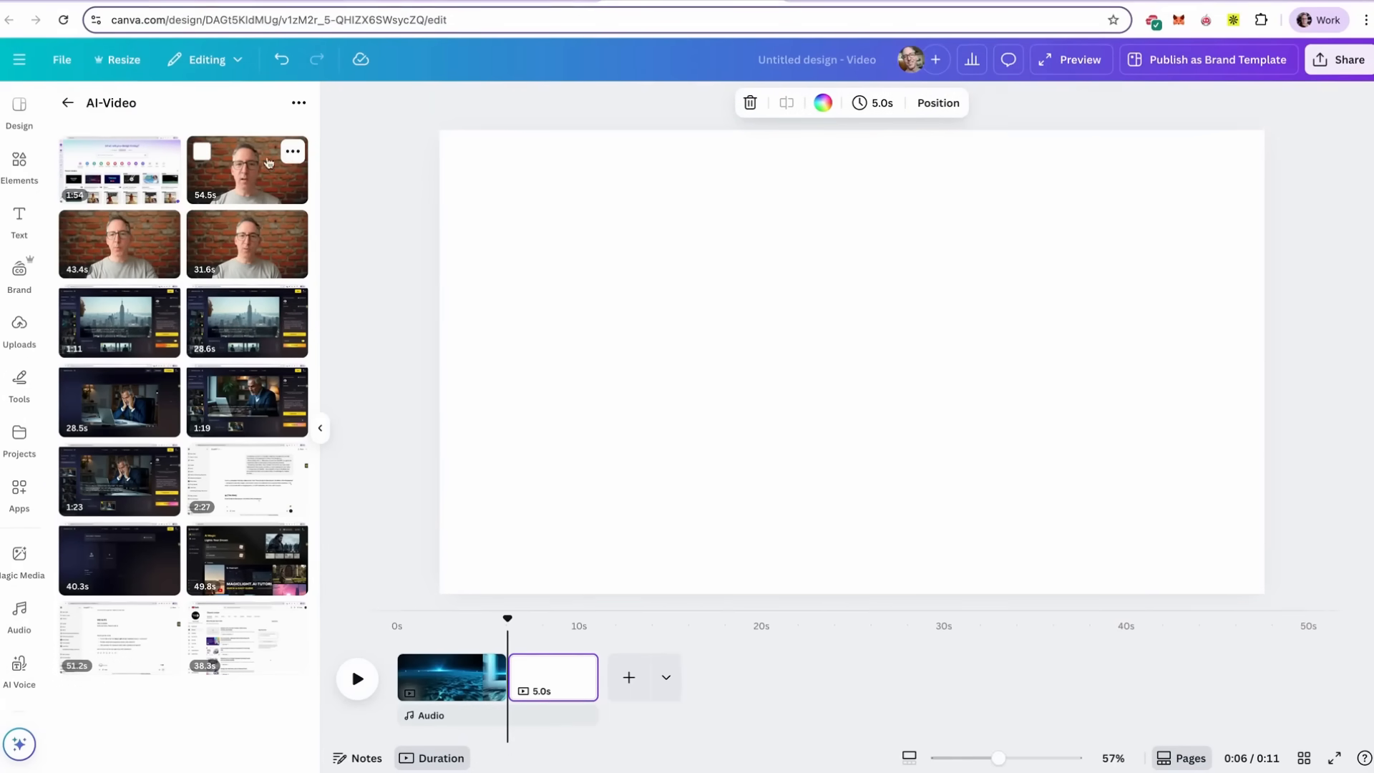
# Add the 31.6-second talking-head clip from AI-Video to page 2, extending the video to 37 seconds
pyautogui.click(291, 151)
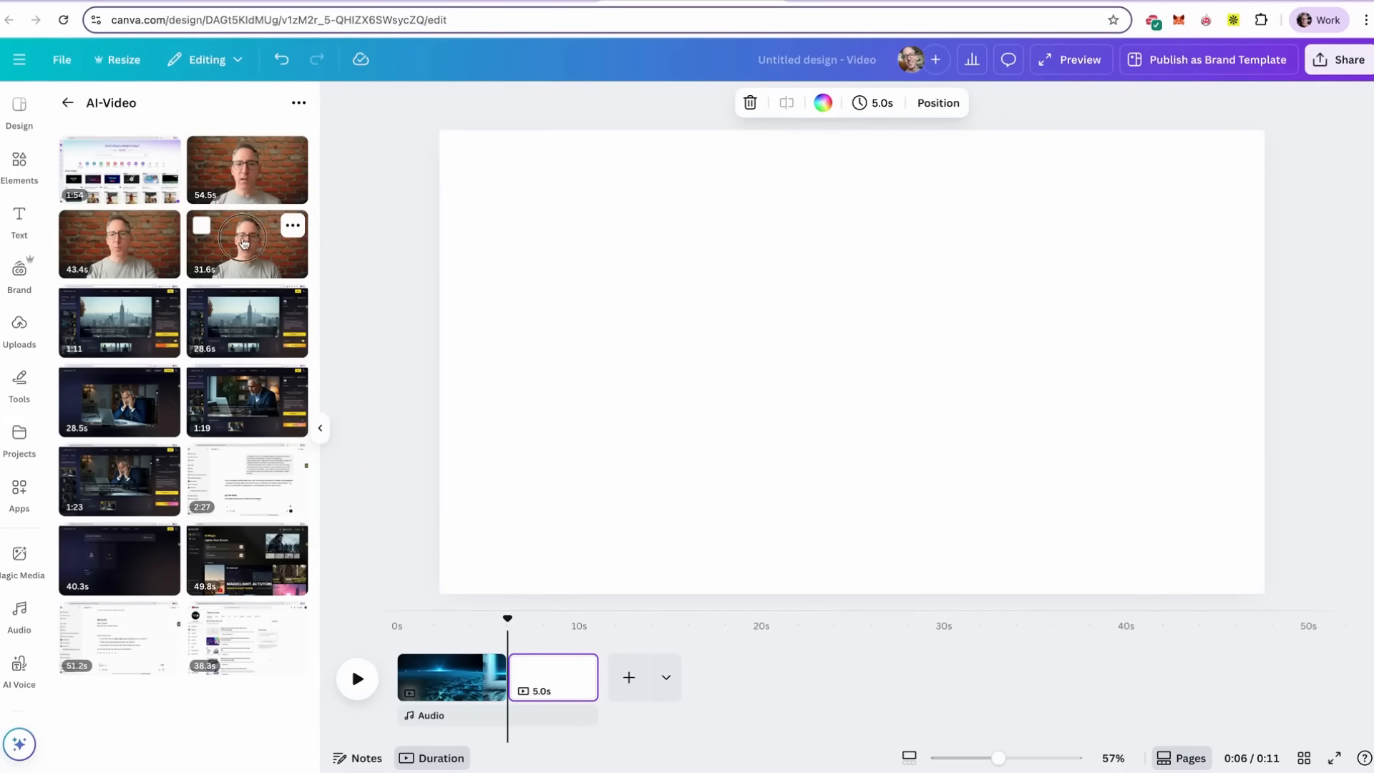
pyautogui.click(247, 243)
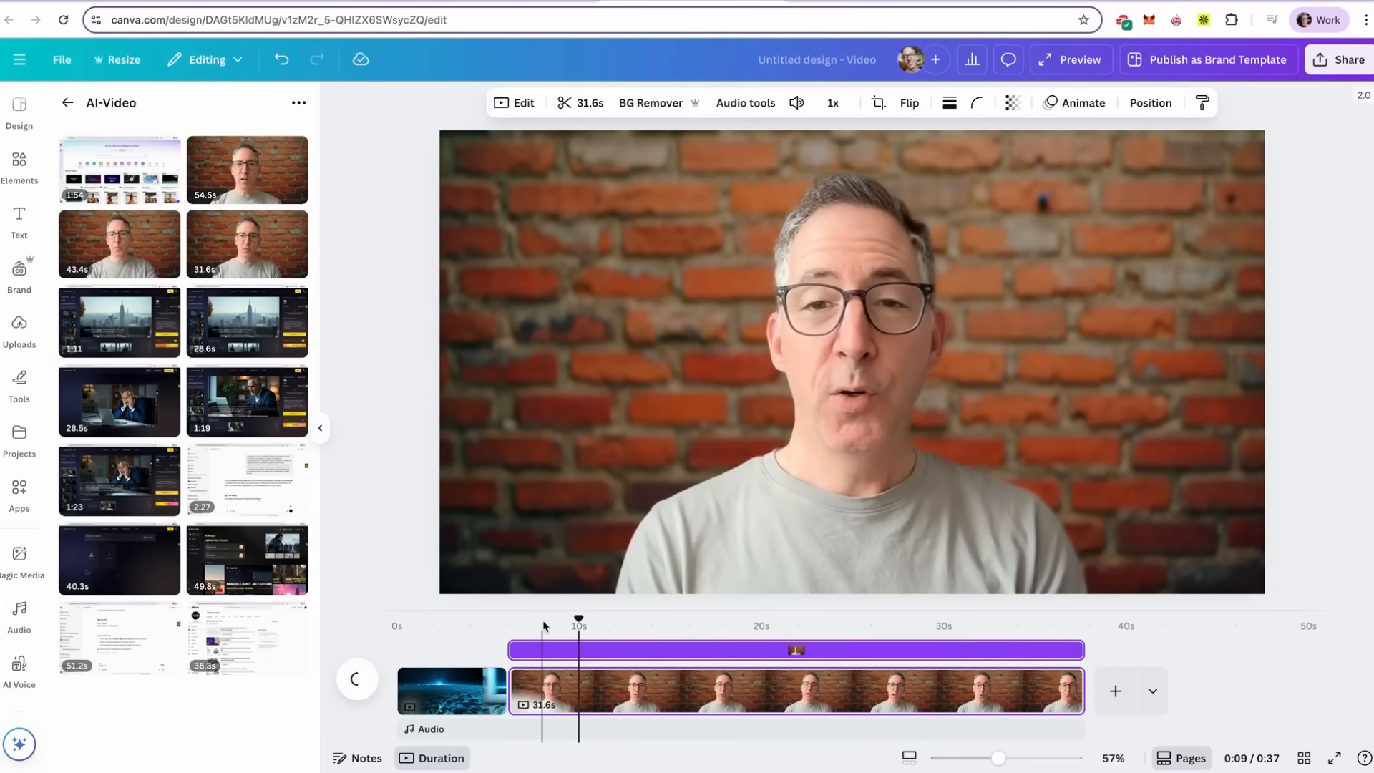
pyautogui.click(356, 679)
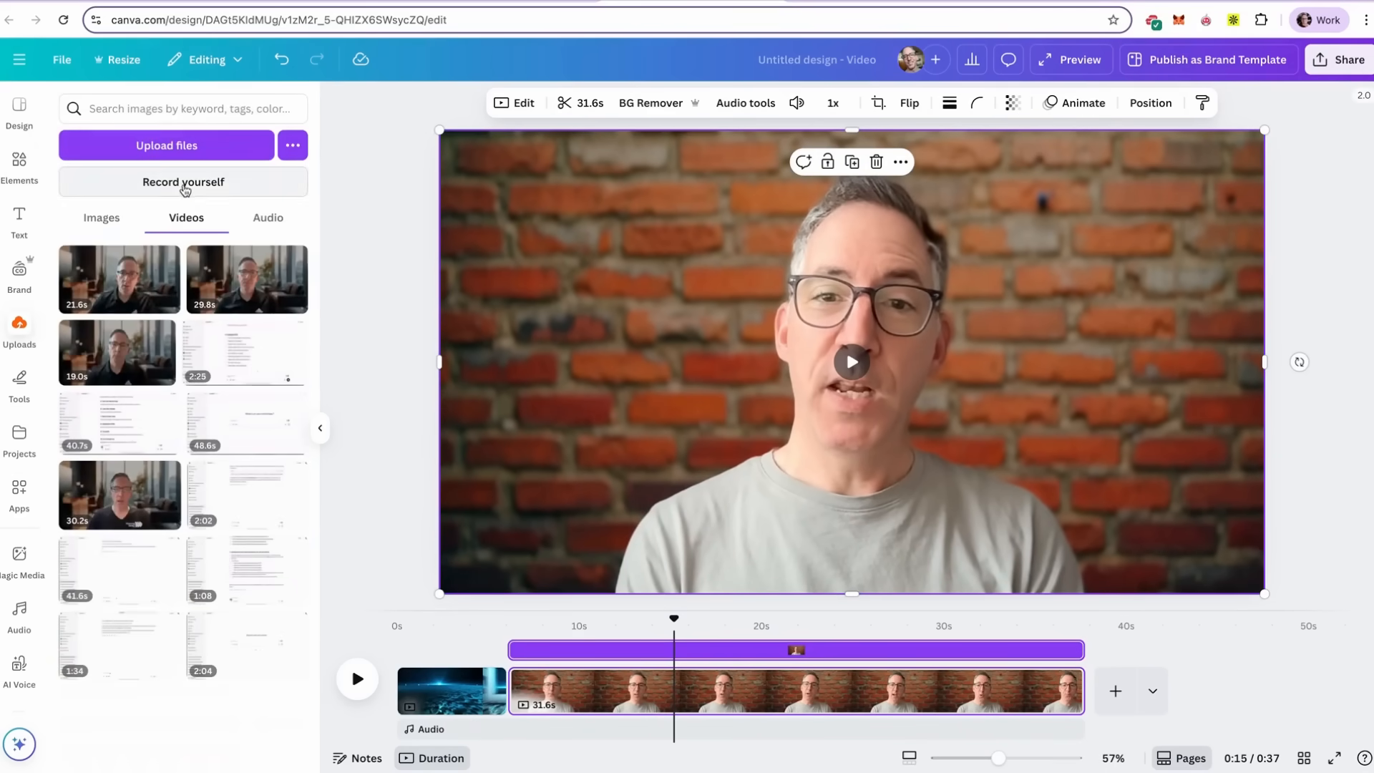
# Place the Directing Design logo from uploaded images at the top left of the talking-head clip
pyautogui.click(101, 217)
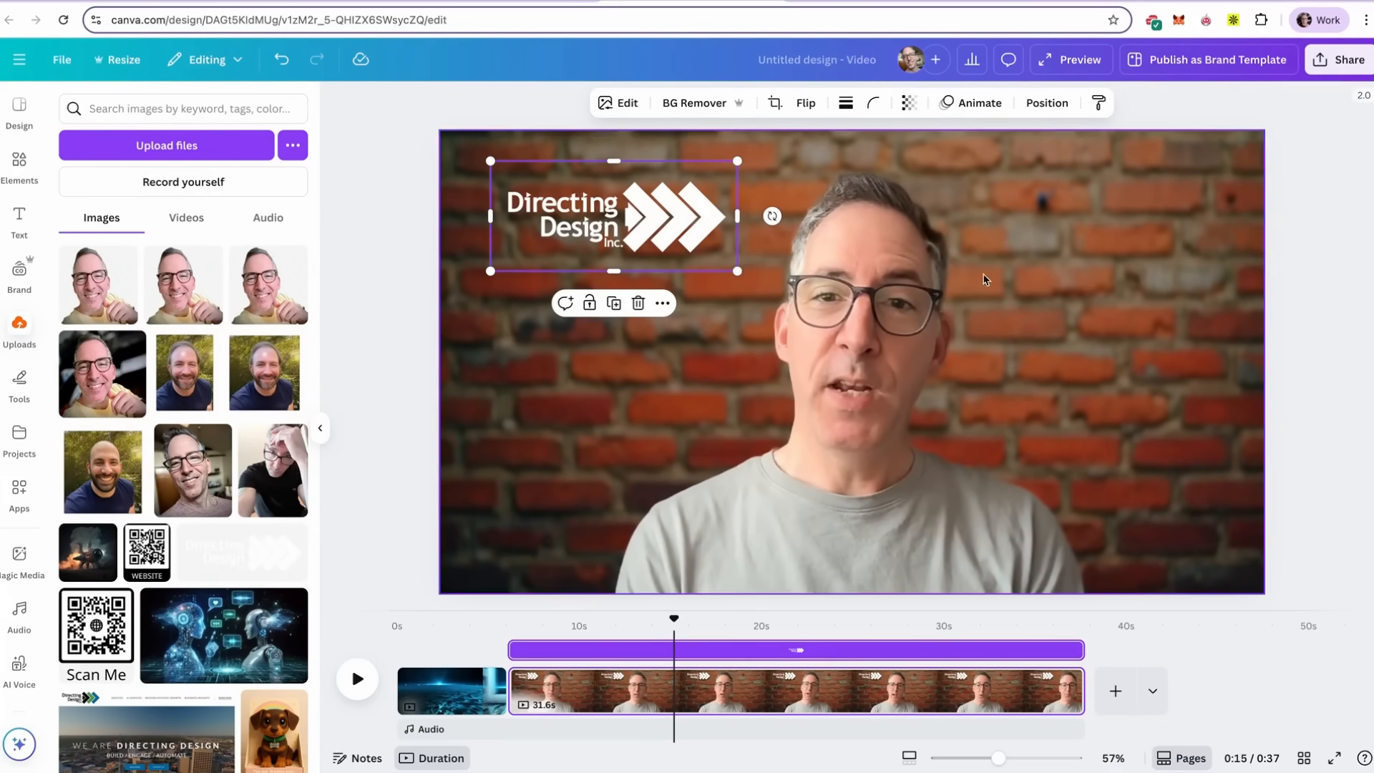
pyautogui.click(978, 102)
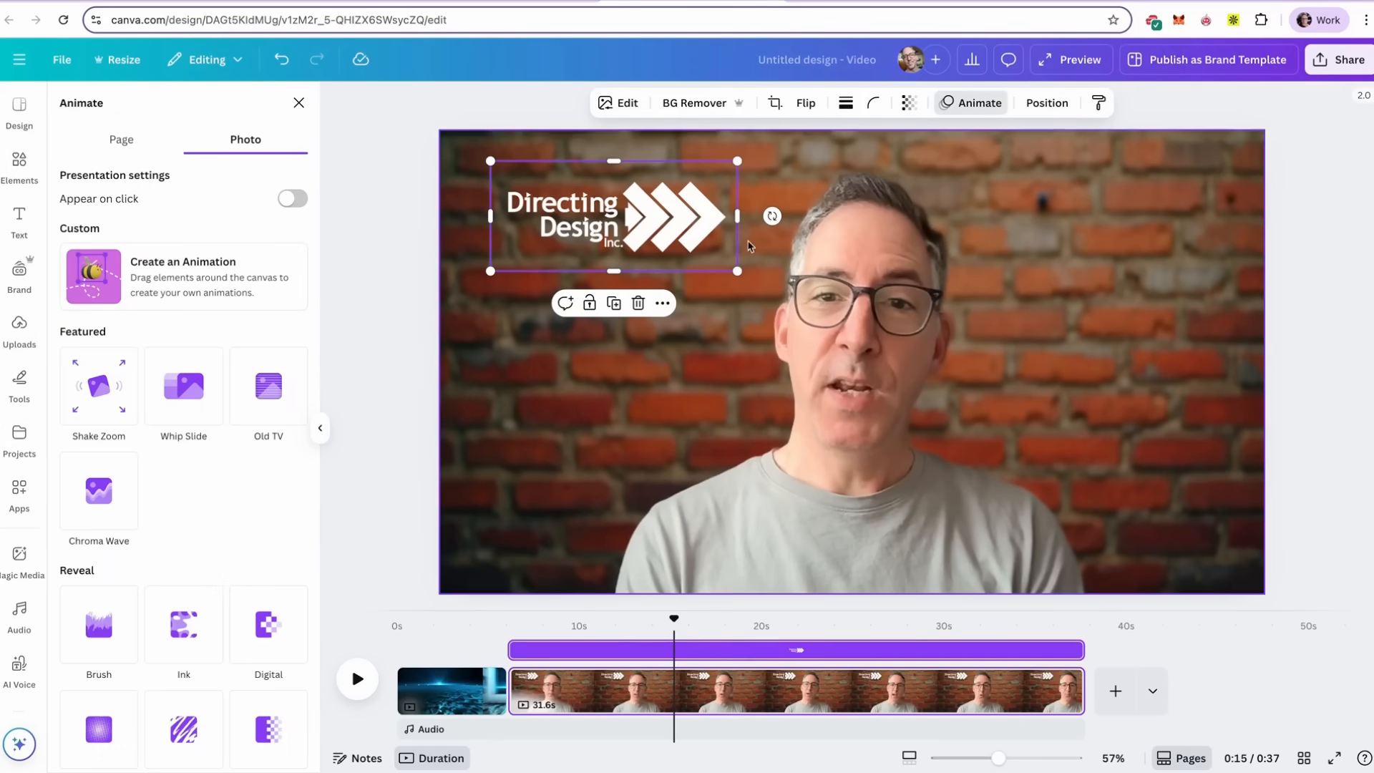
# Apply the Digital reveal animation to the logo on both entry and exit
pyautogui.click(183, 386)
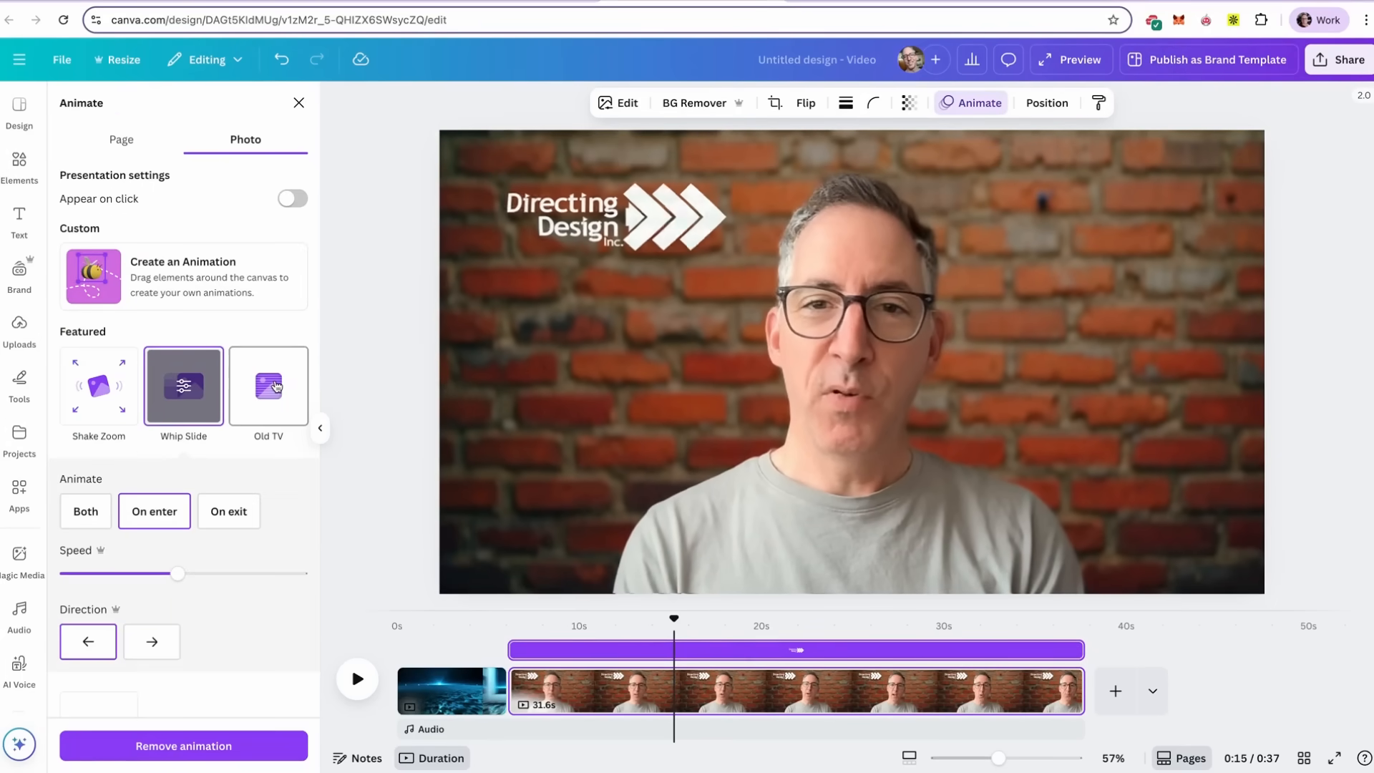
pyautogui.scroll(-3)
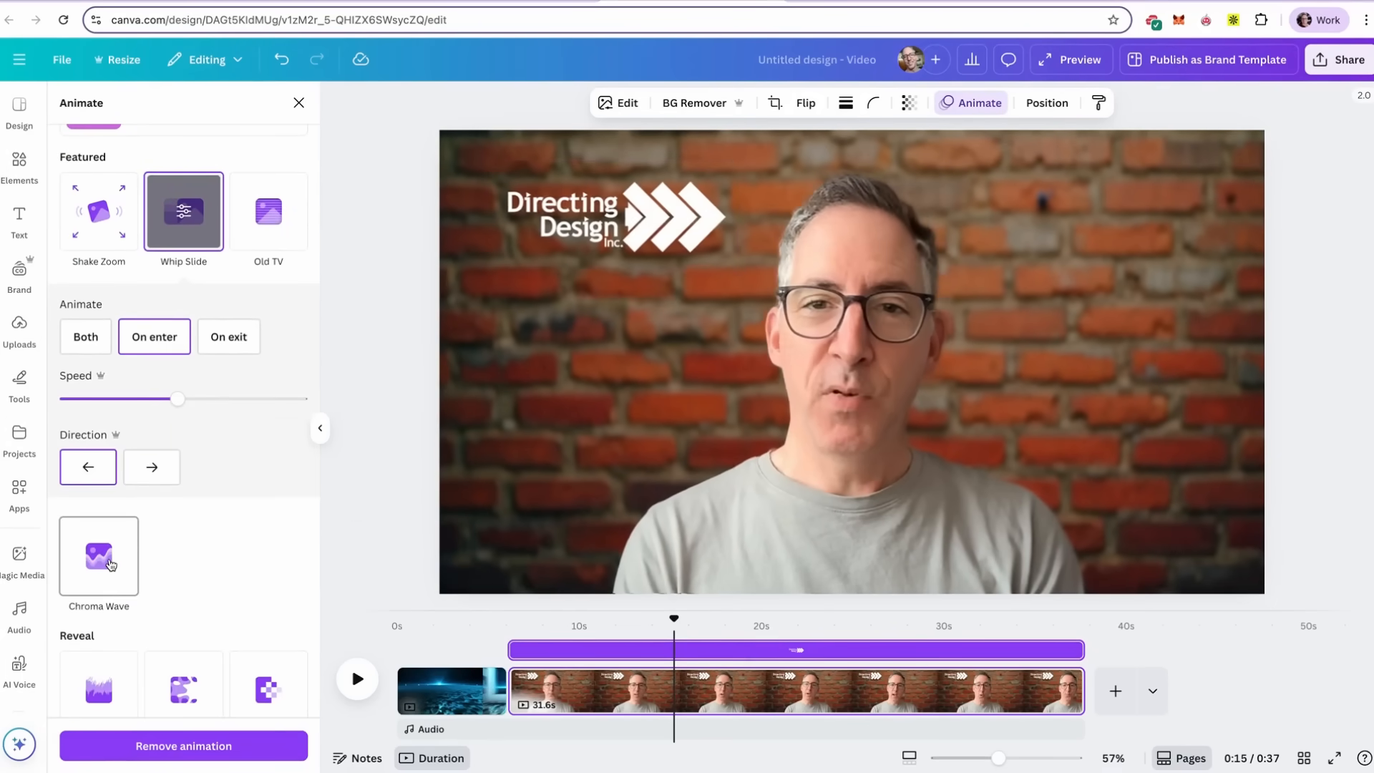
pyautogui.click(614, 216)
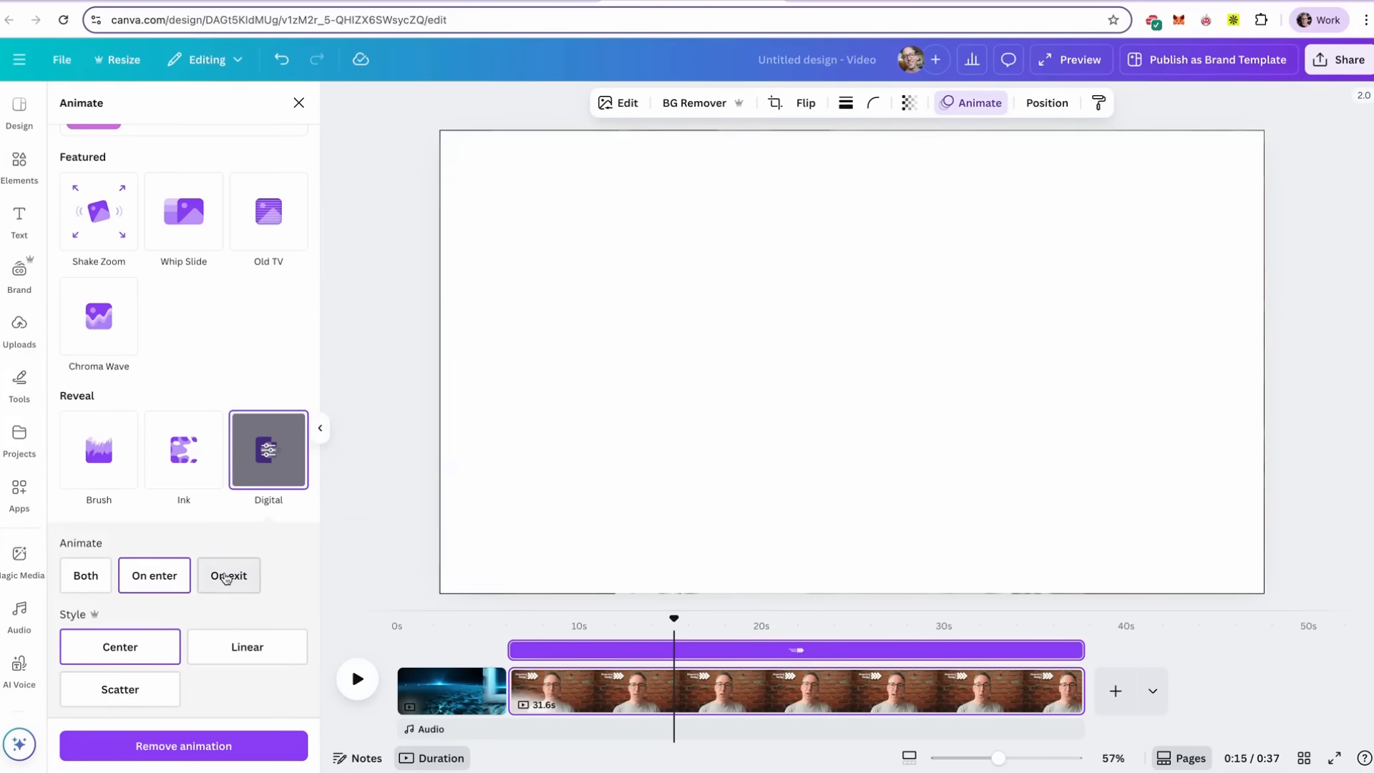
pyautogui.click(85, 574)
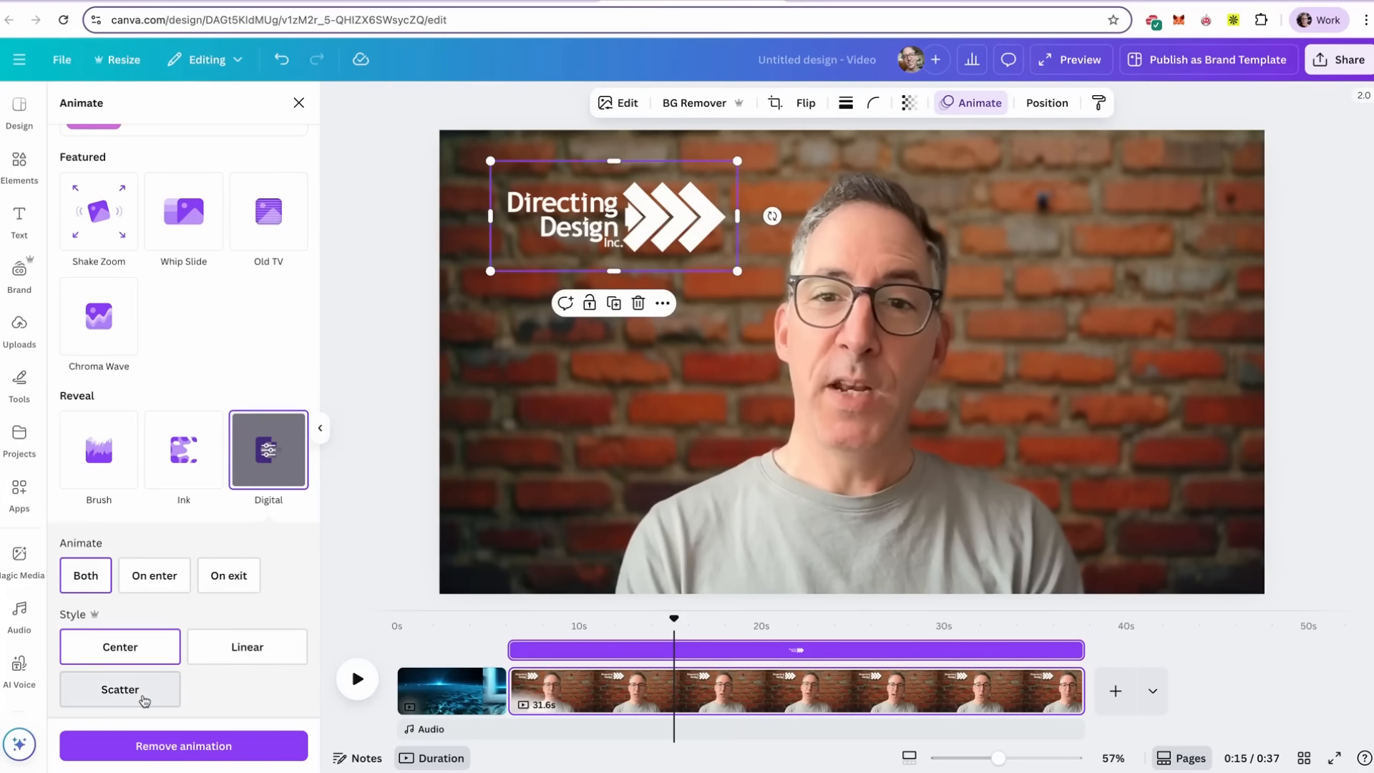
pyautogui.moveTo(995, 323)
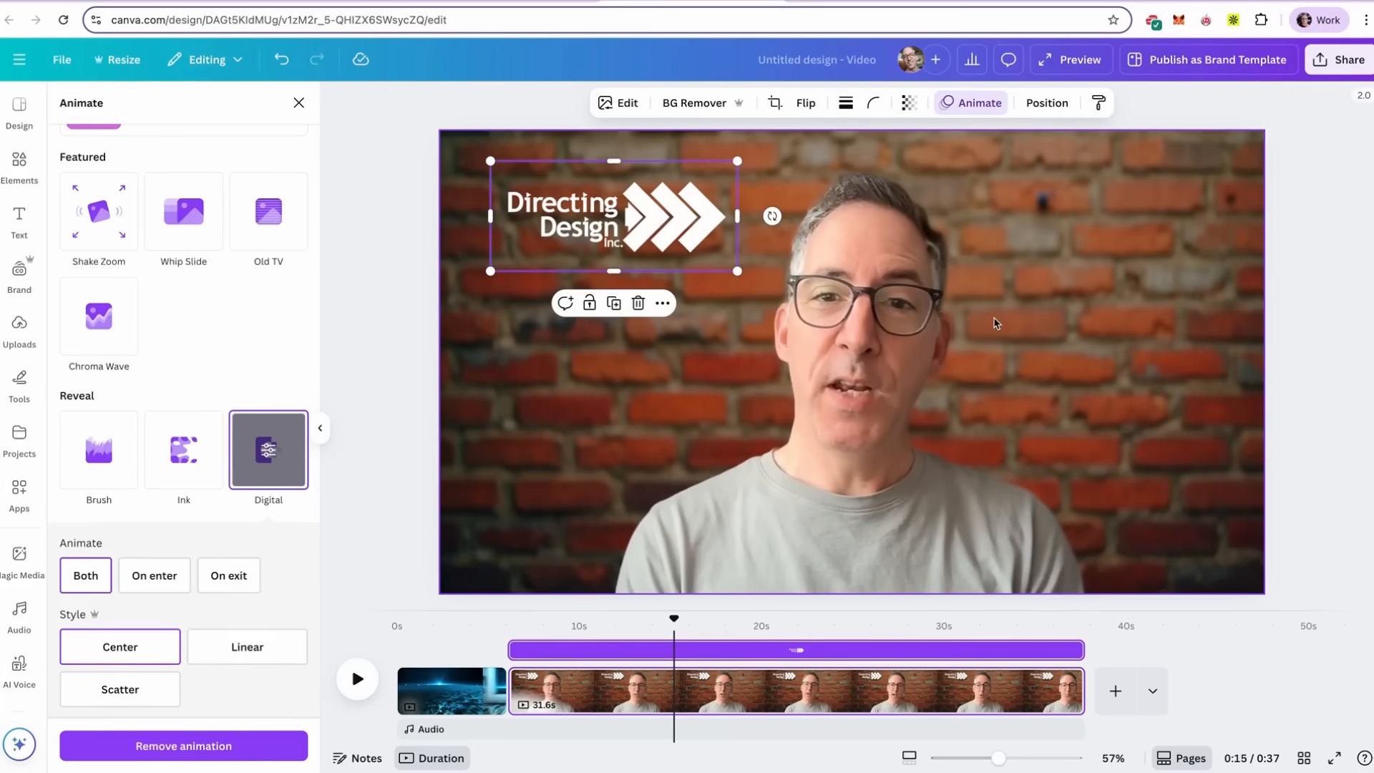
pyautogui.click(298, 102)
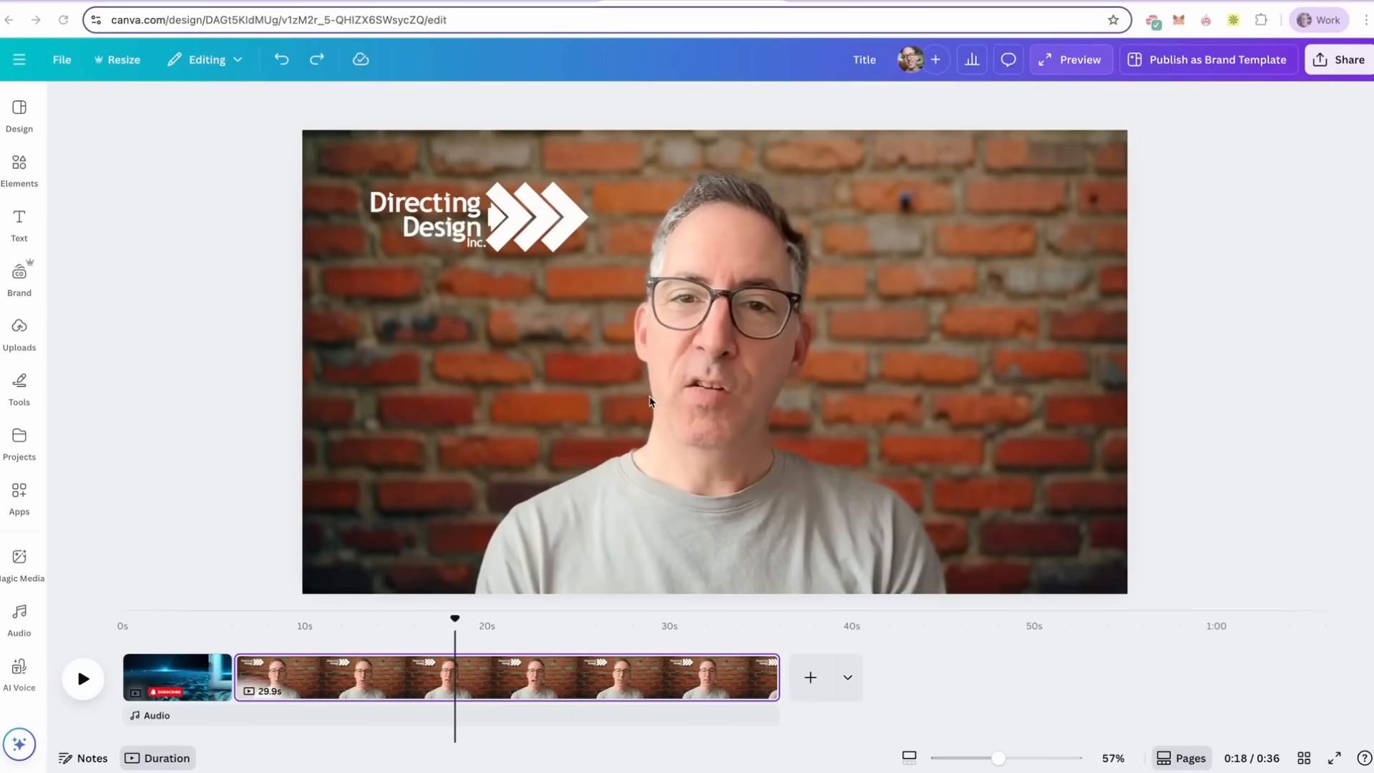
# Type a numbered list of ChatGPT, MagicLight.ai and Canva Pro in a new text box at size 96
pyautogui.click(19, 222)
pyautogui.write('1')
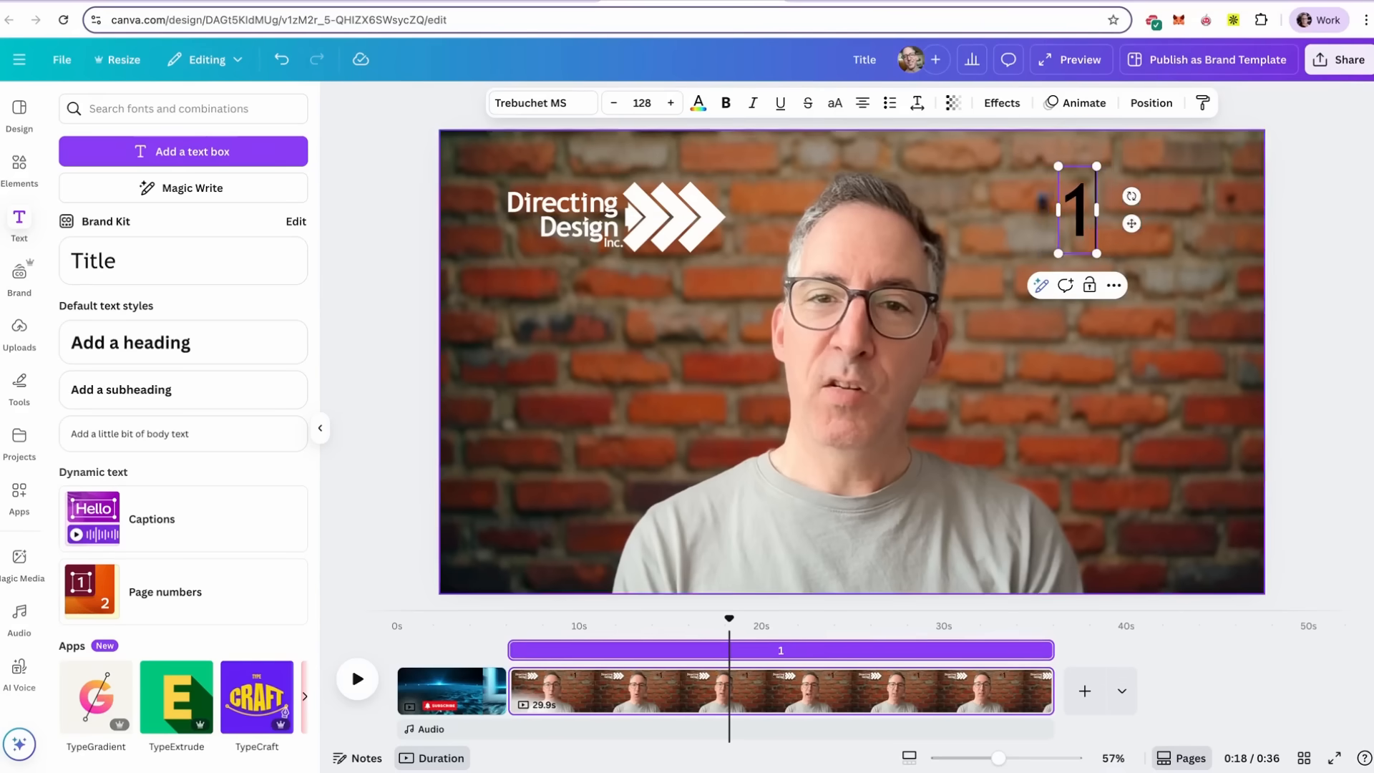
pyautogui.write('. ChatGP')
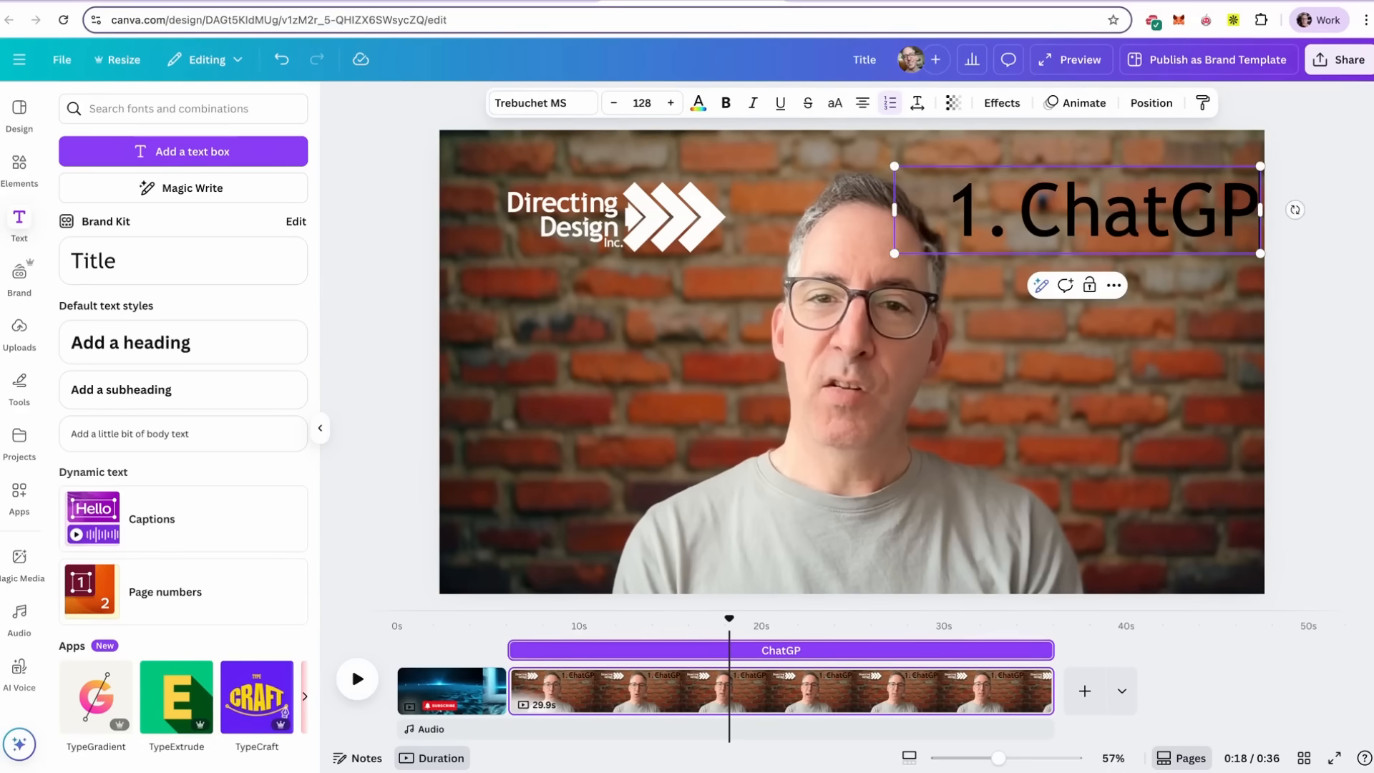
pyautogui.write('T')
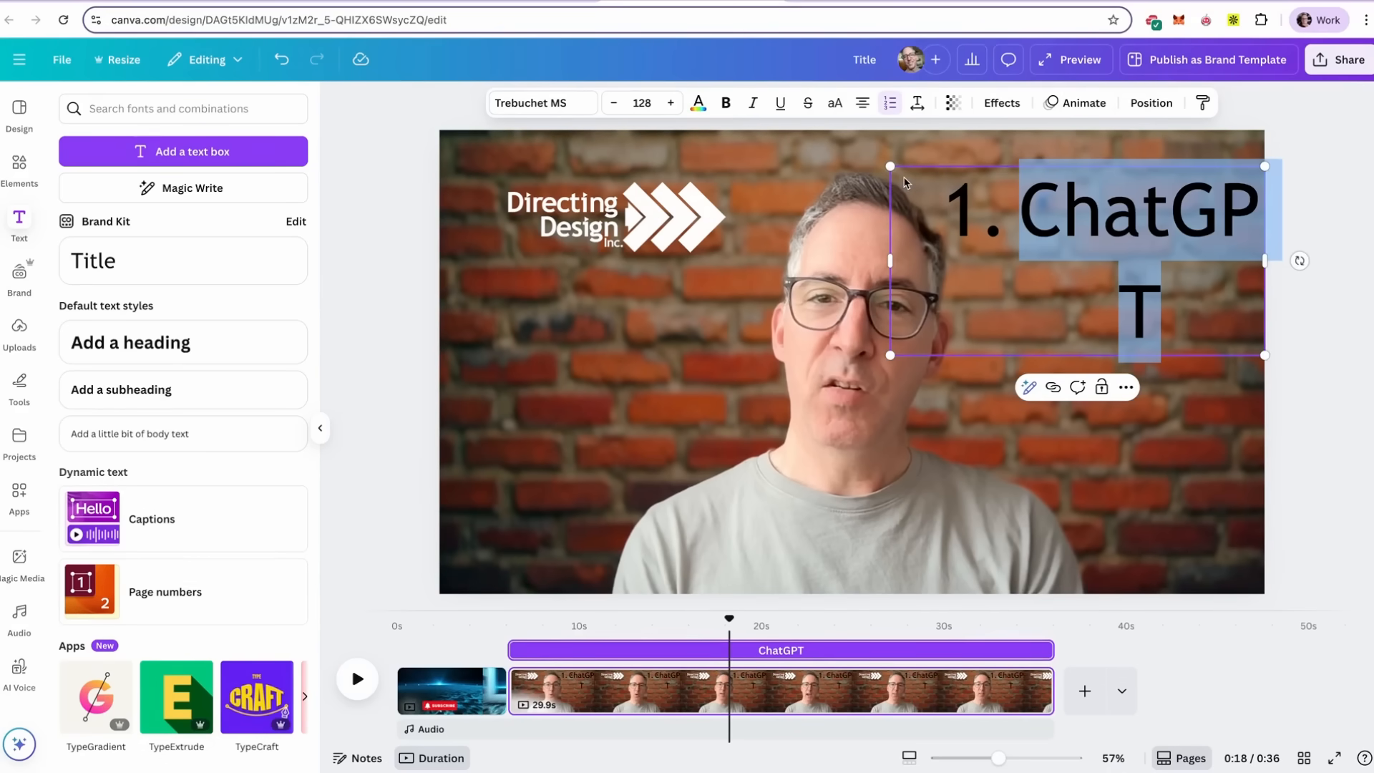
pyautogui.click(640, 103)
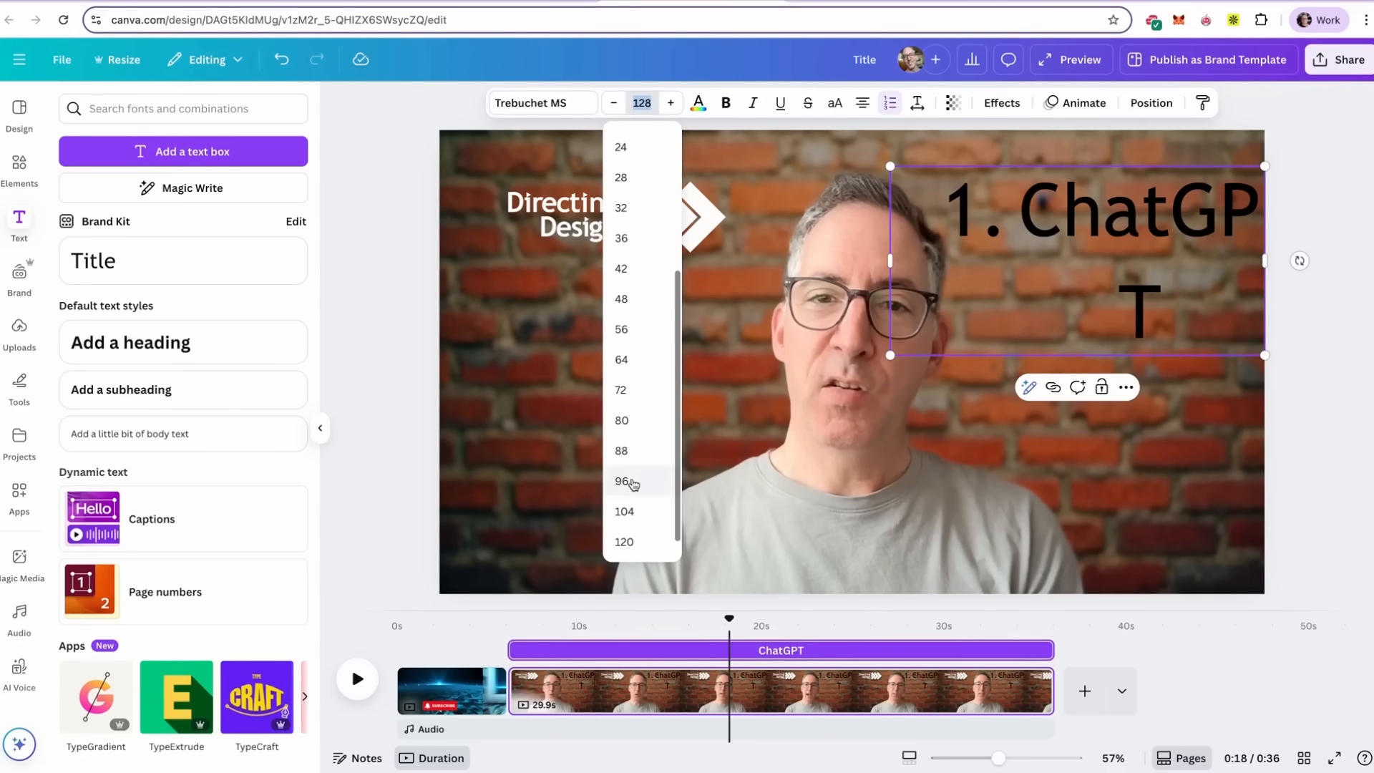
pyautogui.click(621, 481)
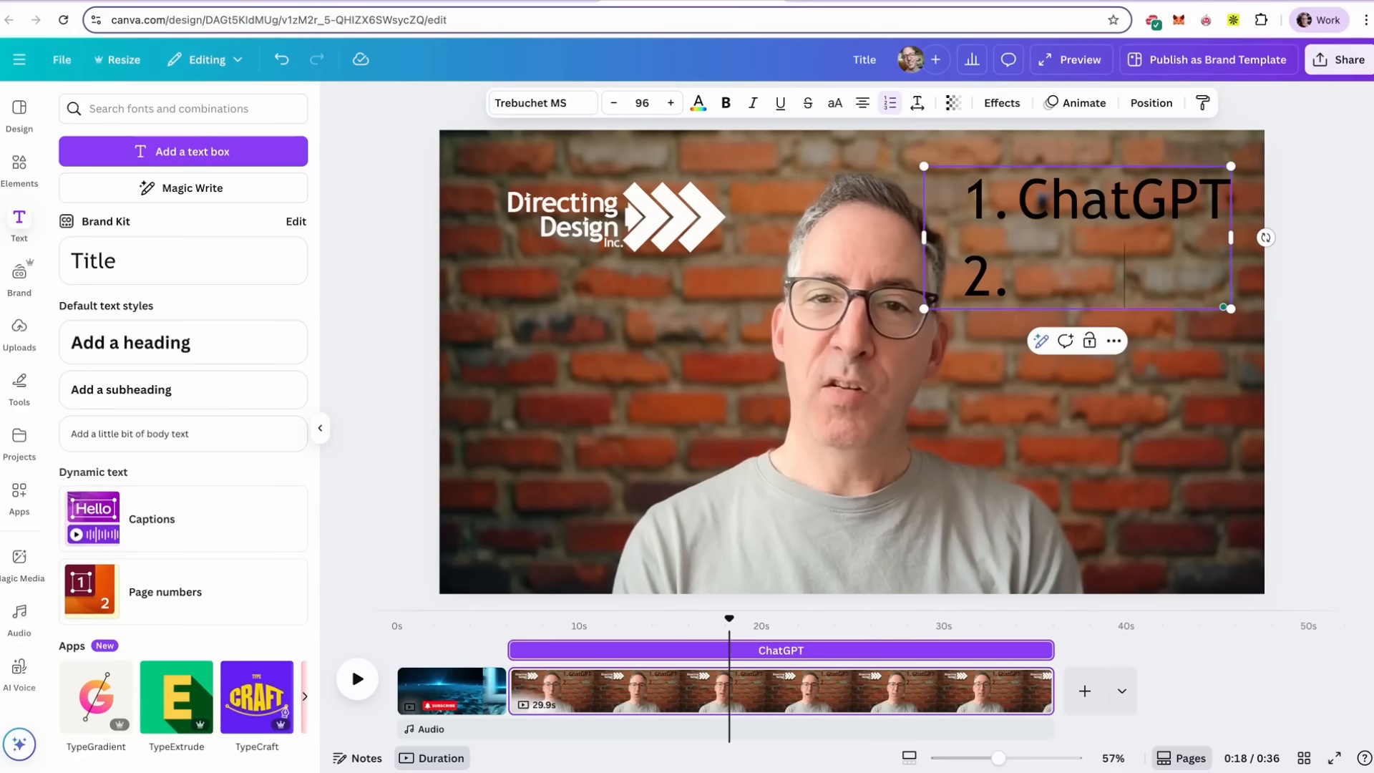
pyautogui.write('Magic')
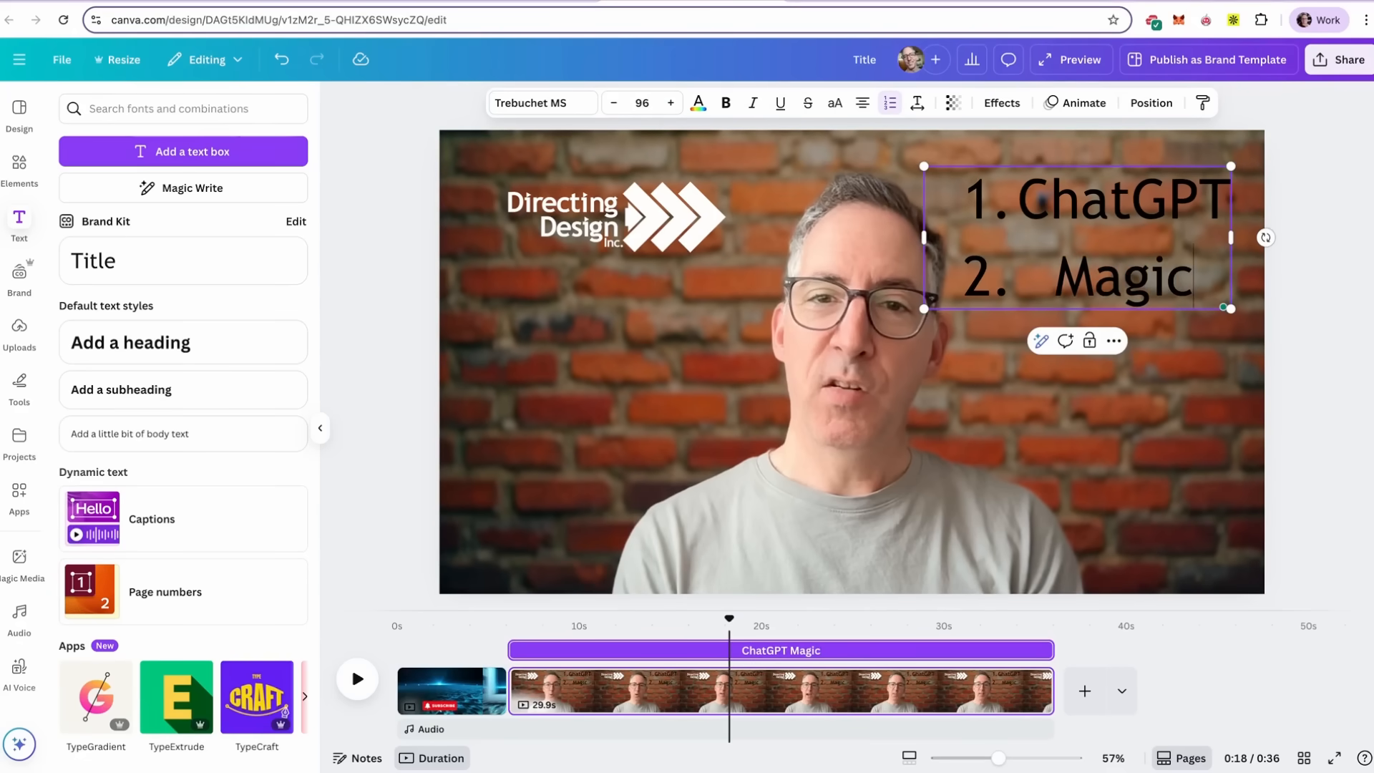
pyautogui.write('Light')
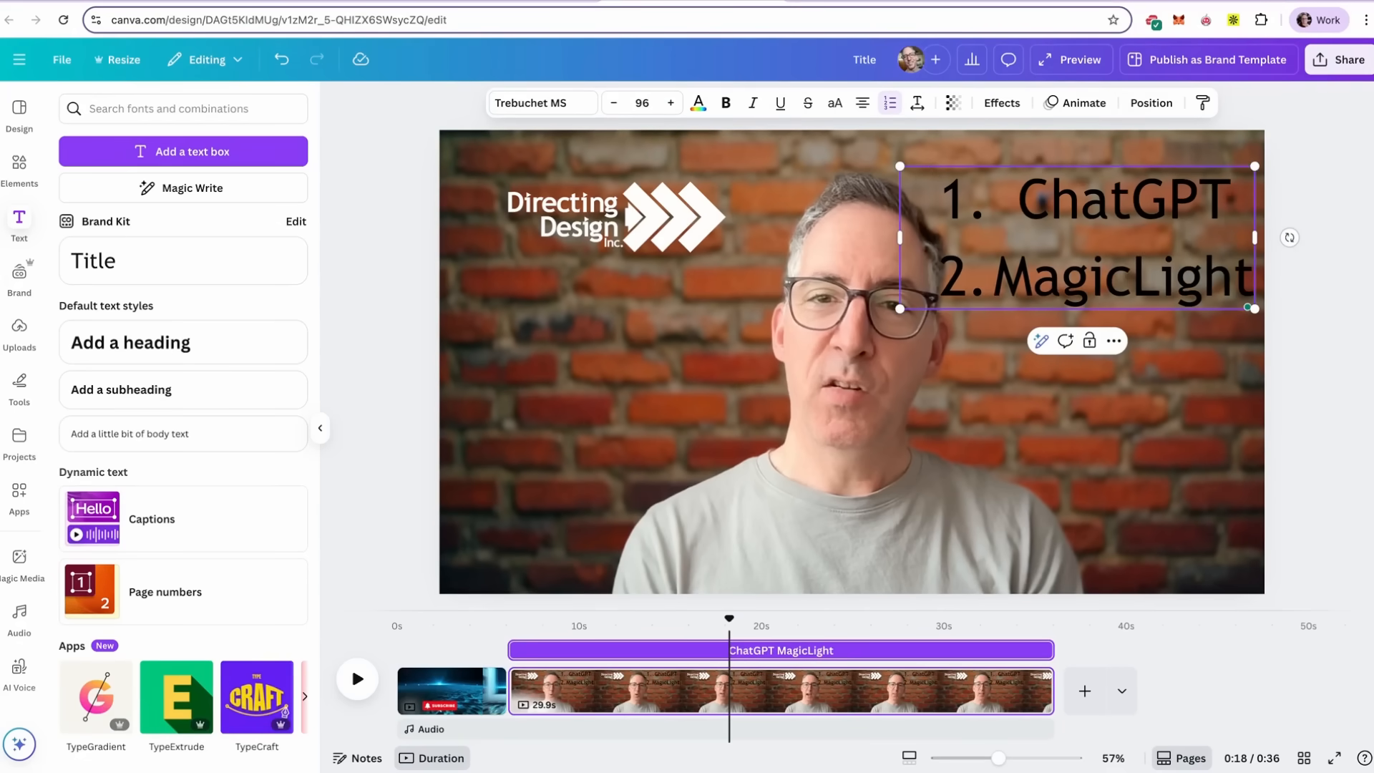
pyautogui.write('.ai')
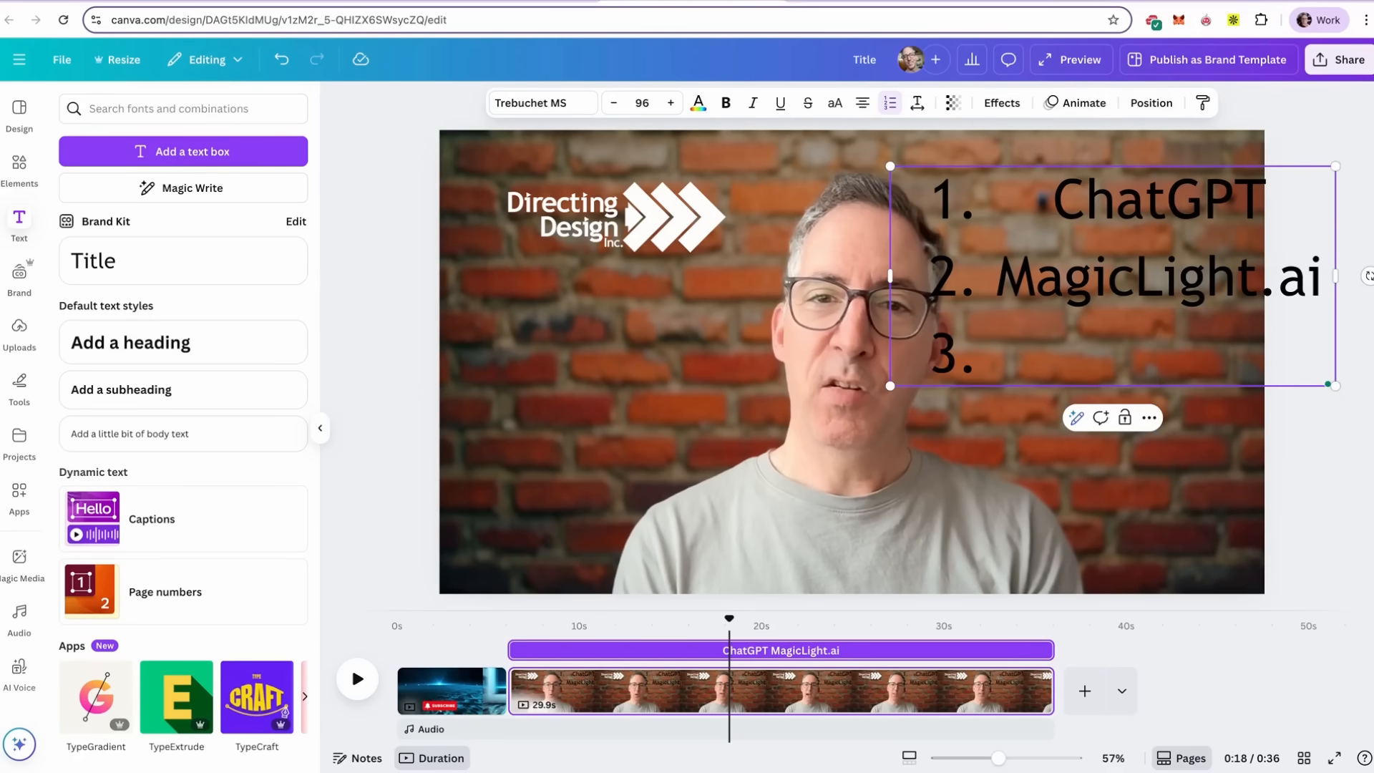
pyautogui.write('Canva Pro')
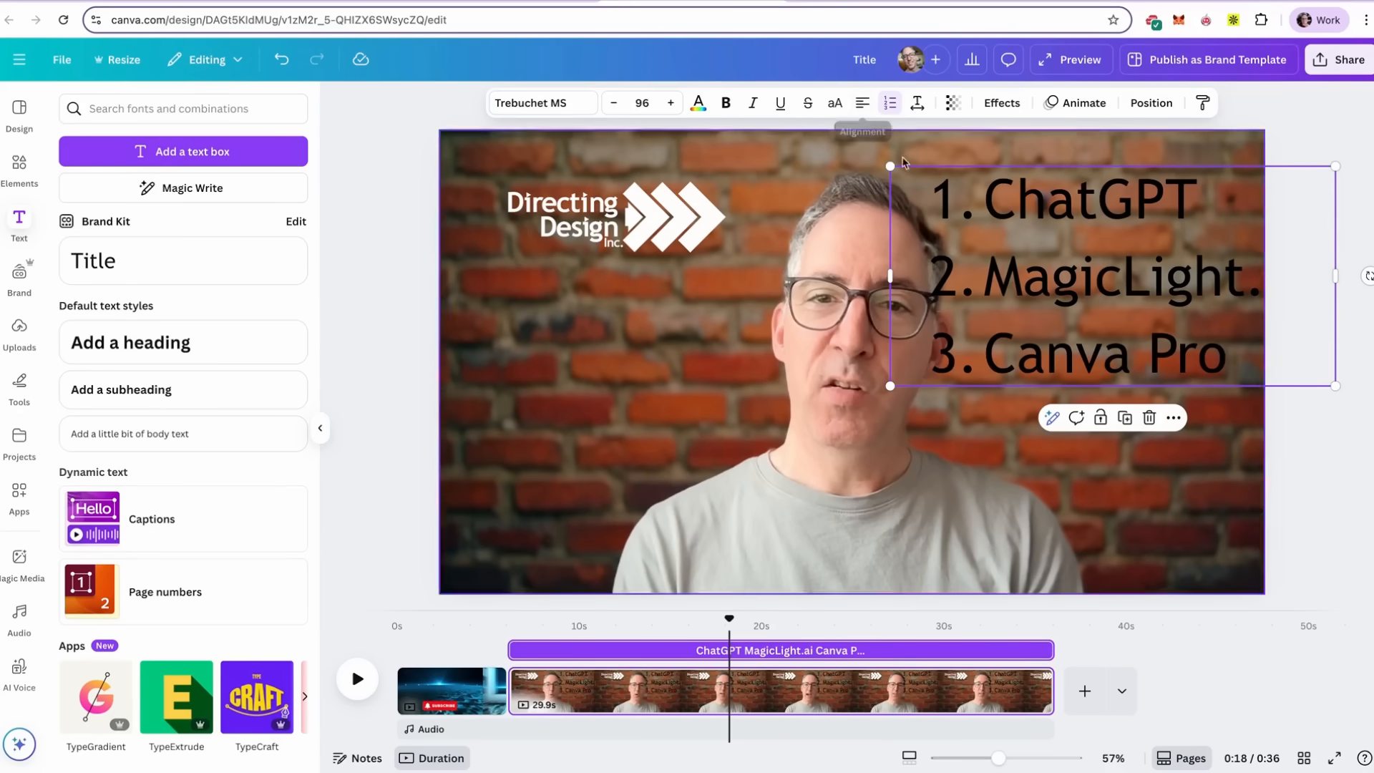
# Make the list white at size 80, move it top right, tighten spacing, and add a shadow
pyautogui.click(696, 102)
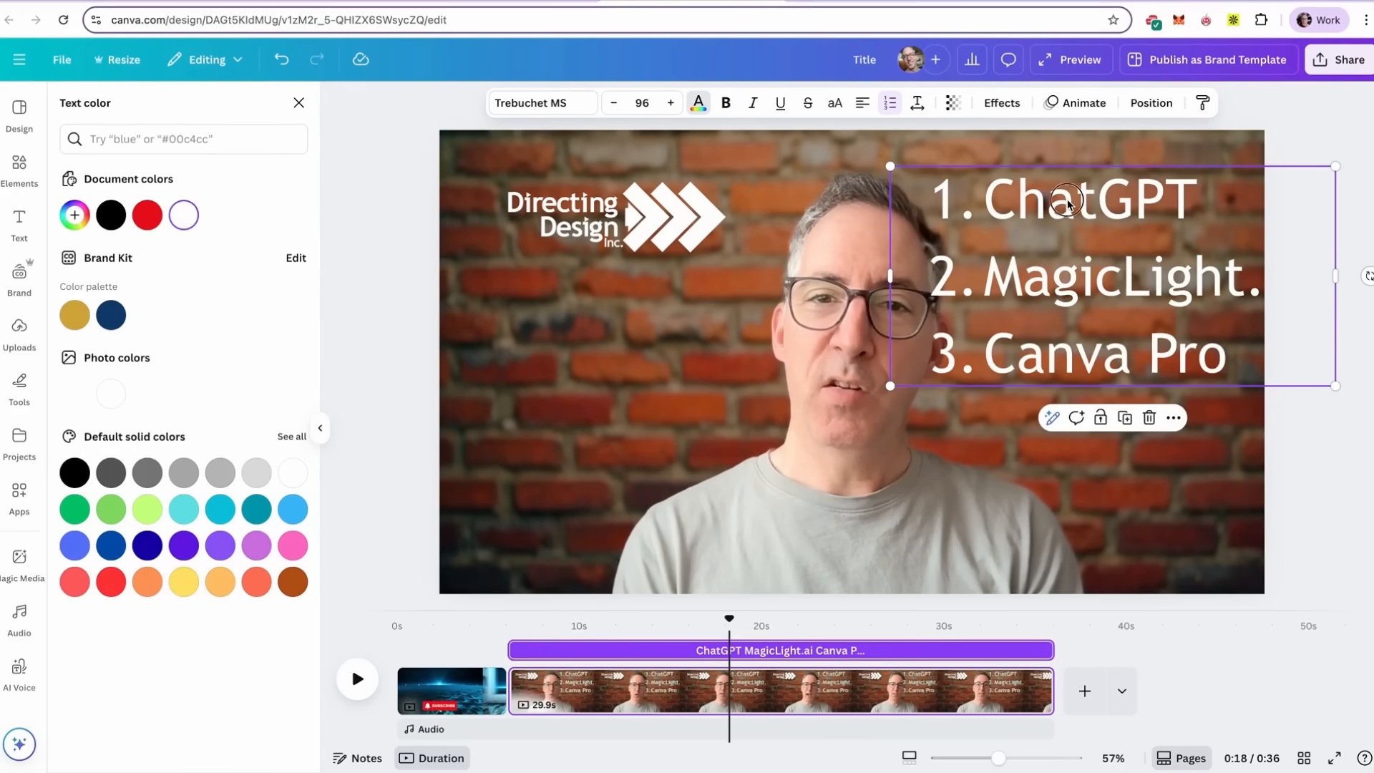
pyautogui.click(641, 102)
pyautogui.write('80')
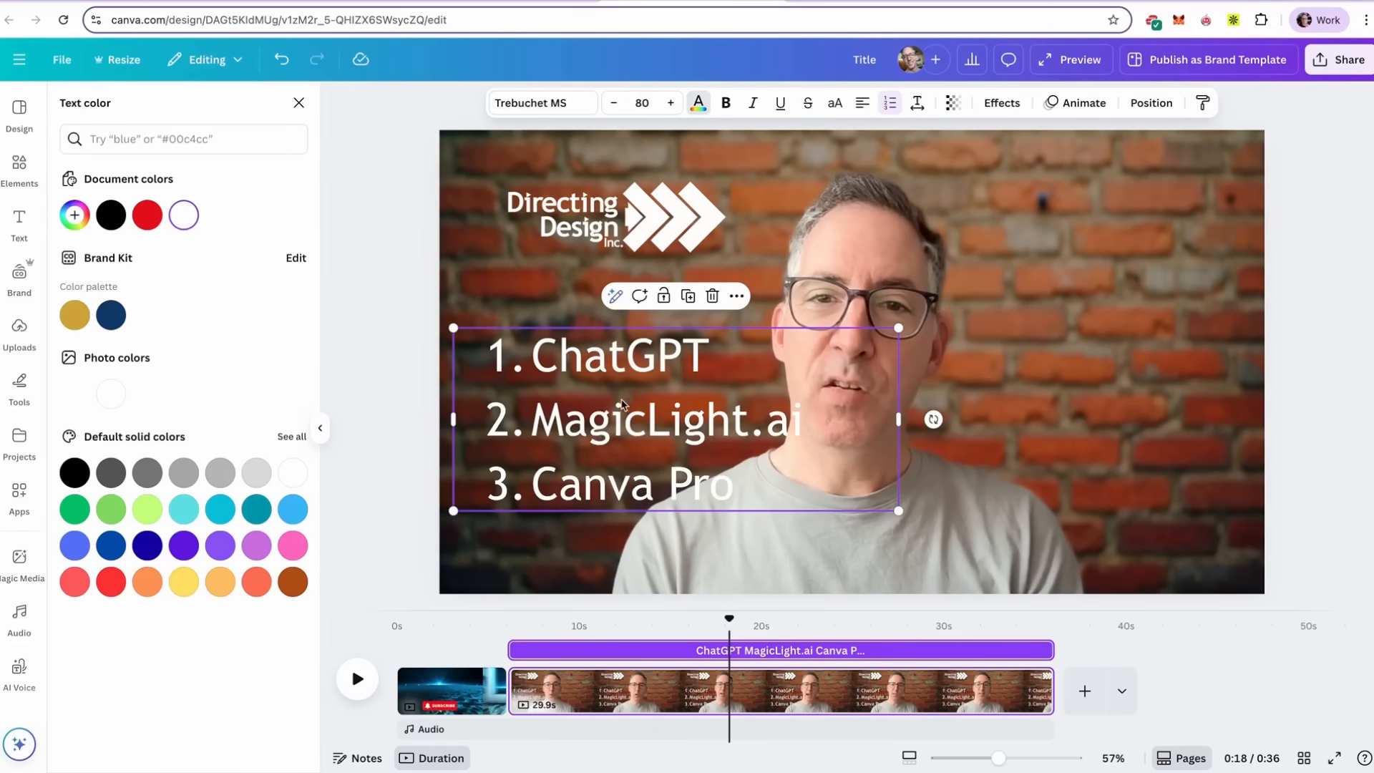
pyautogui.moveTo(644, 419); pyautogui.dragTo(1056, 286)
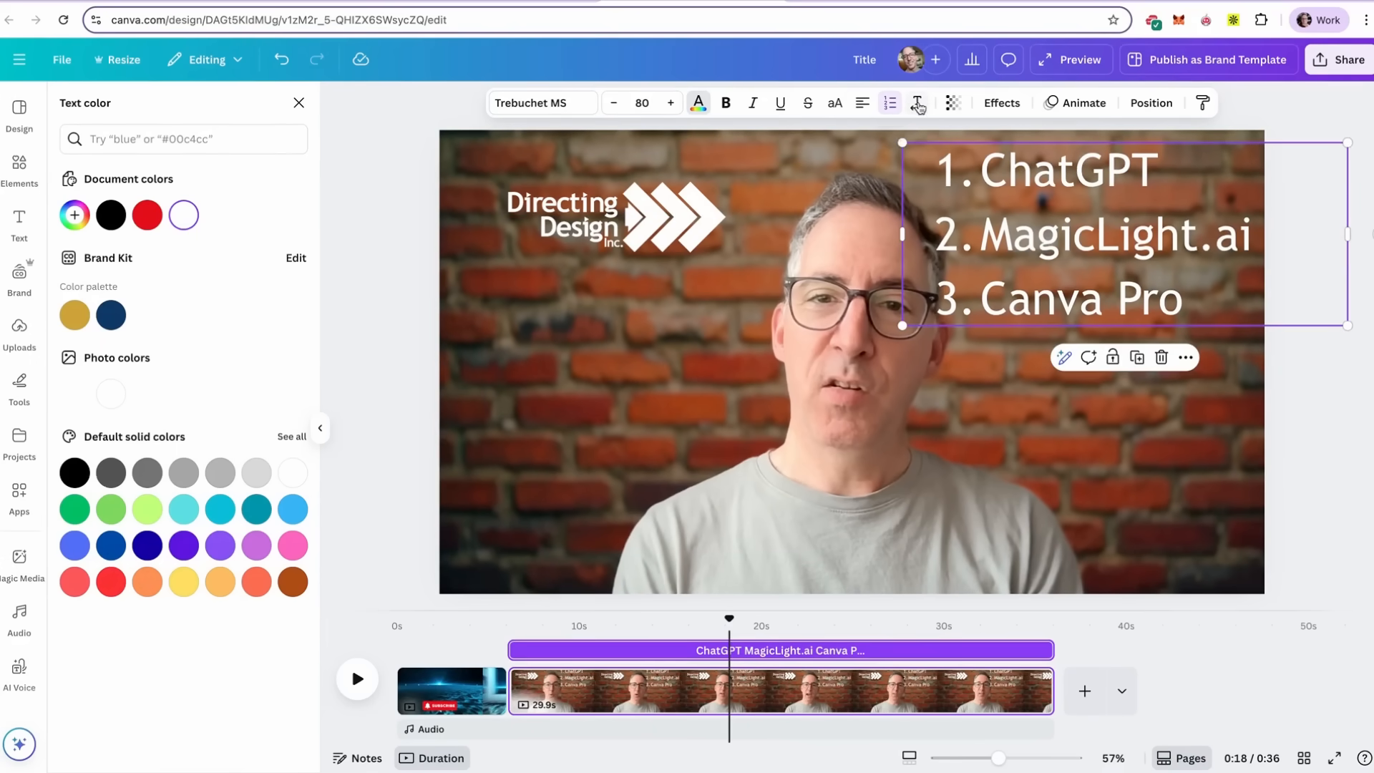
pyautogui.click(916, 103)
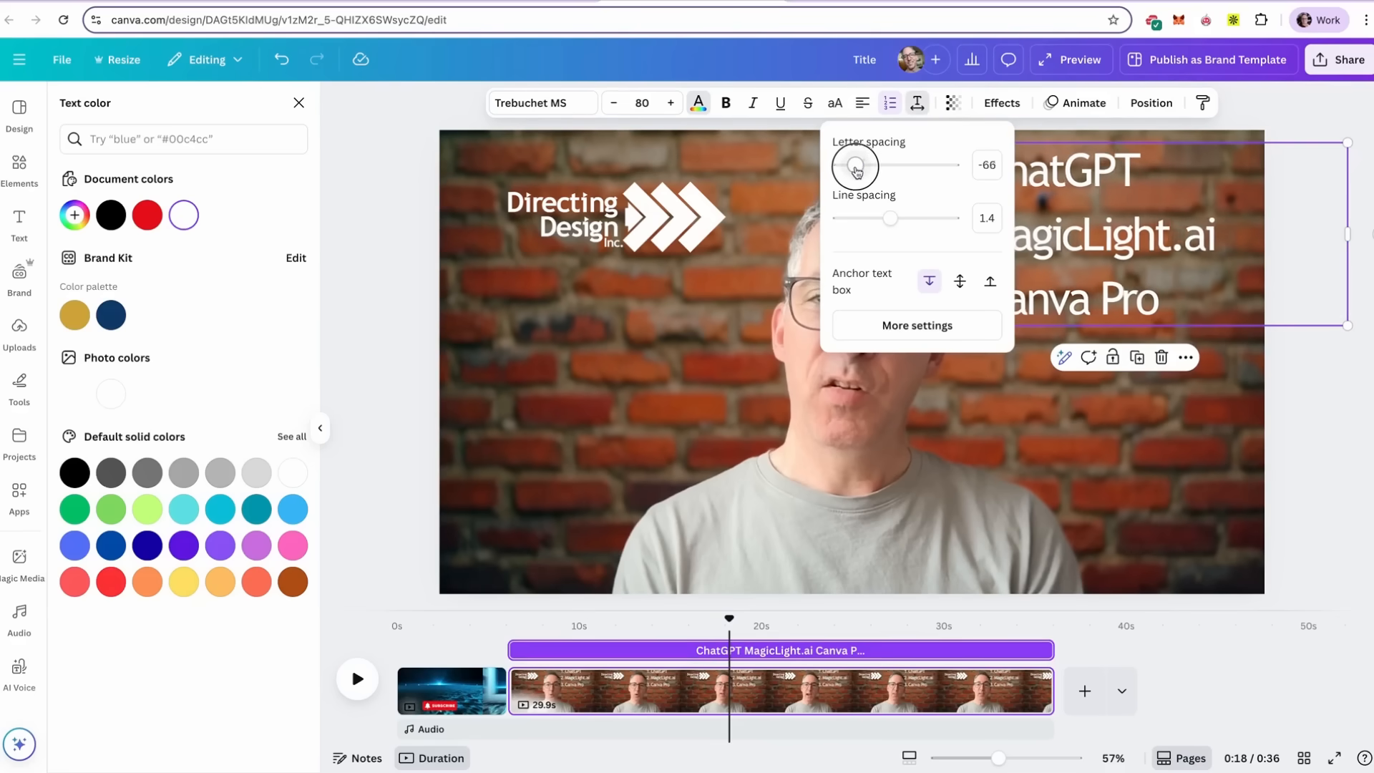
pyautogui.moveTo(854, 165); pyautogui.dragTo(860, 165)
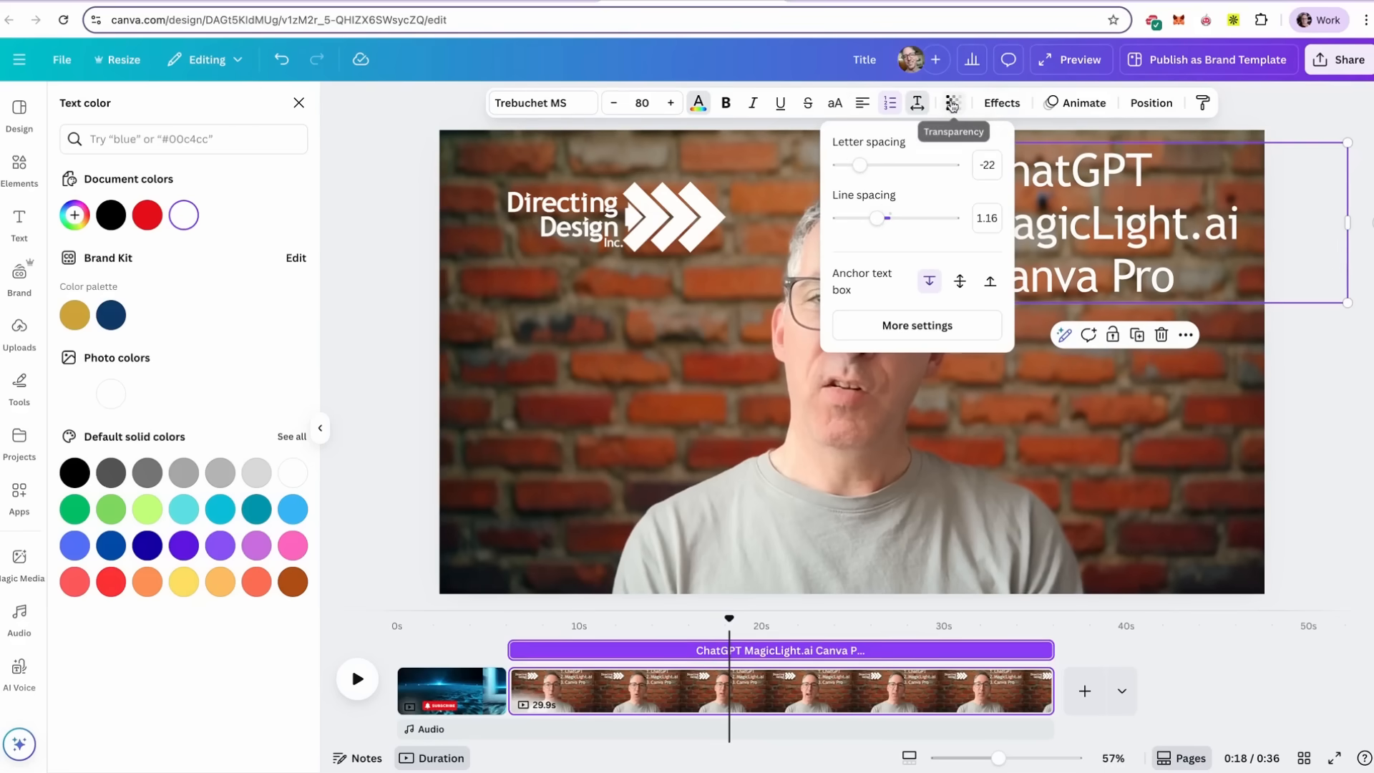
pyautogui.click(1001, 102)
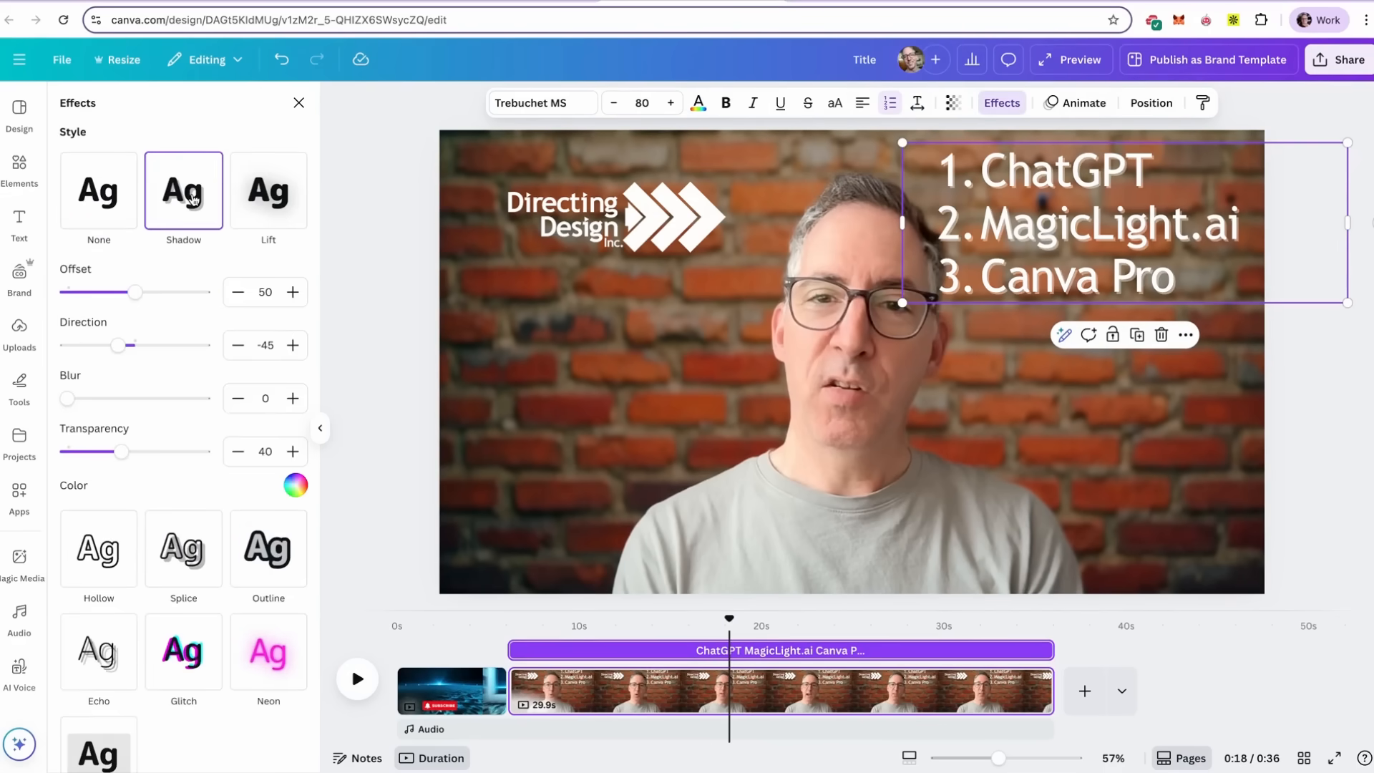
# Revert the numbered list to a drop shadow, move it top left, and open its animations
pyautogui.click(268, 190)
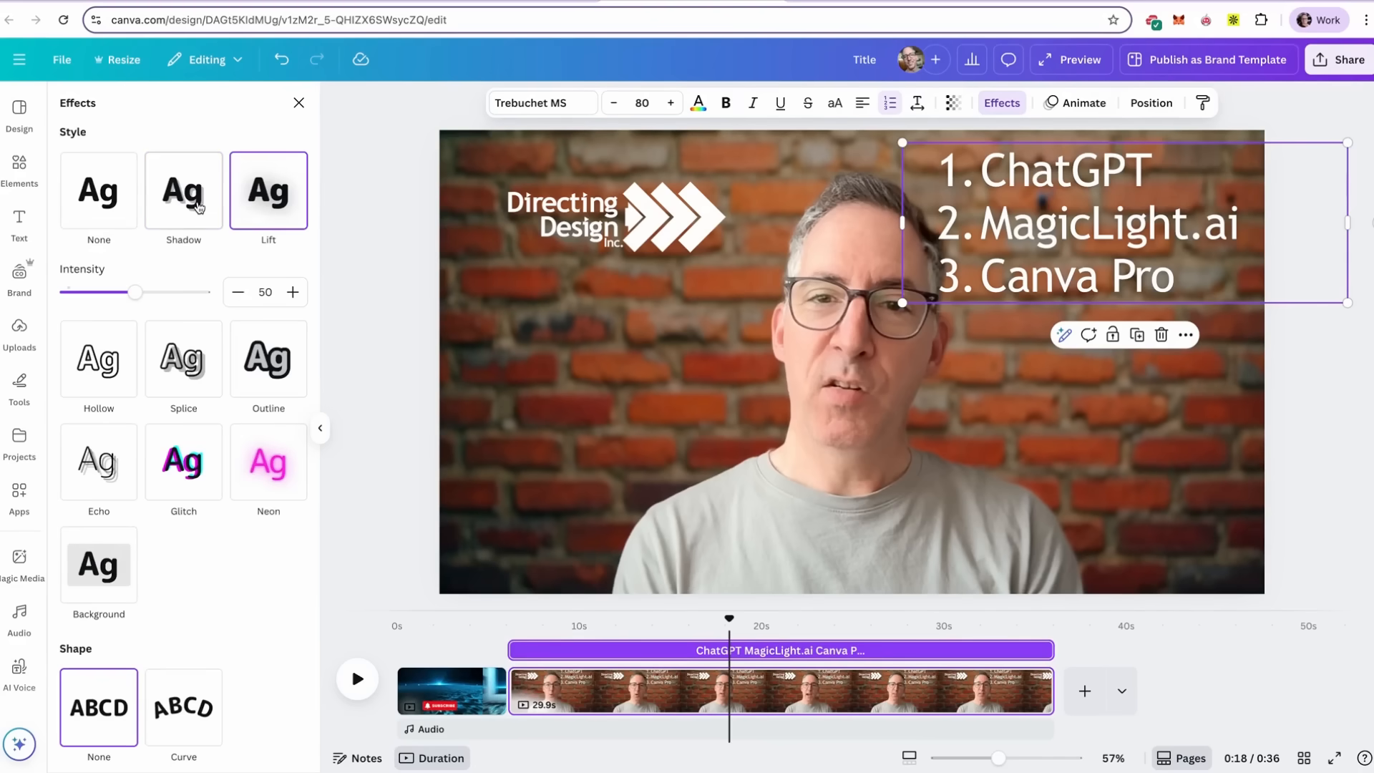
pyautogui.click(184, 191)
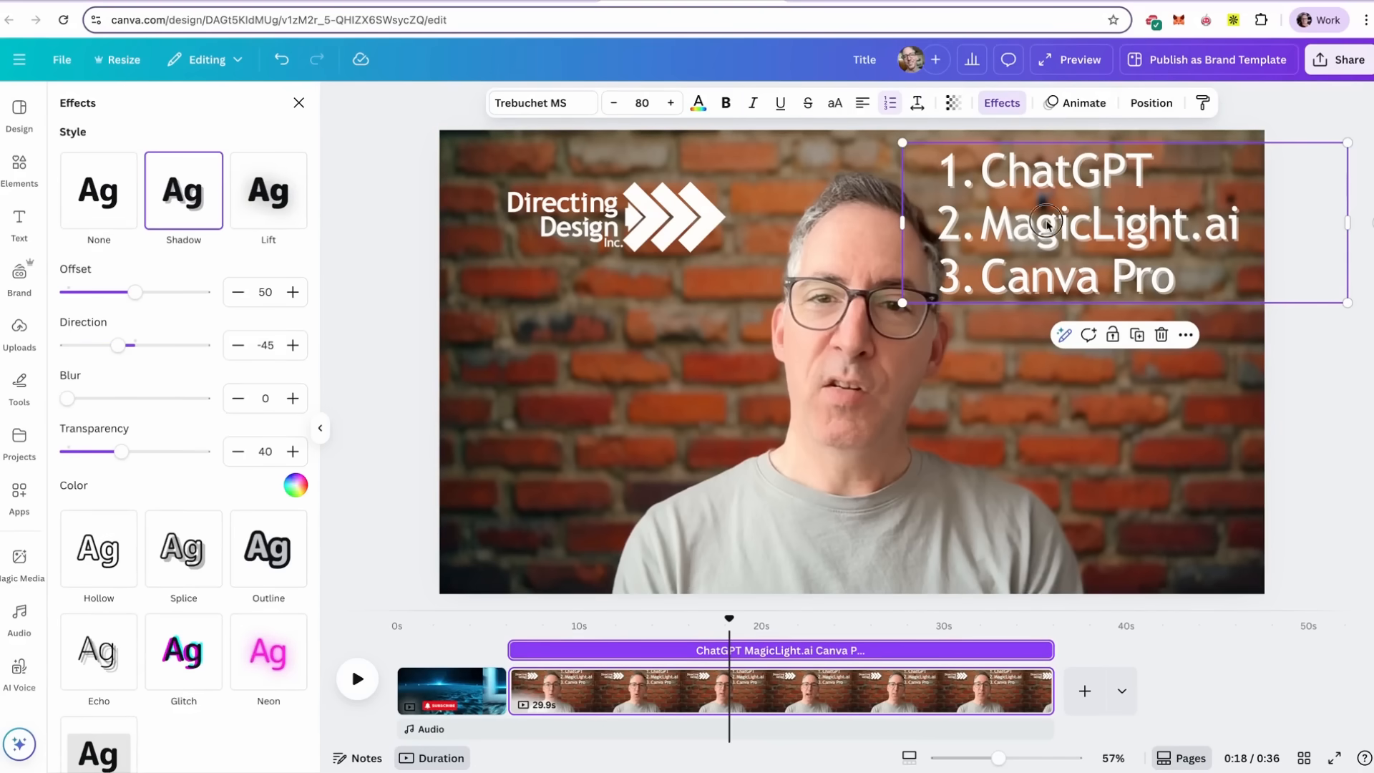
pyautogui.moveTo(1051, 224); pyautogui.dragTo(596, 381)
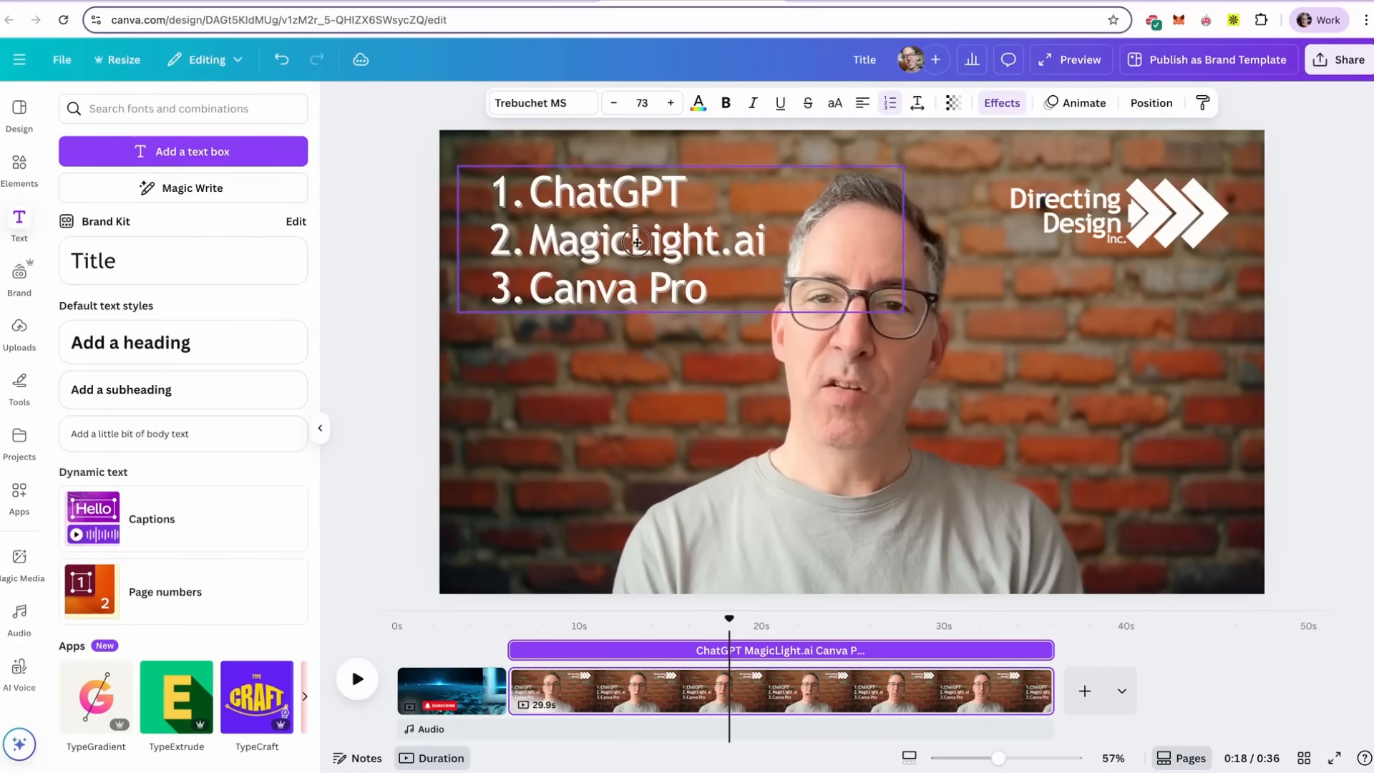
pyautogui.click(1130, 200)
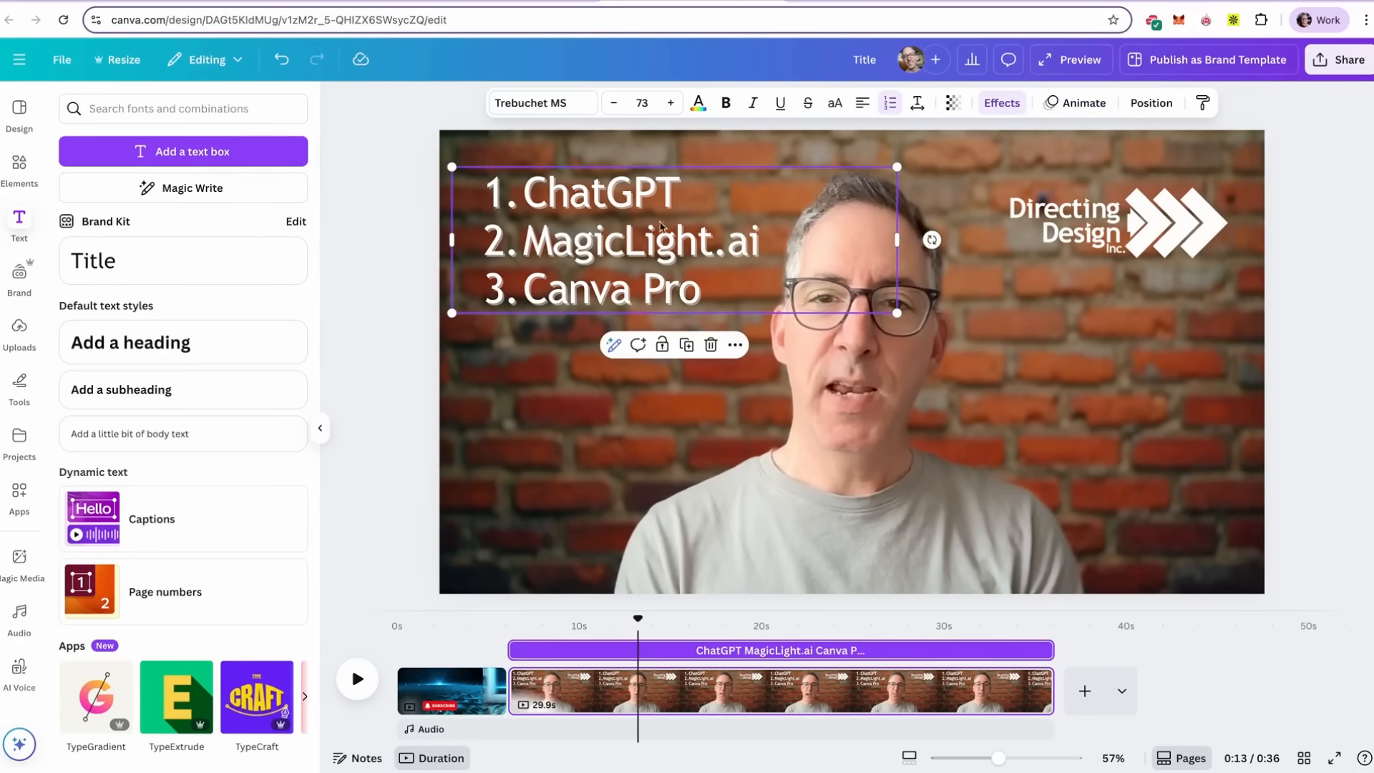
pyautogui.click(1082, 102)
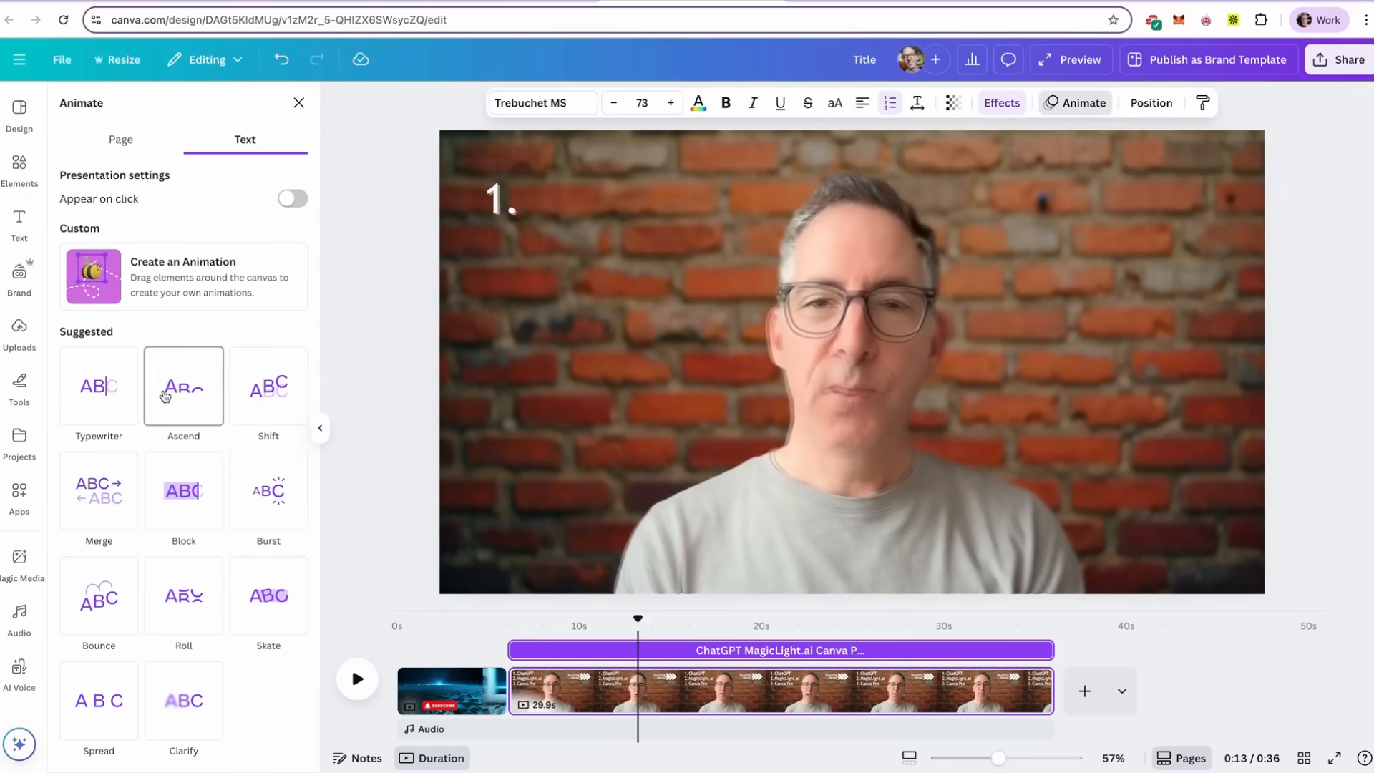
# Apply the Ascend animation to the numbered list
pyautogui.click(98, 386)
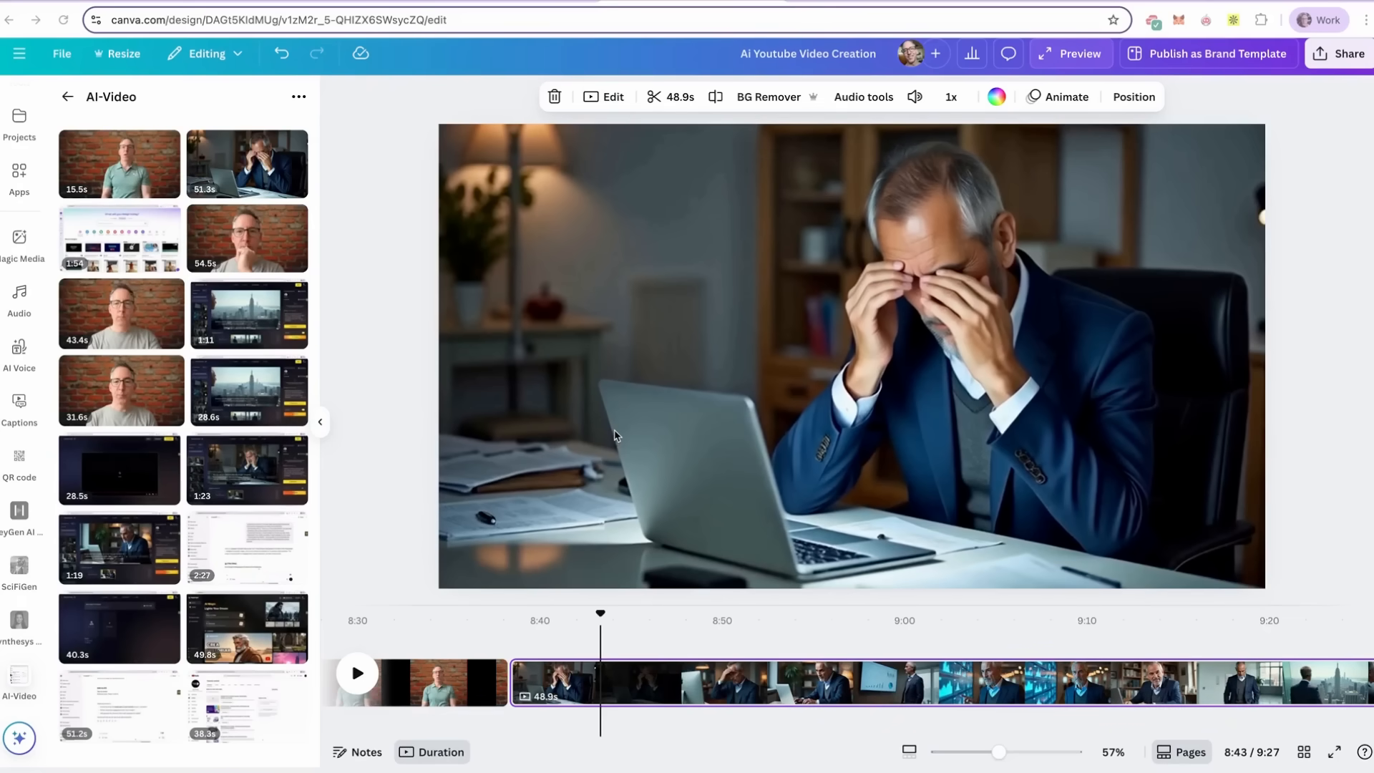
pyautogui.moveTo(644, 347)
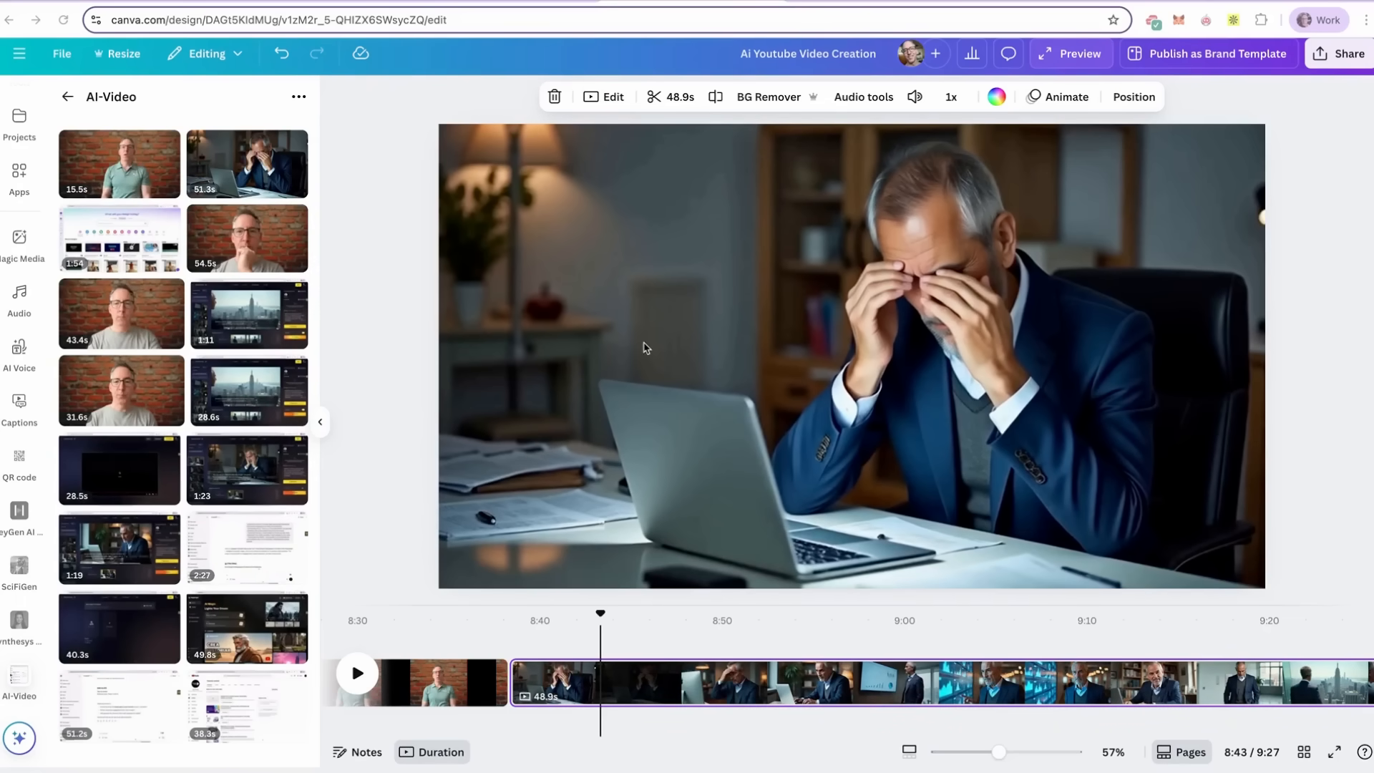
pyautogui.moveTo(619, 694)
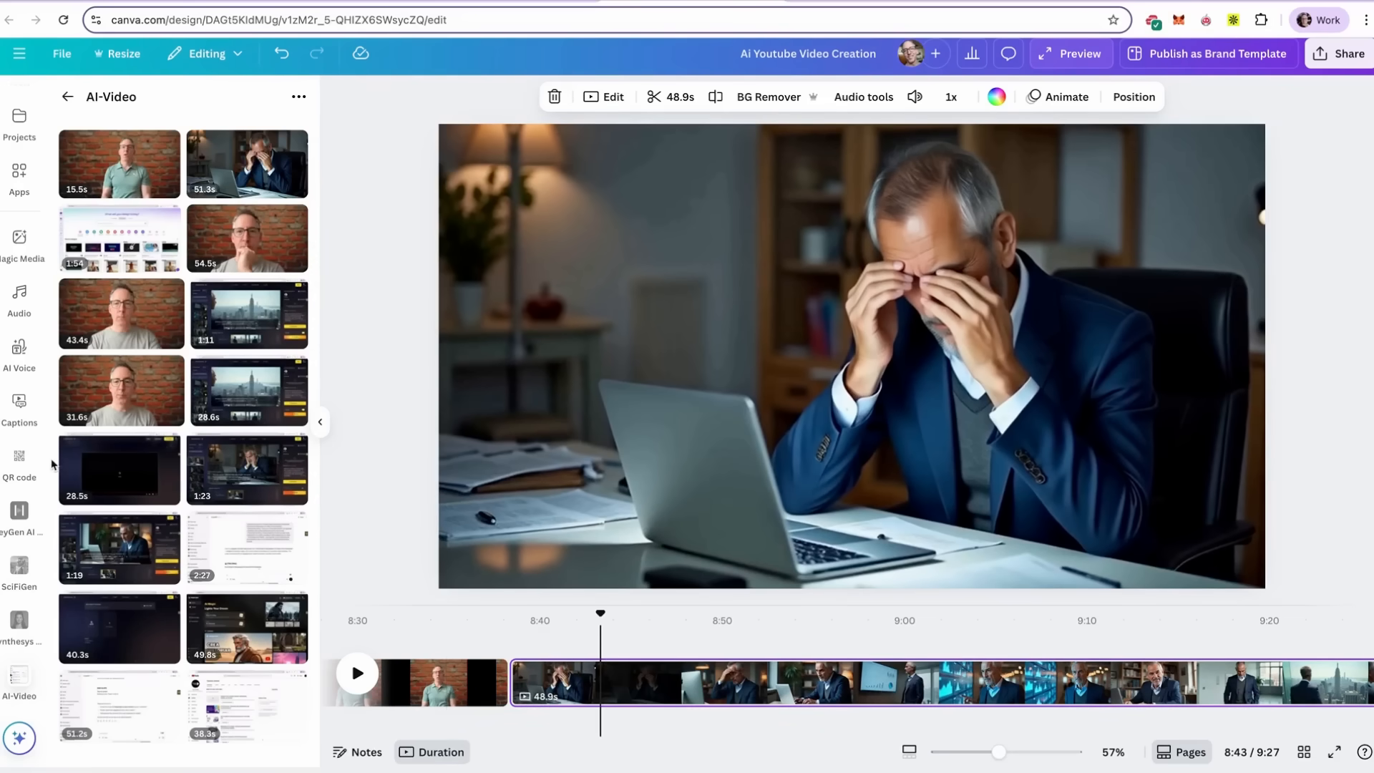
pyautogui.moveTo(19, 403)
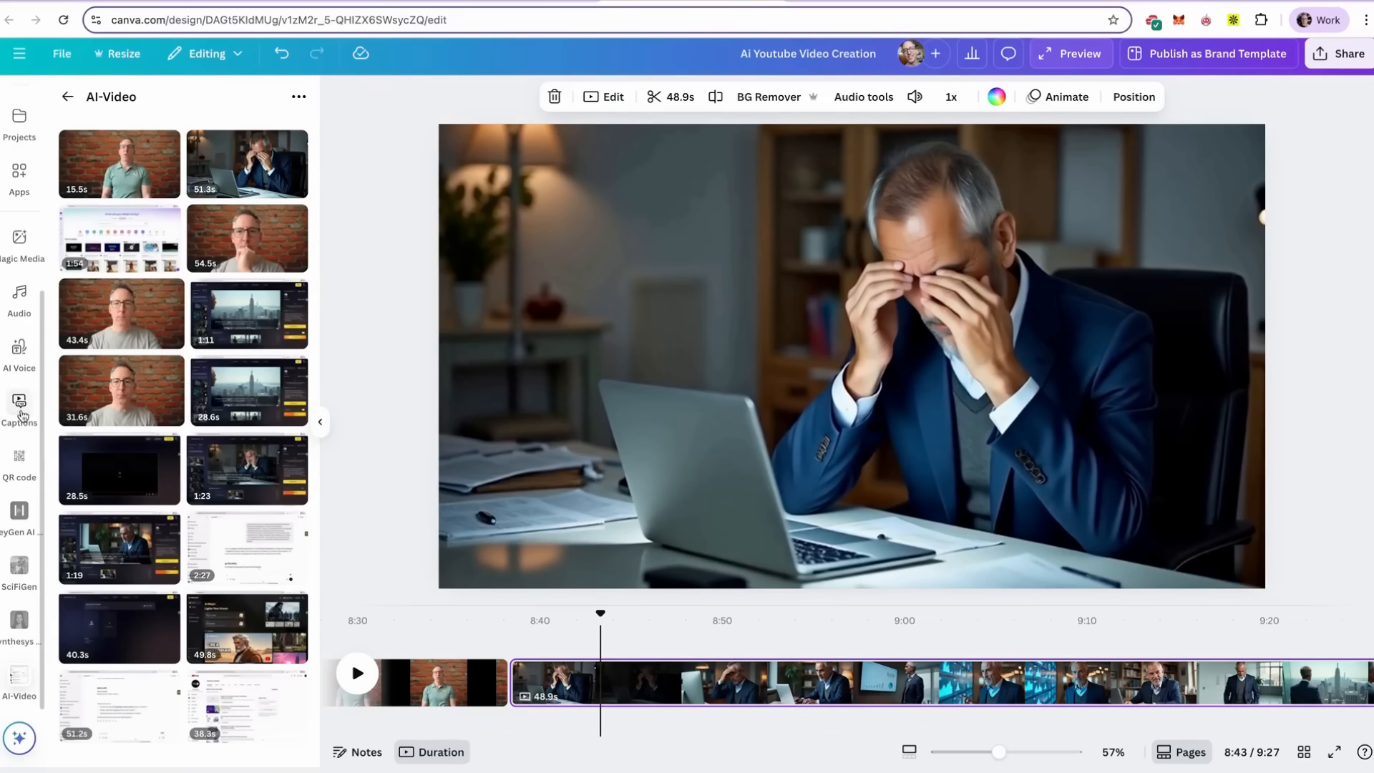
# Open the Captions panel for the office laptop clip
pyautogui.click(18, 407)
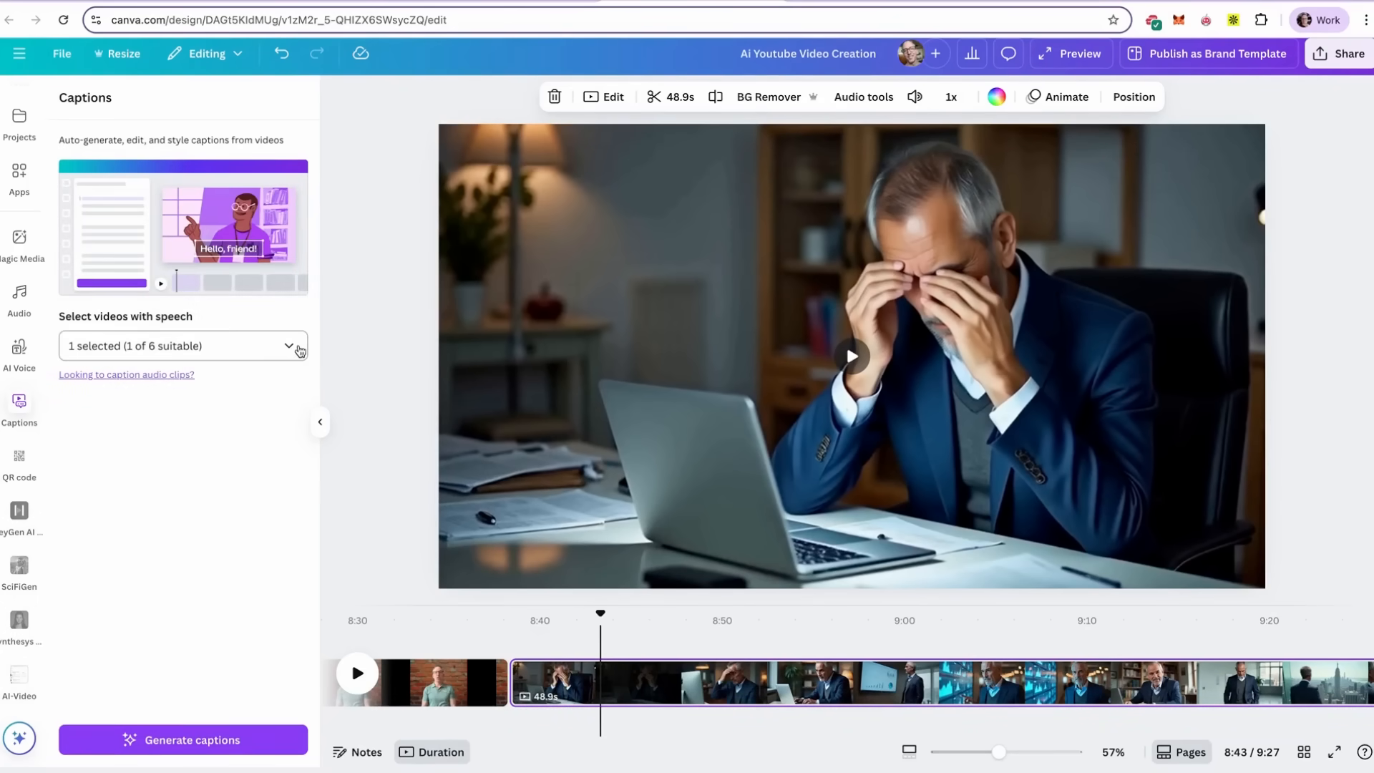
# Caption only Brandon's Day.mp4, deselecting Intro1.mov, and generate the captions
pyautogui.click(183, 344)
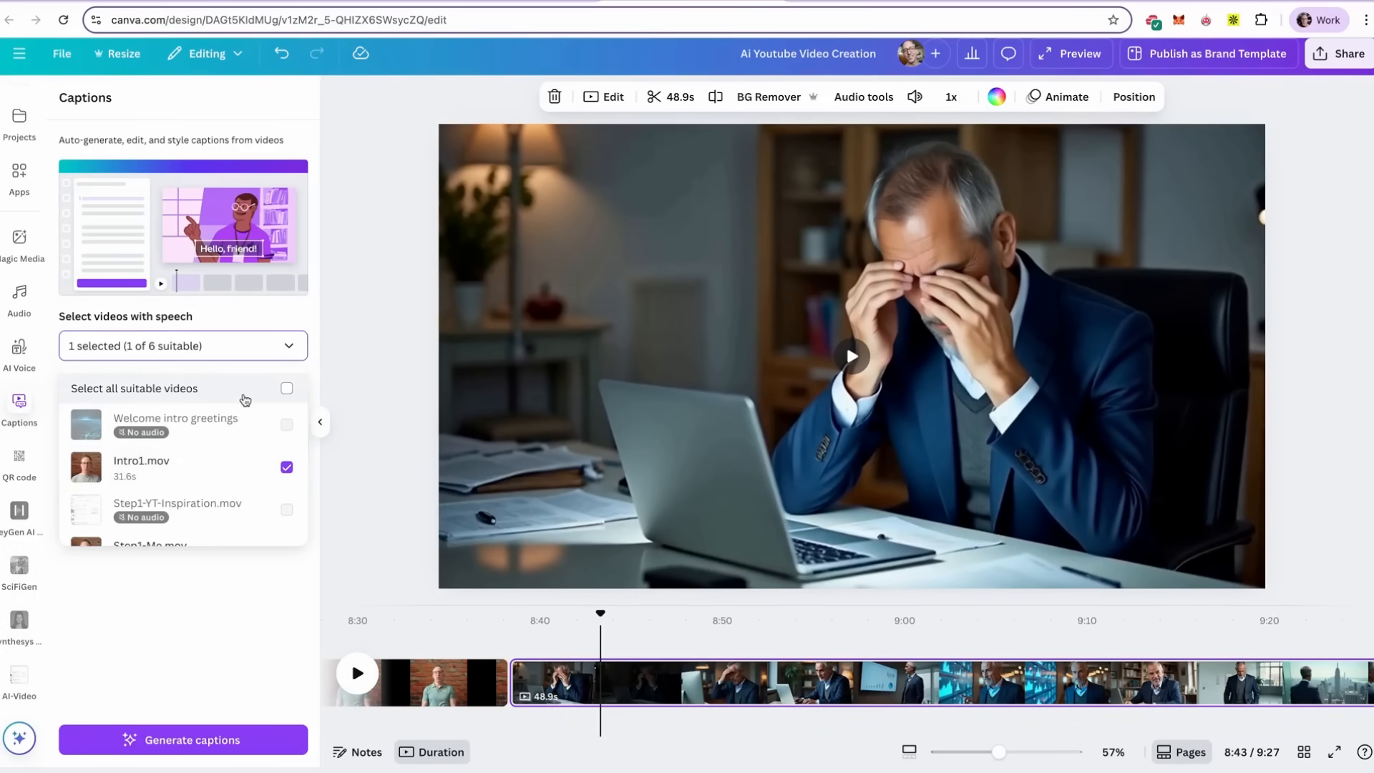
pyautogui.scroll(-3)
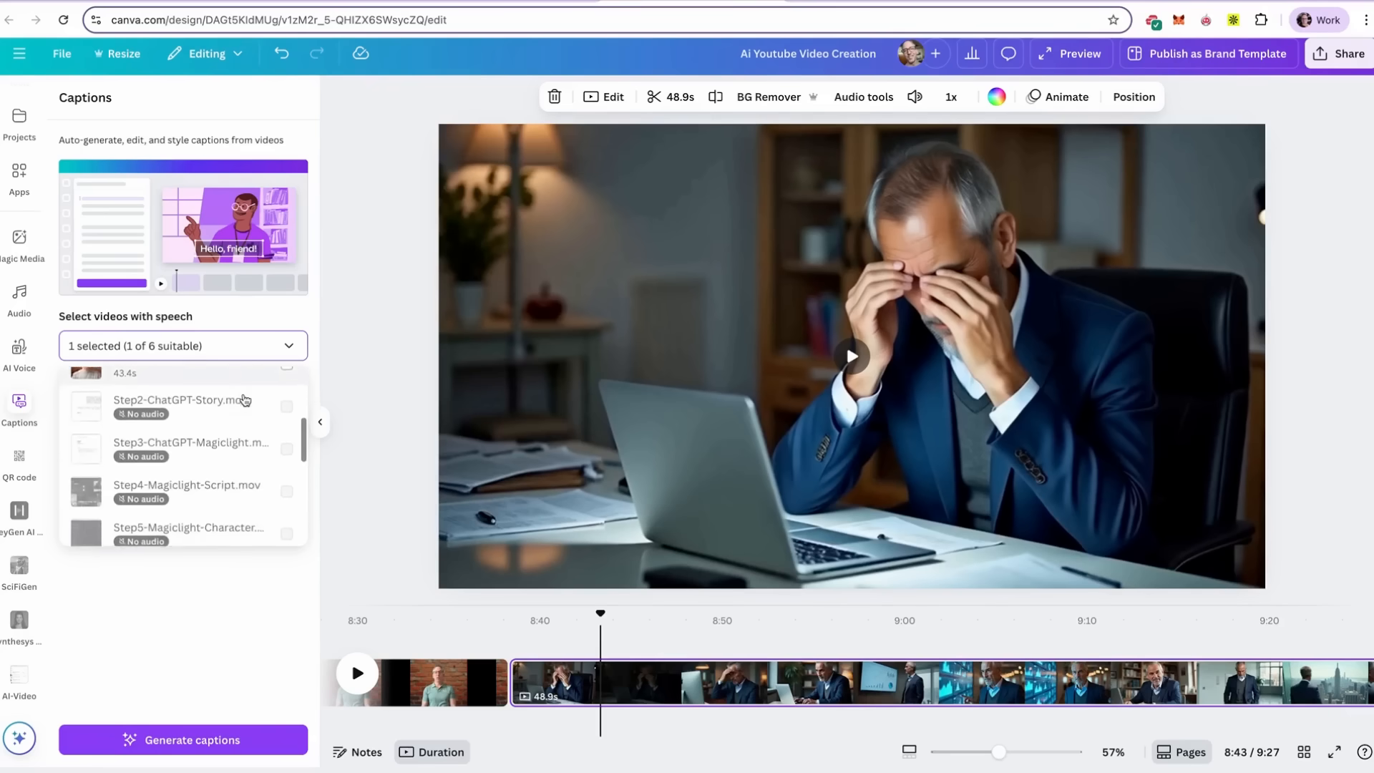
pyautogui.scroll(-3)
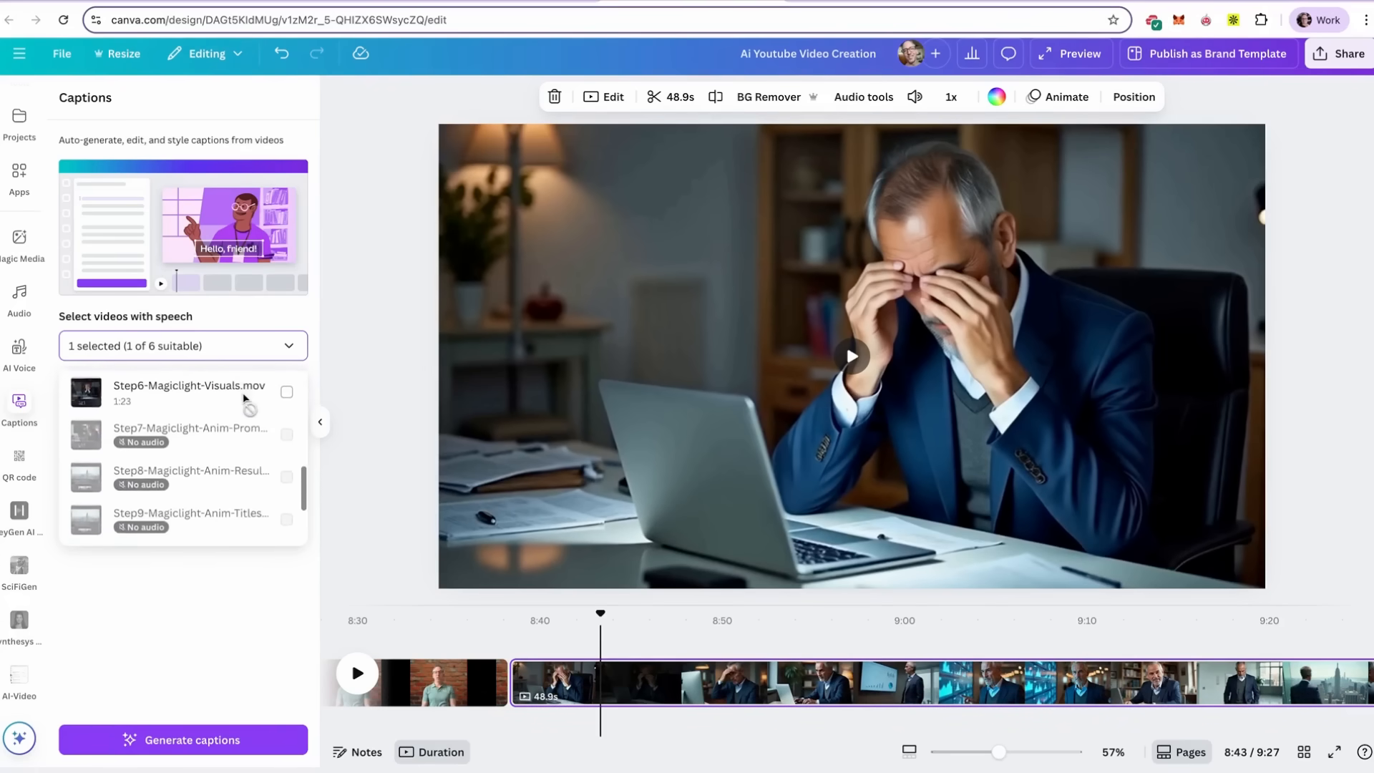
pyautogui.scroll(-3)
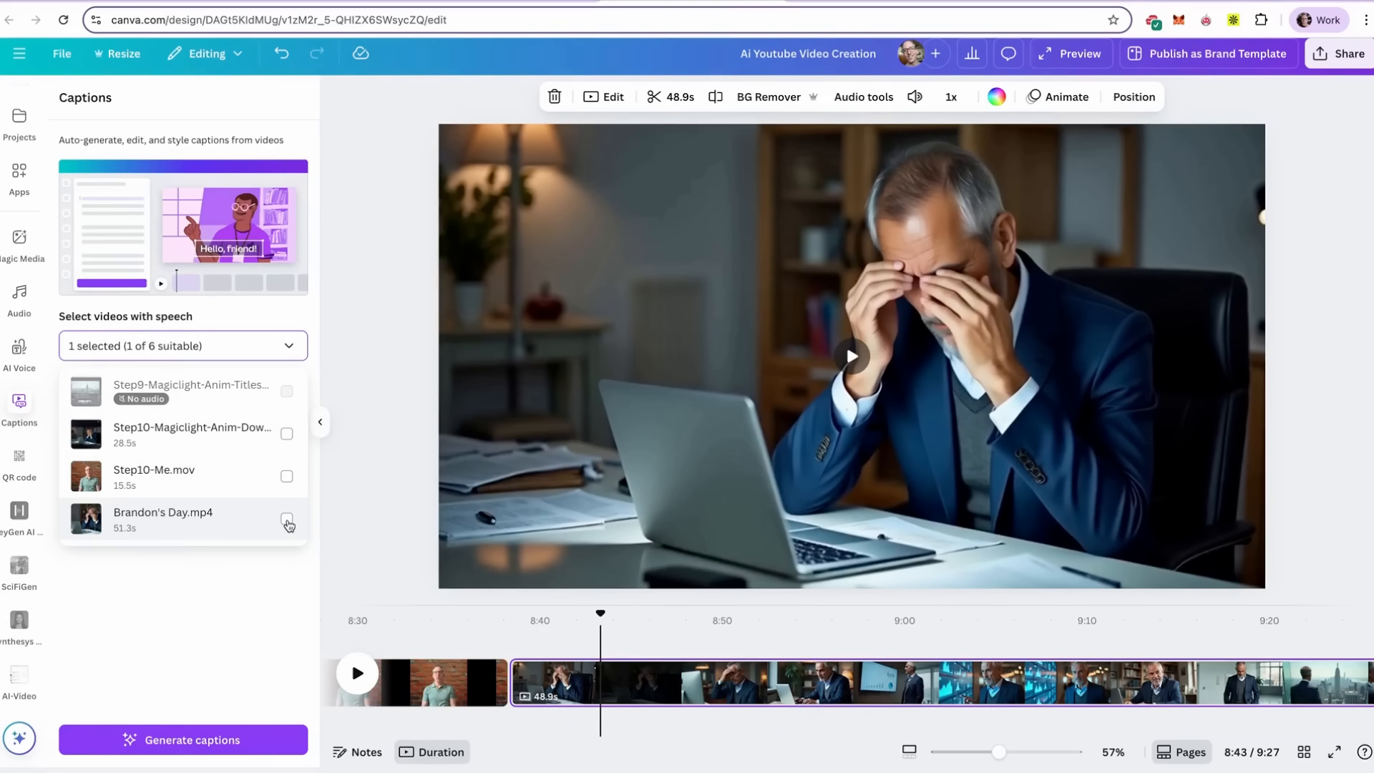
pyautogui.click(286, 522)
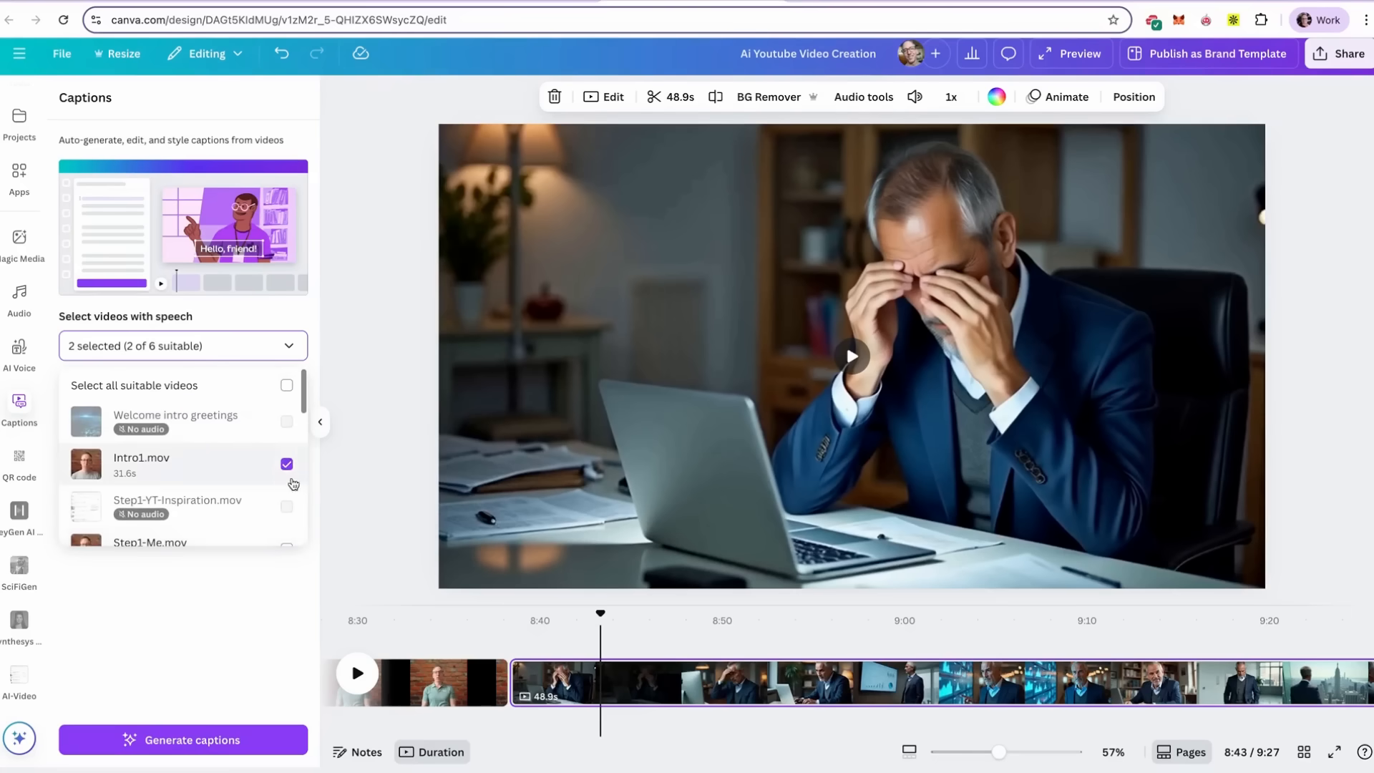
pyautogui.click(287, 464)
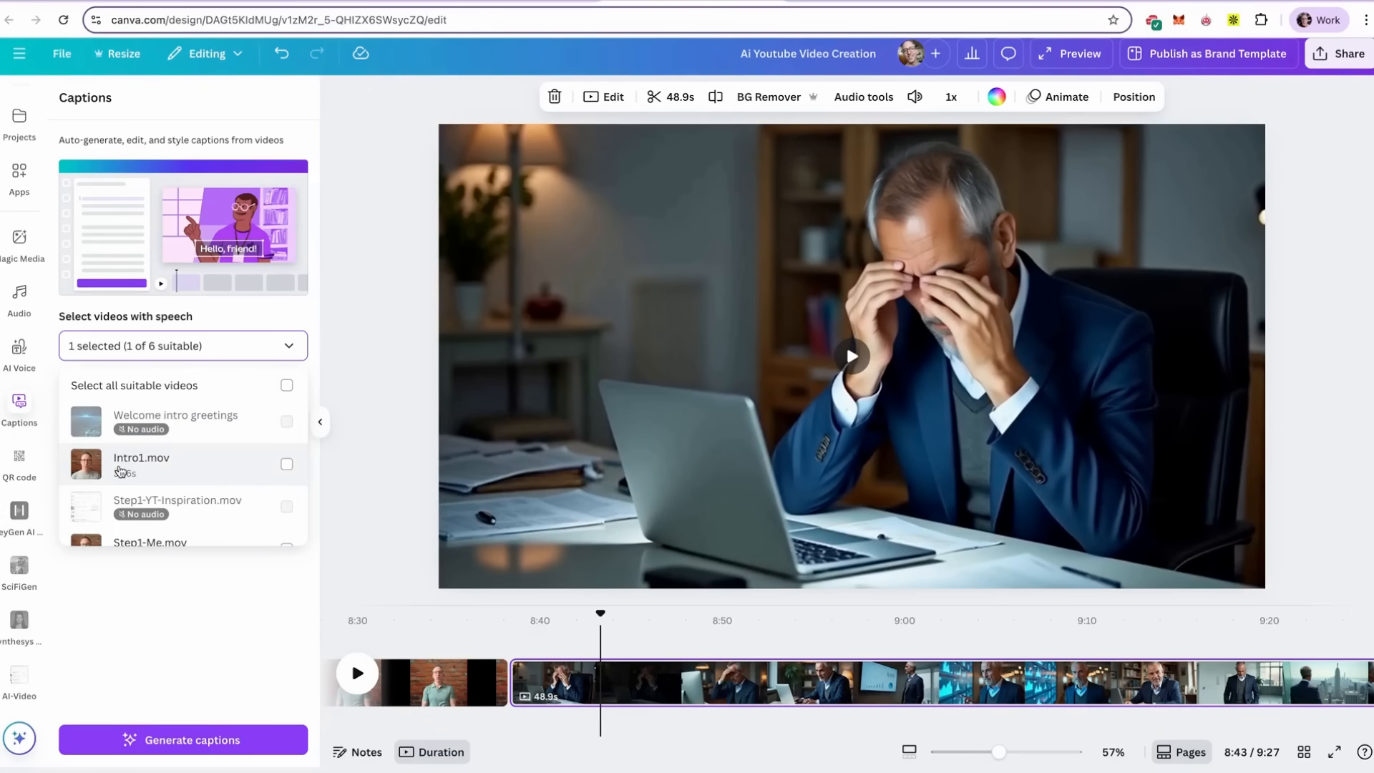
pyautogui.scroll(-3)
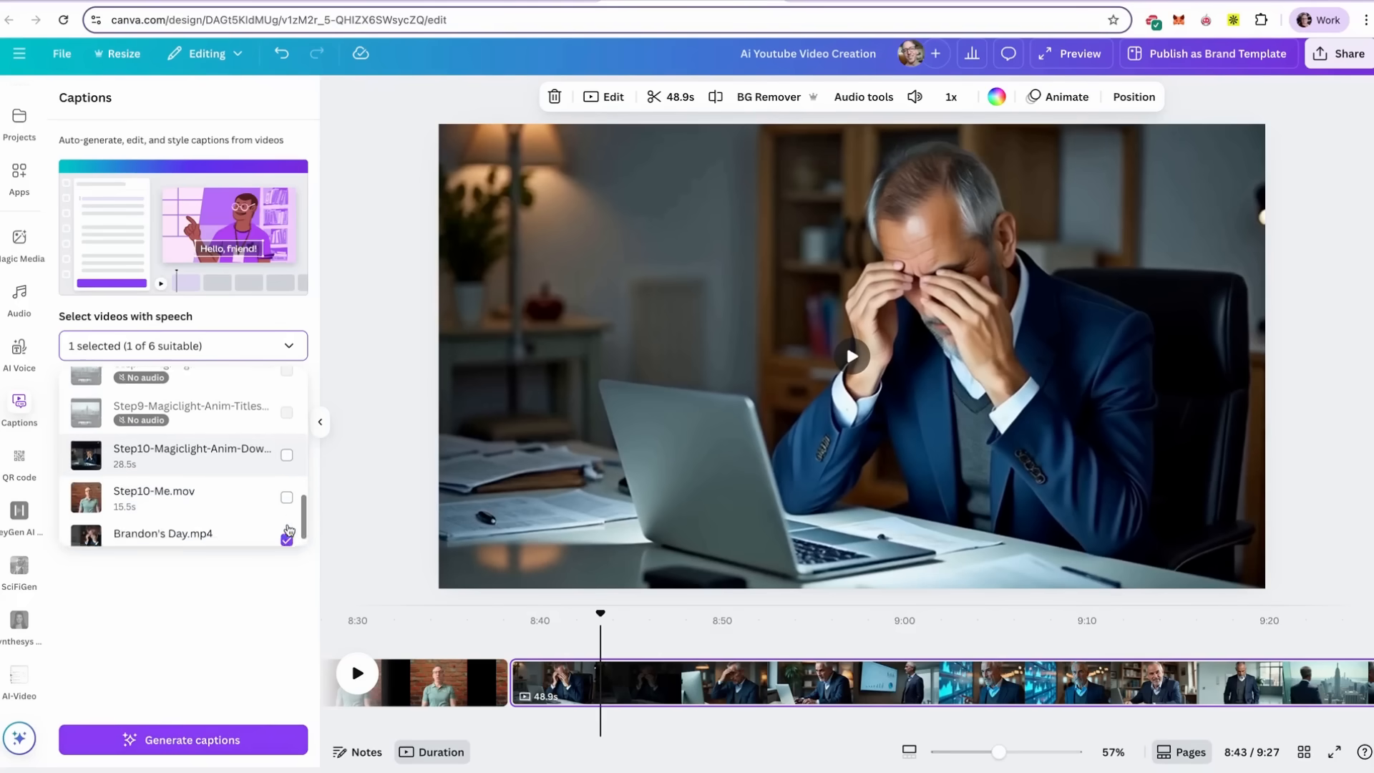
pyautogui.click(182, 739)
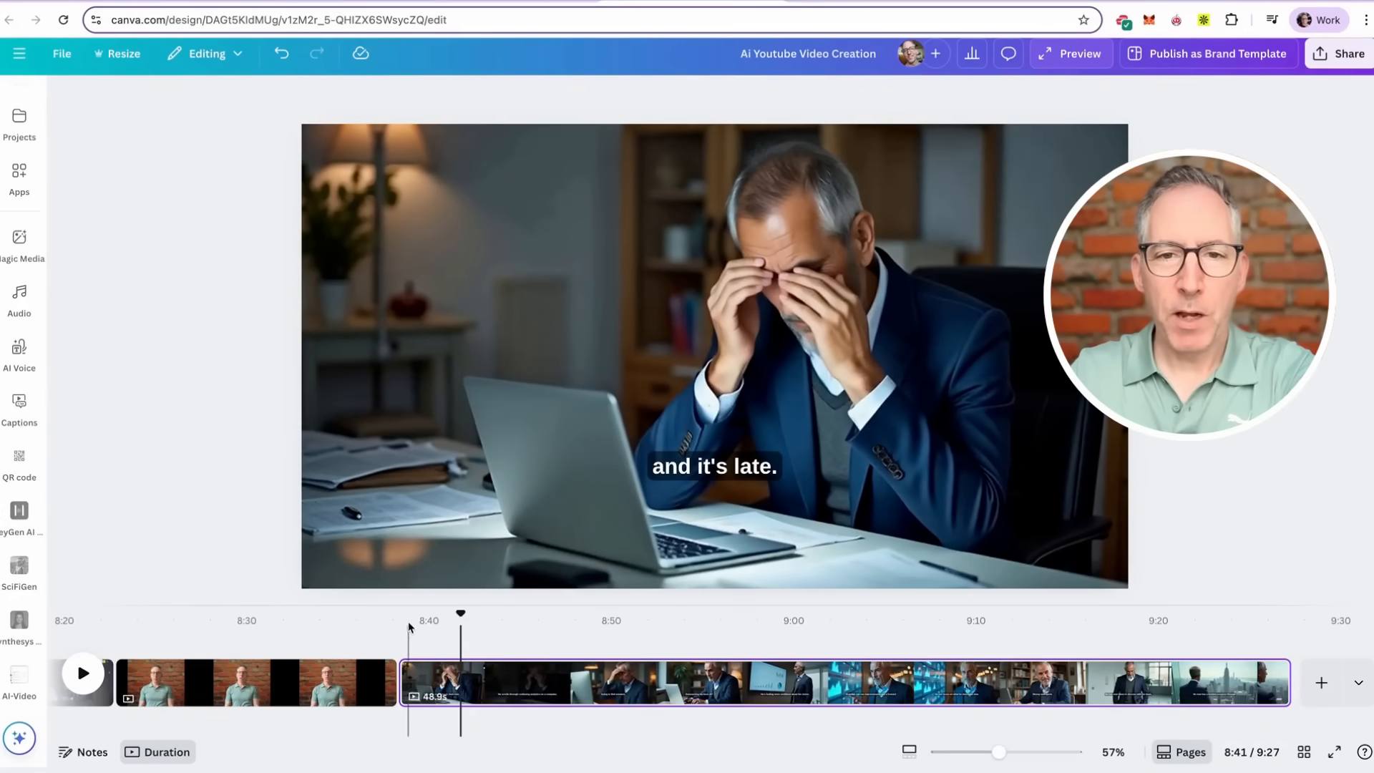
# Widen the caption text box by stretching both sides outward
pyautogui.click(714, 465)
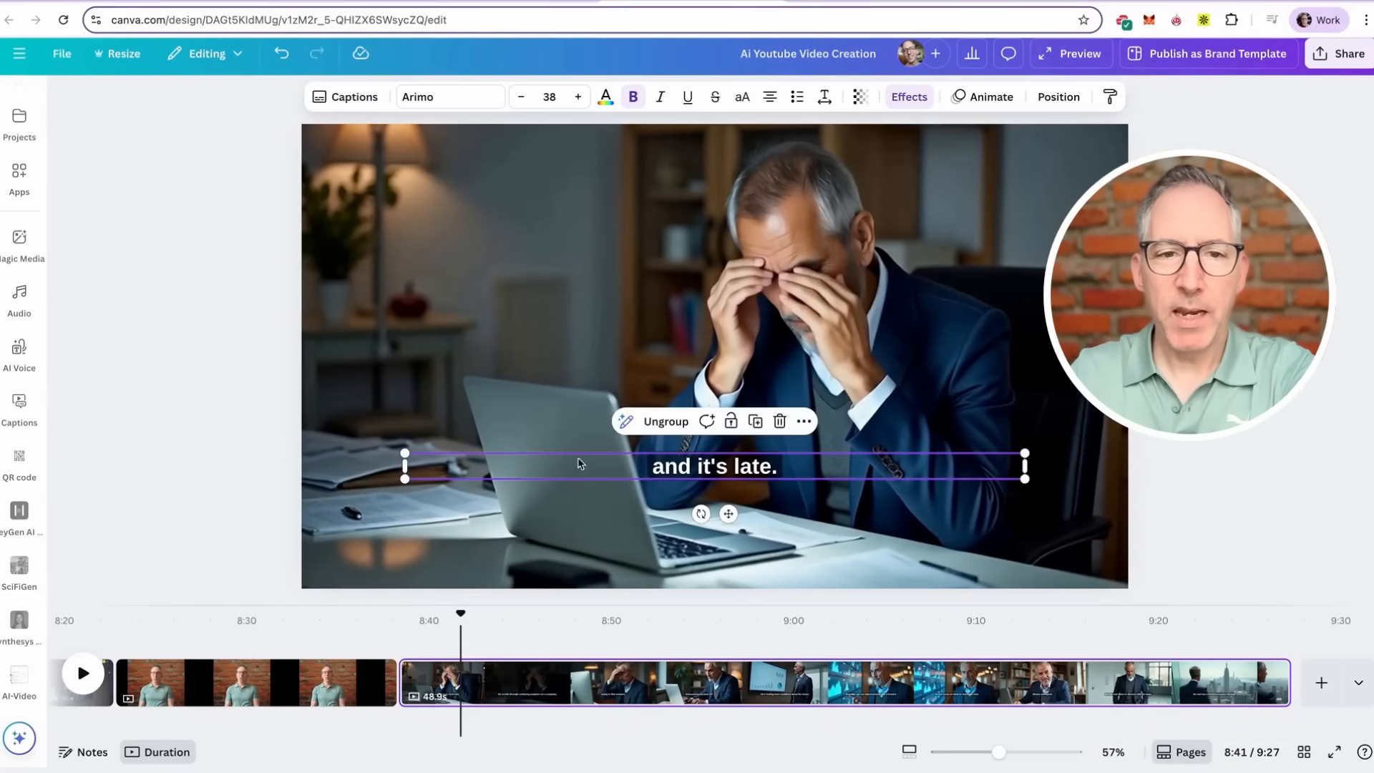
pyautogui.moveTo(404, 465); pyautogui.dragTo(356, 467)
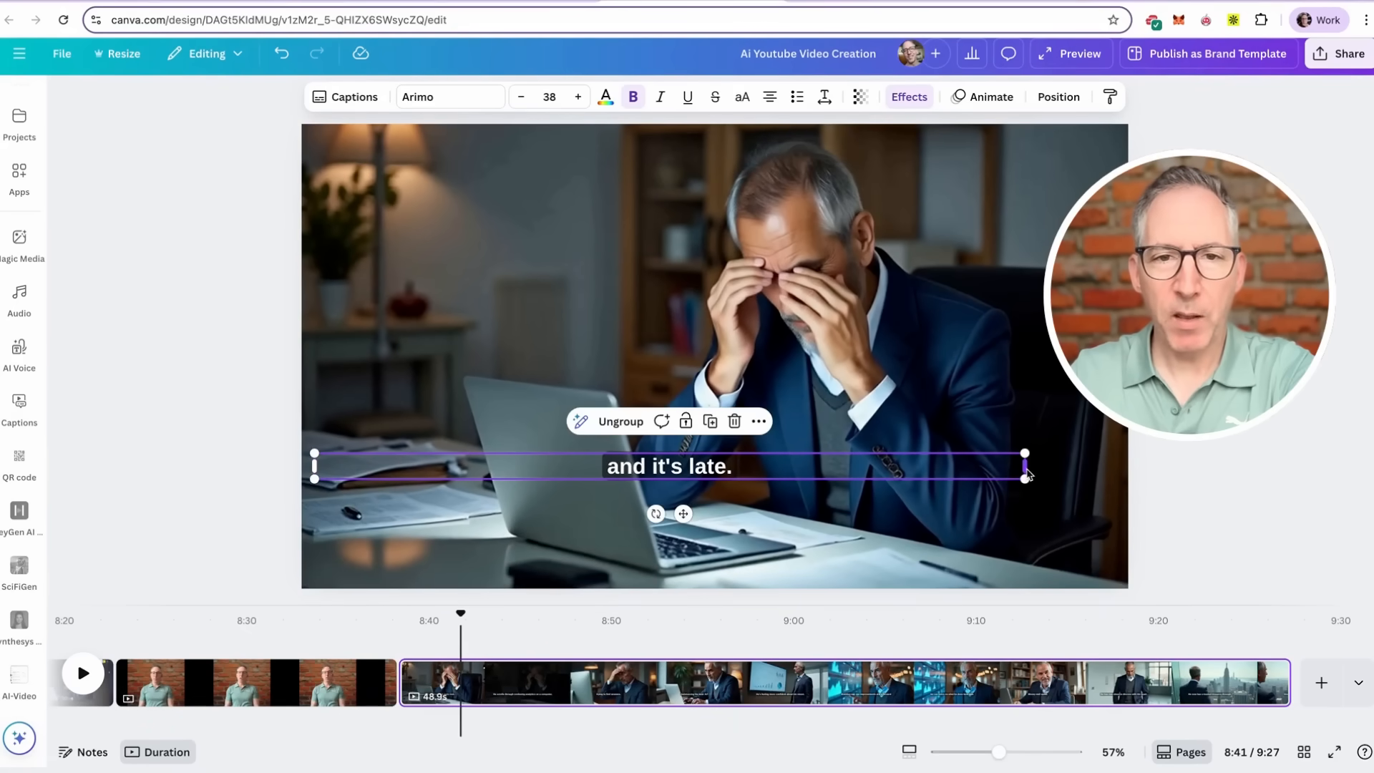
pyautogui.moveTo(1026, 466); pyautogui.dragTo(1109, 468)
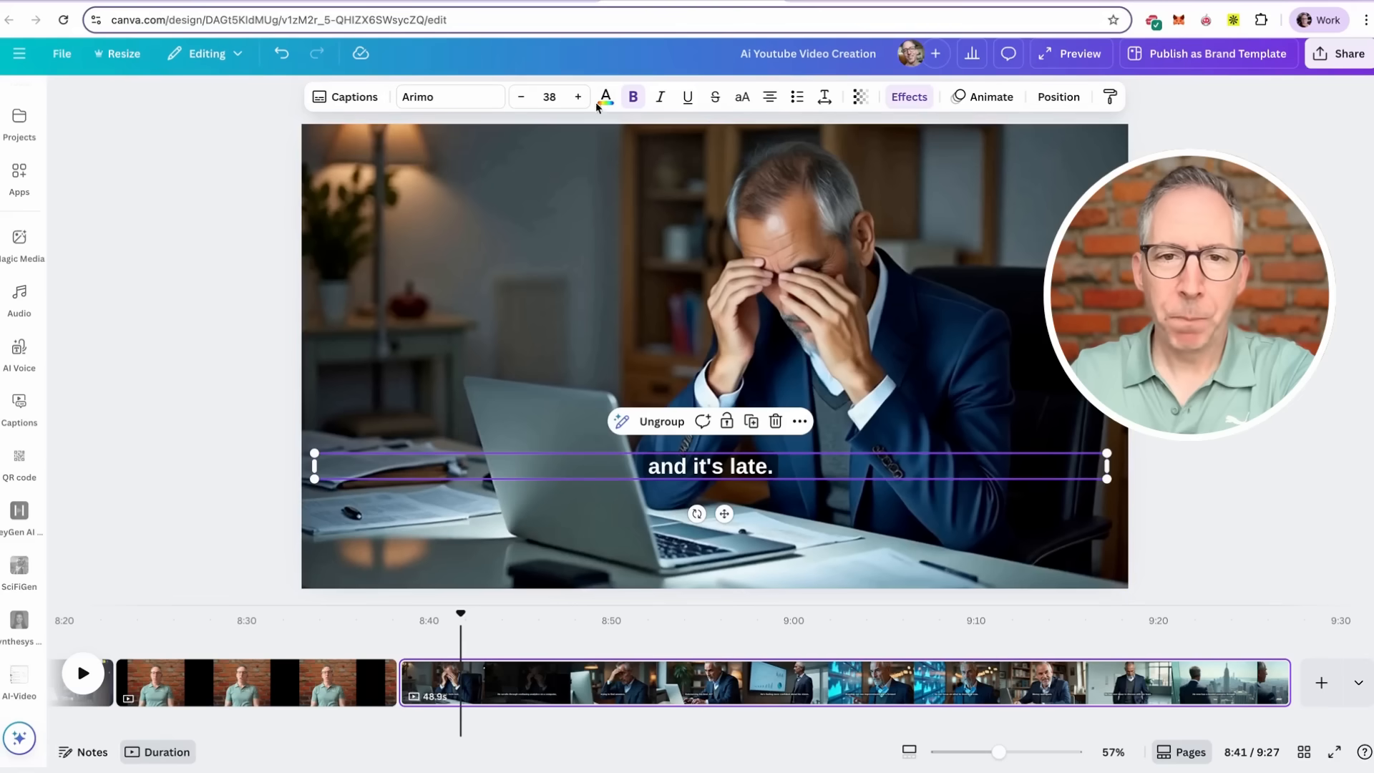
# Set the caption font size to 56, after briefly trying 42
pyautogui.click(550, 96)
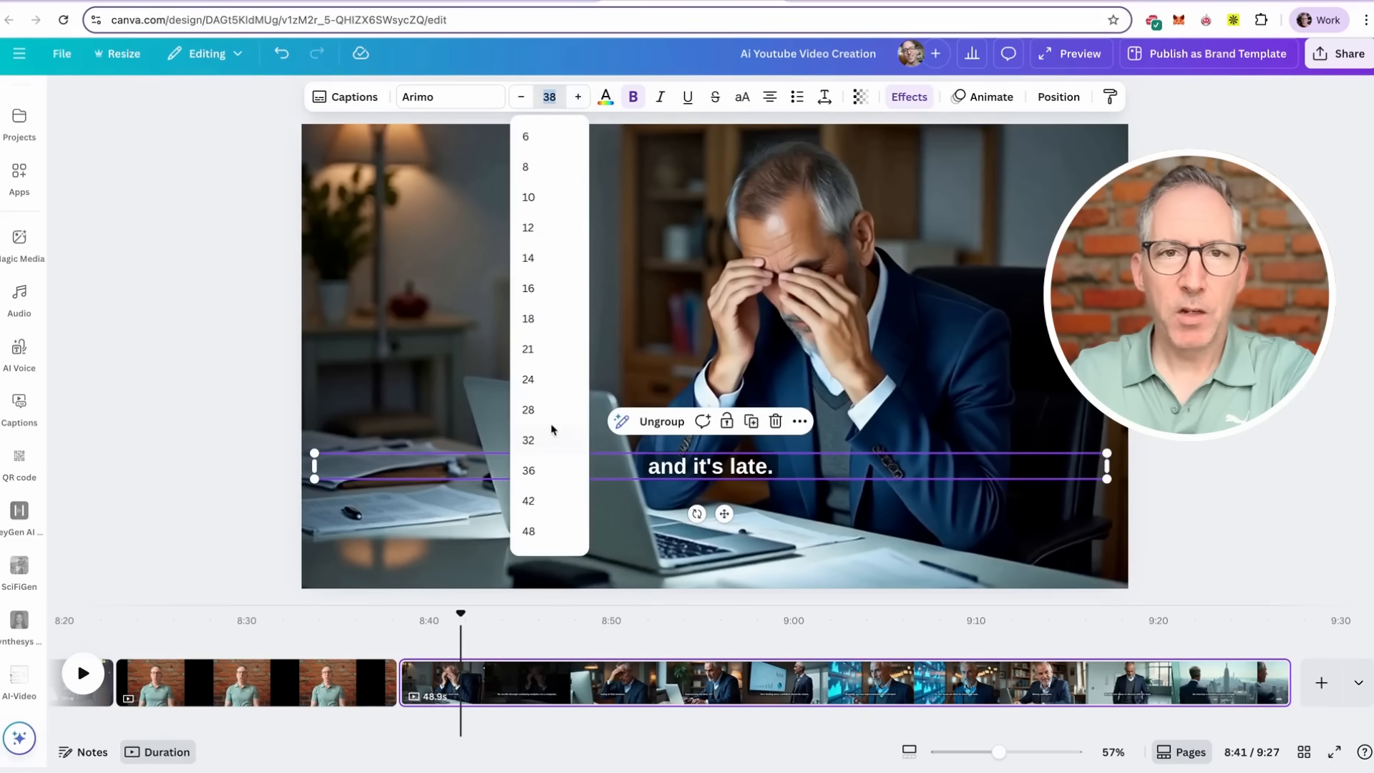
pyautogui.click(528, 500)
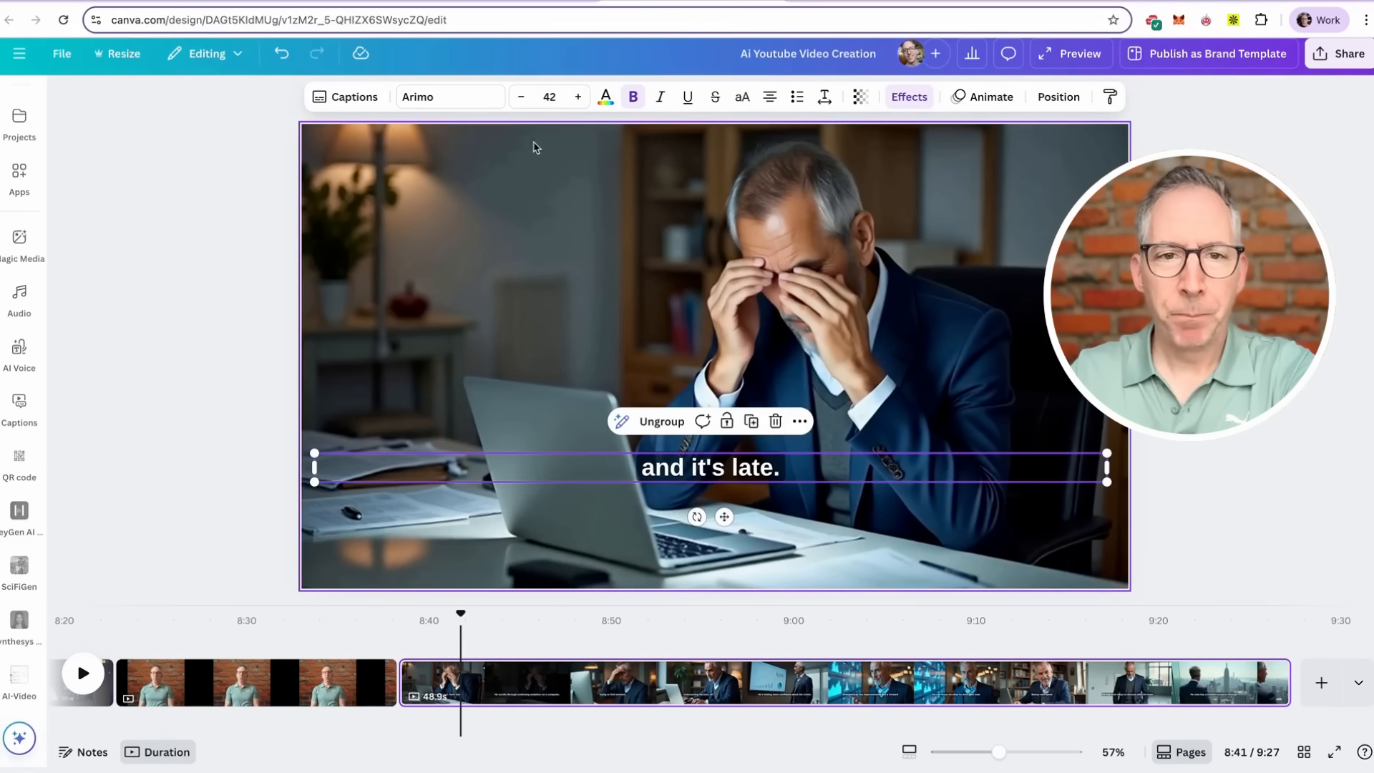
pyautogui.click(550, 97)
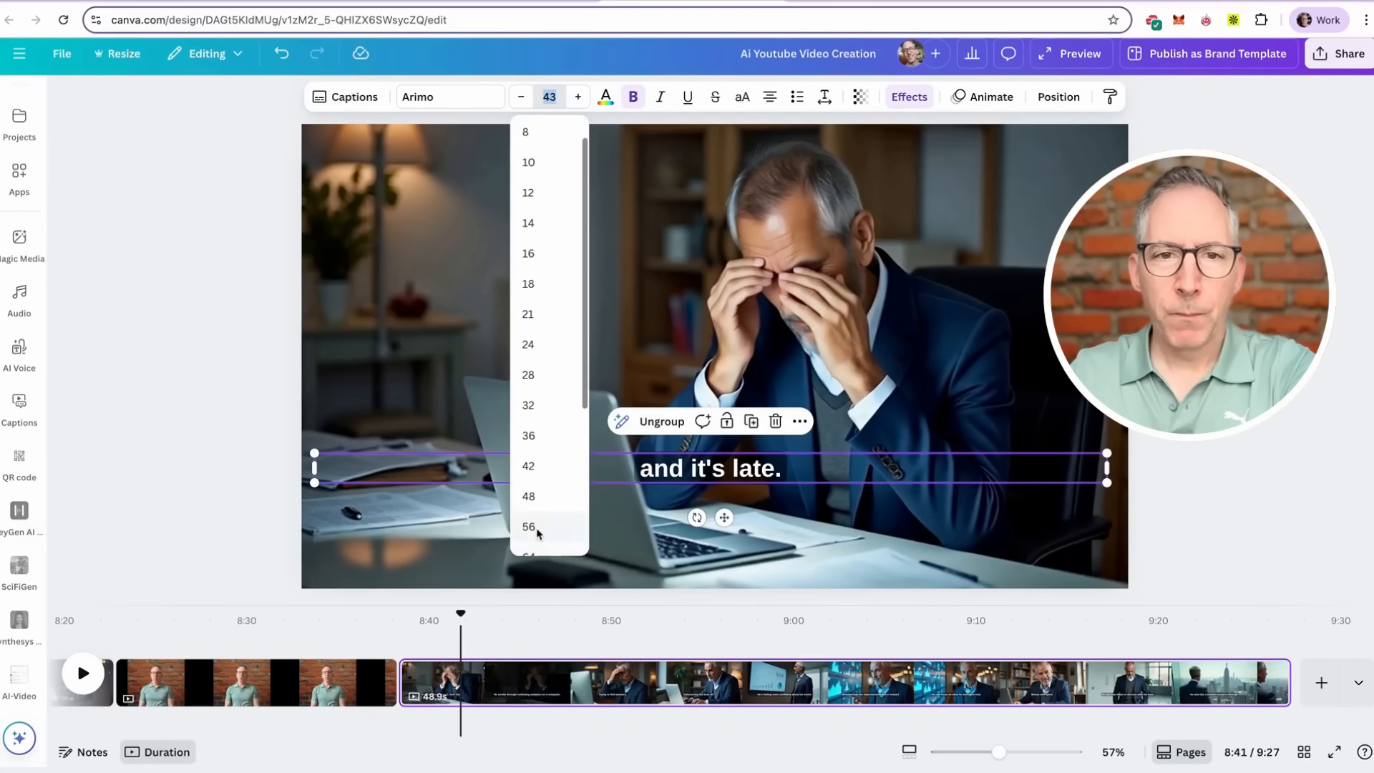
pyautogui.click(528, 527)
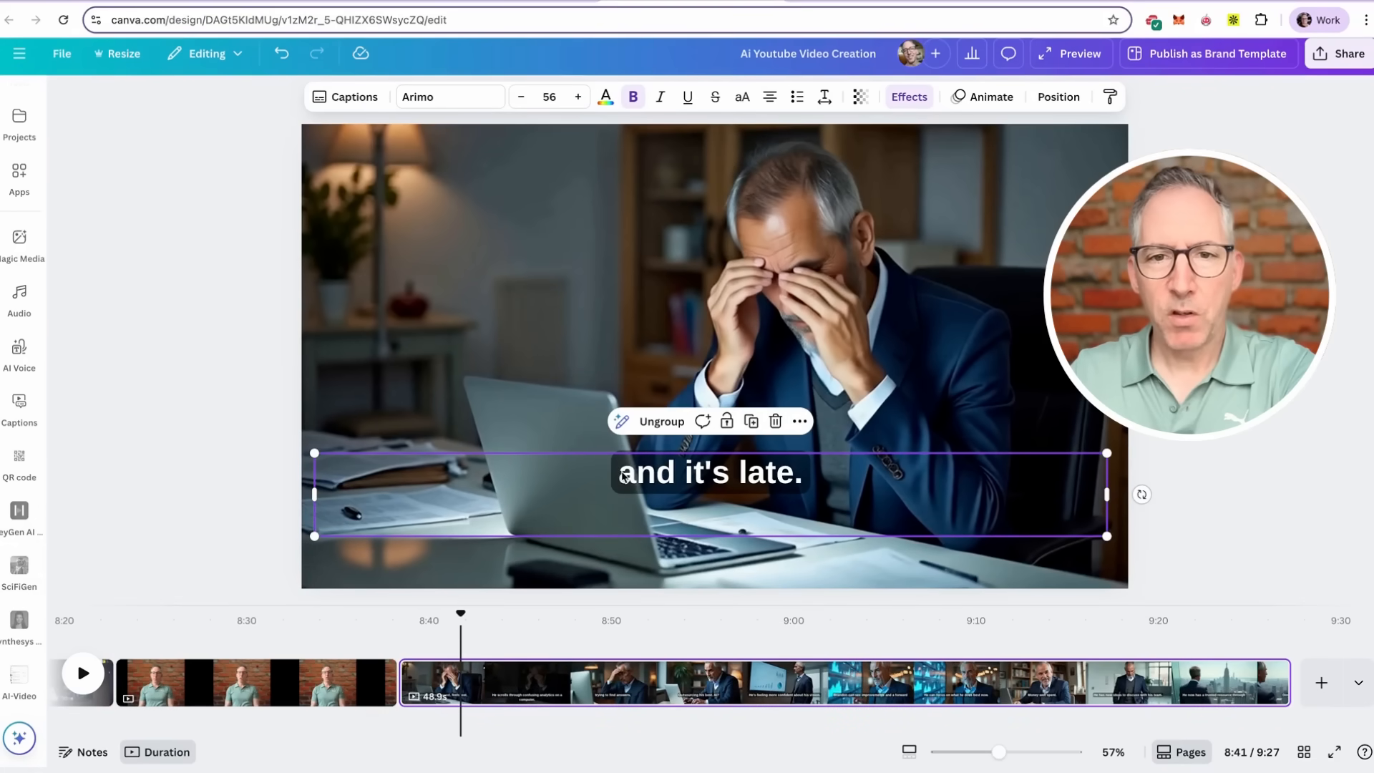
pyautogui.click(908, 96)
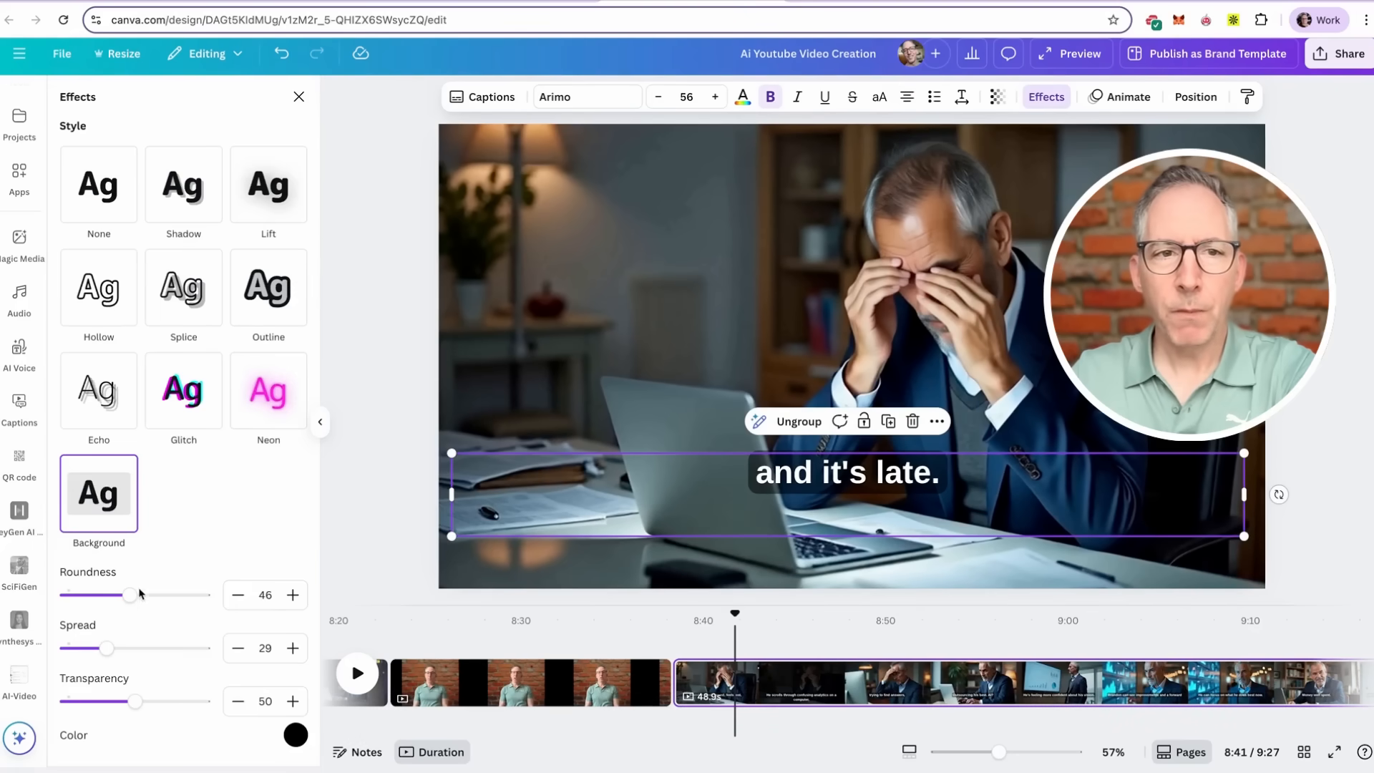
# Set the caption background Spread slider to 82 and Transparency to 41
pyautogui.moveTo(105, 647); pyautogui.dragTo(158, 648)
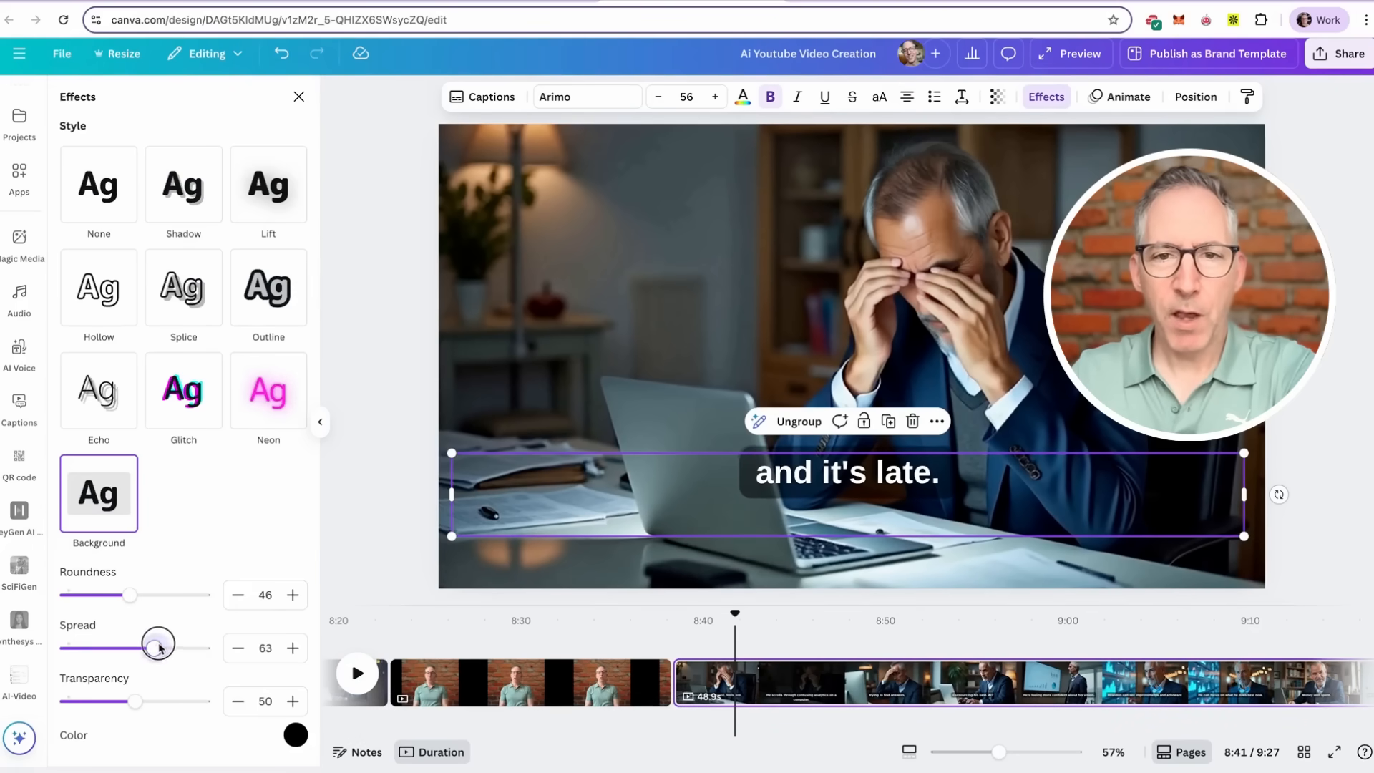
pyautogui.moveTo(129, 646); pyautogui.dragTo(179, 647)
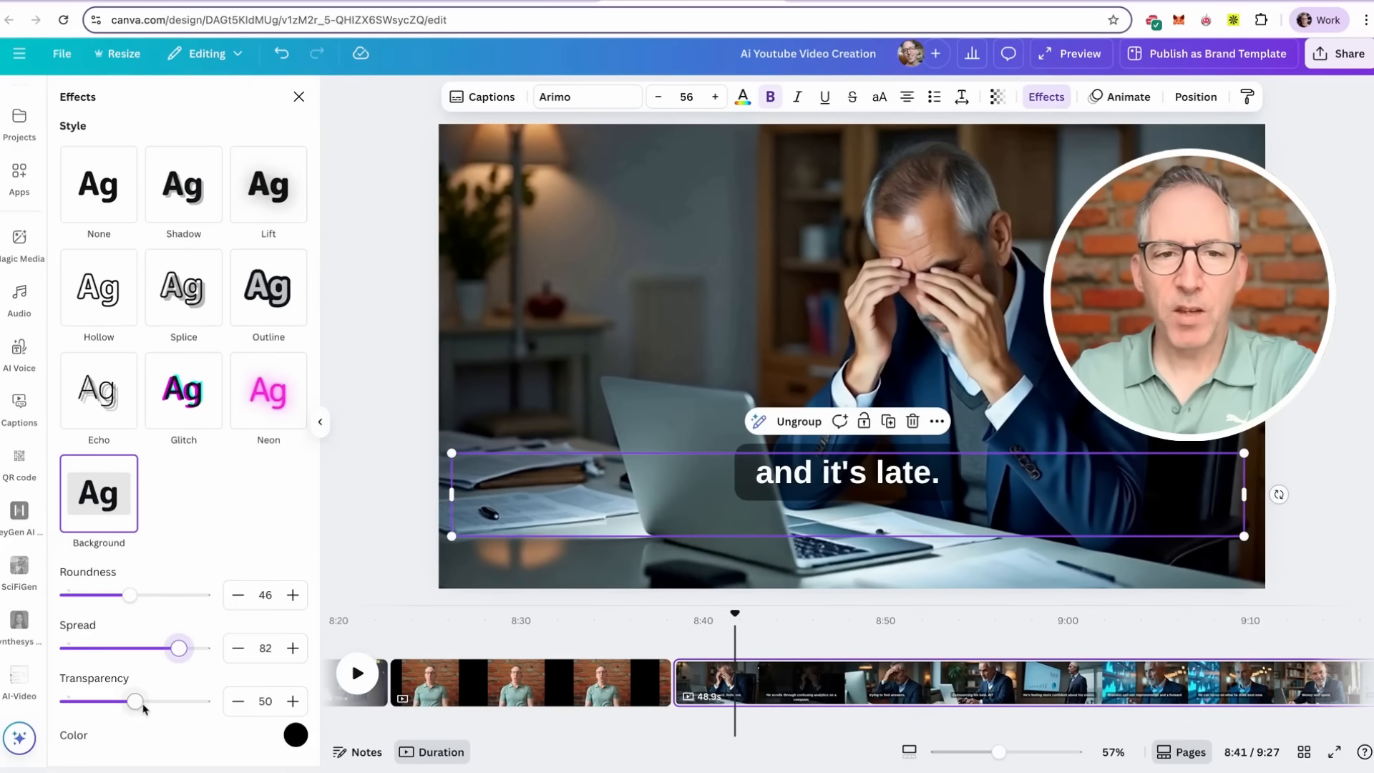
pyautogui.moveTo(133, 702); pyautogui.dragTo(141, 701)
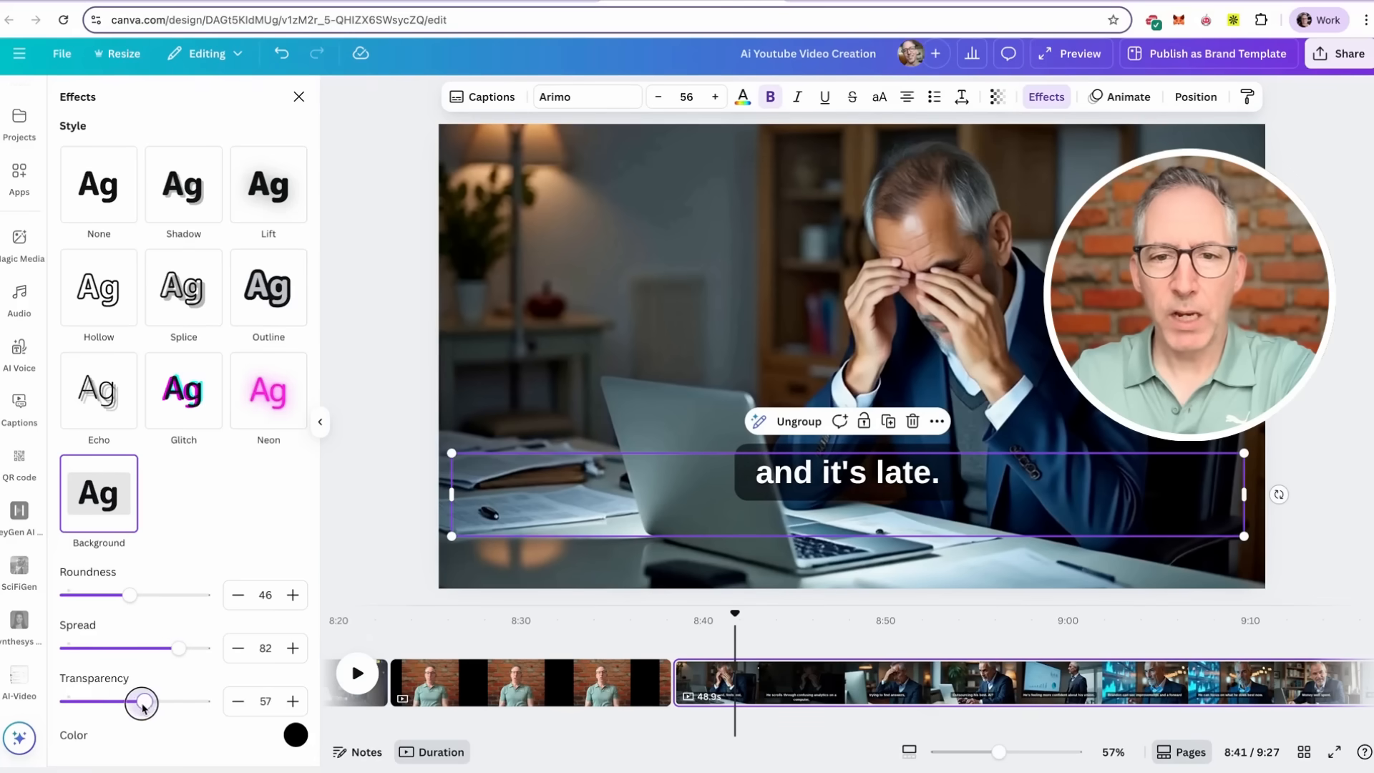
pyautogui.moveTo(141, 703); pyautogui.dragTo(123, 703)
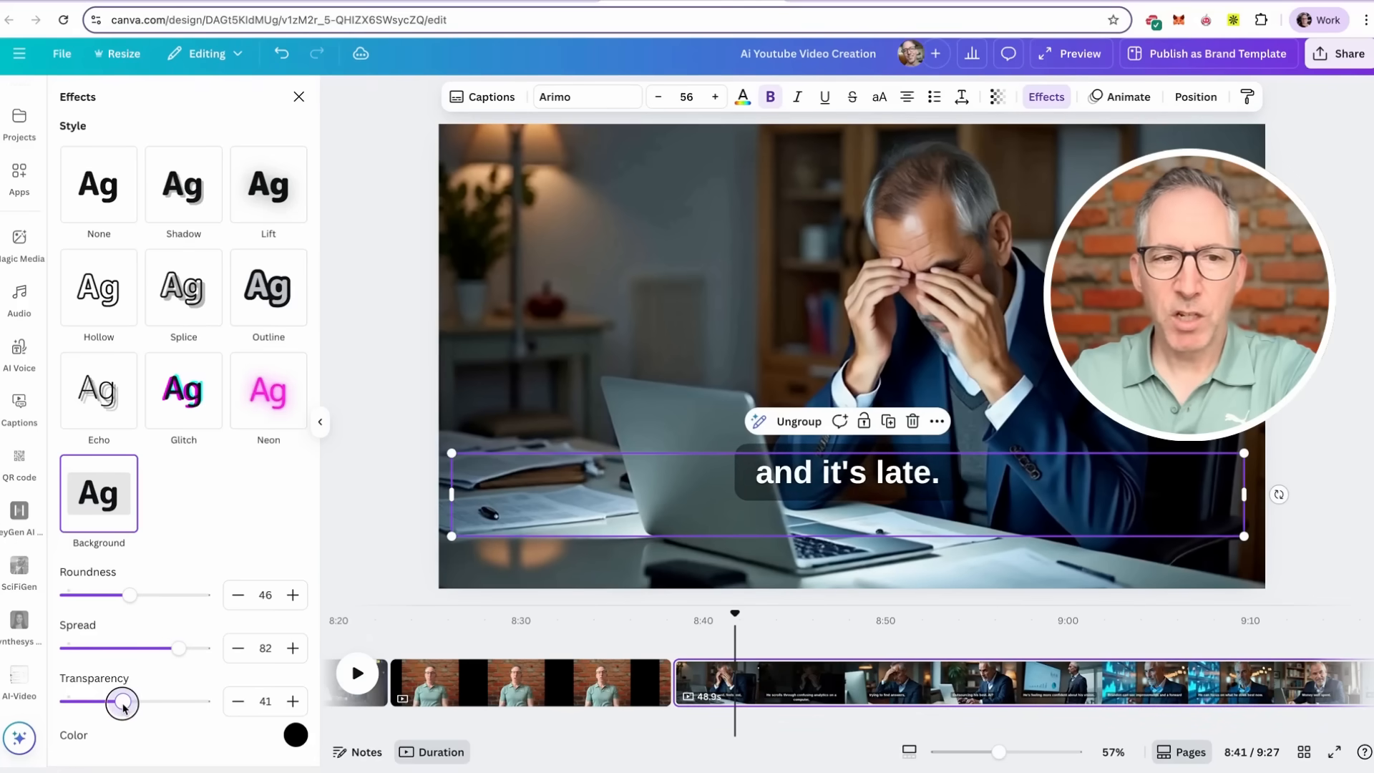
pyautogui.moveTo(130, 594); pyautogui.dragTo(92, 594)
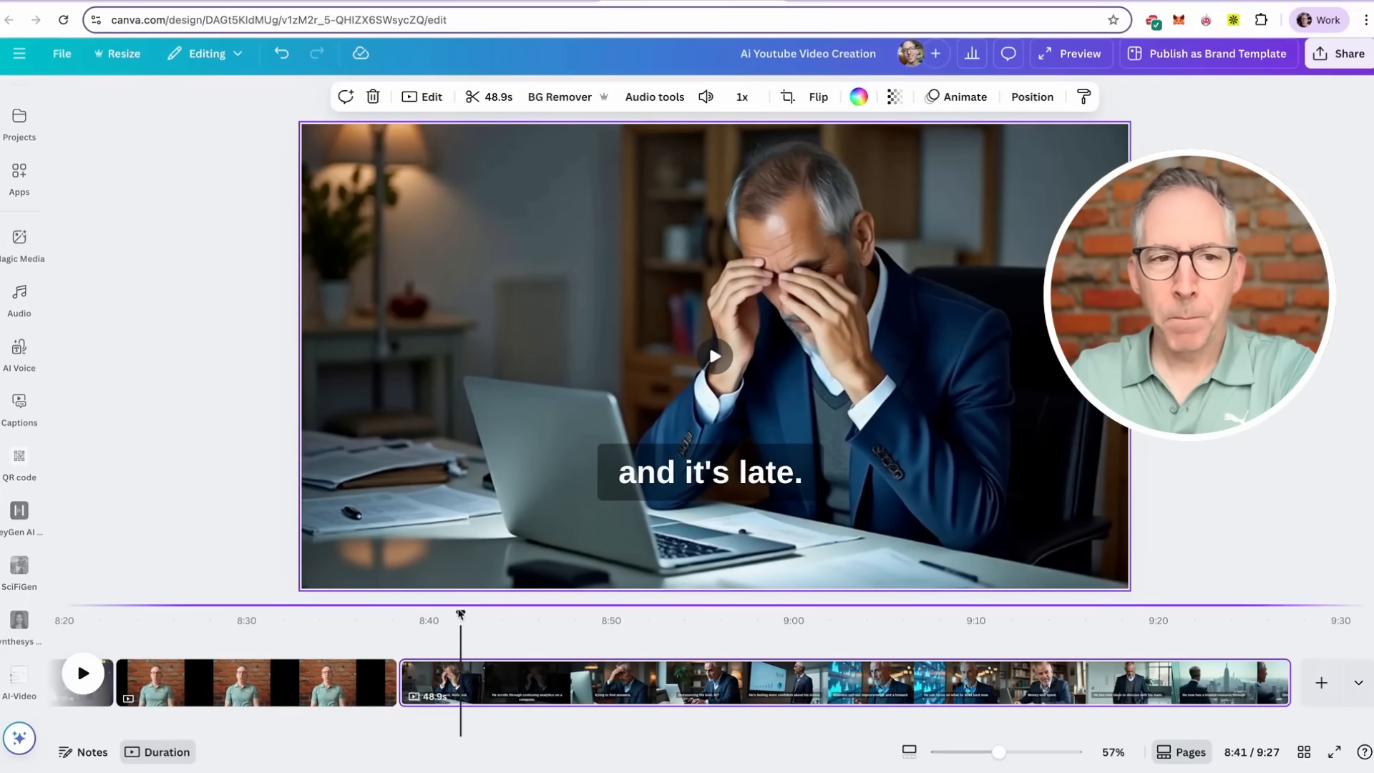
# Rewind the playhead to the Brandon clip's start and add a new page
pyautogui.moveTo(460, 615); pyautogui.dragTo(401, 625)
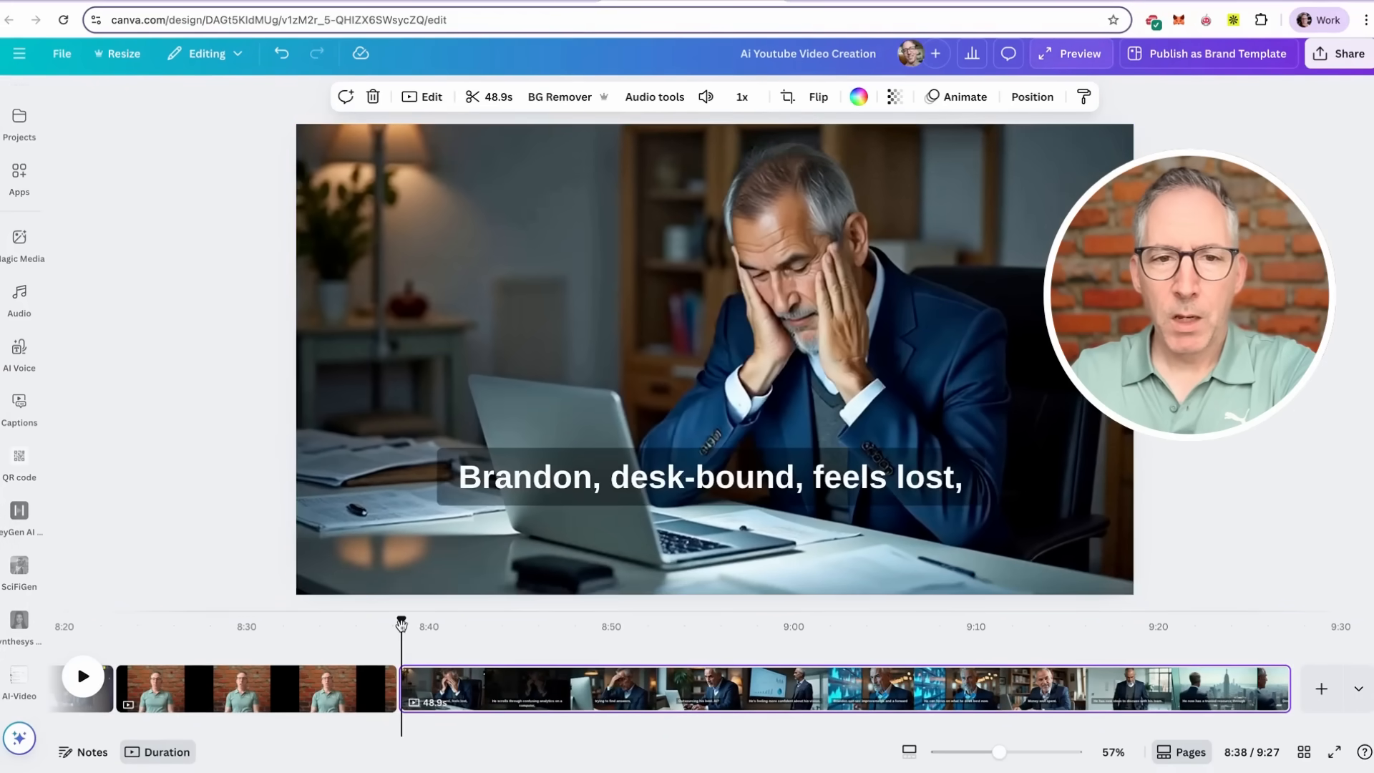
pyautogui.click(83, 675)
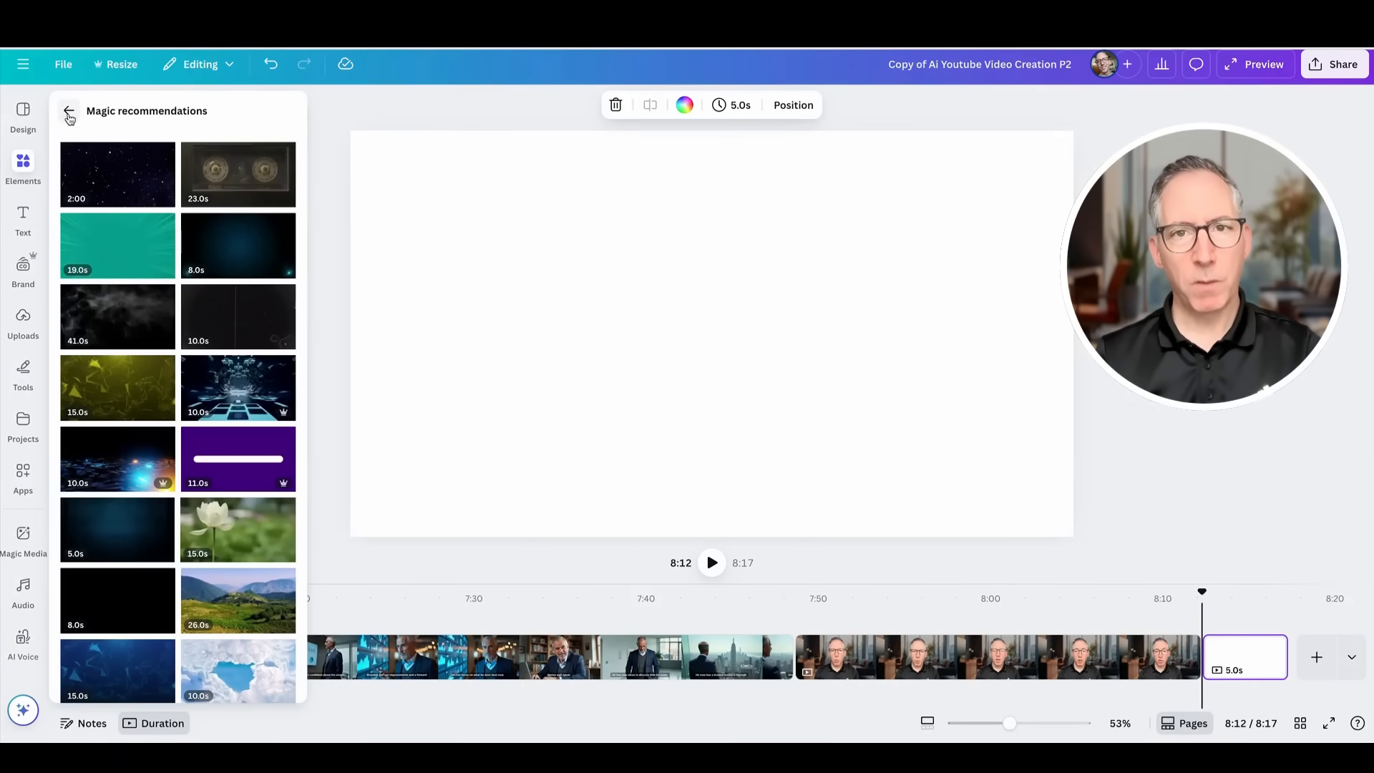
# Add the dark orange-lights tech stock video from Magic recommendations to the final page
pyautogui.click(68, 111)
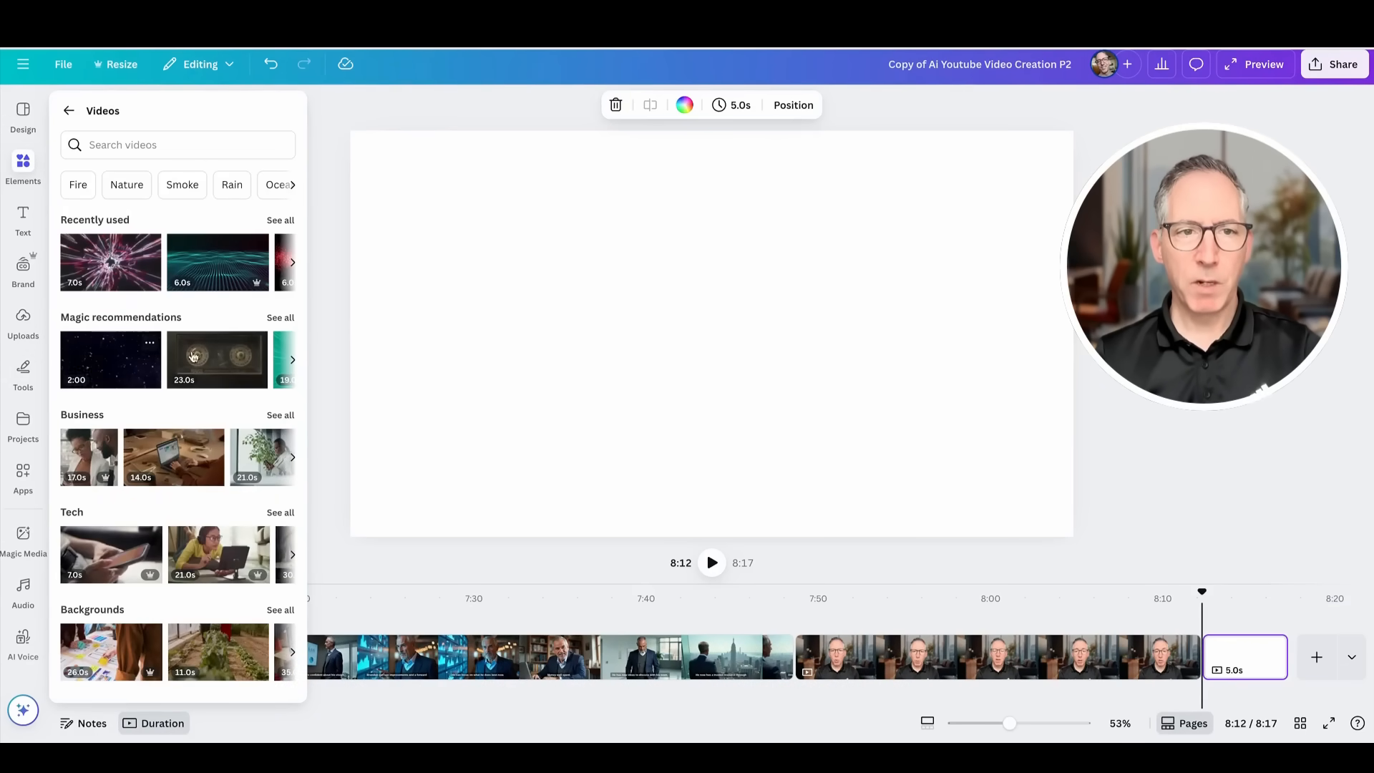
pyautogui.click(281, 317)
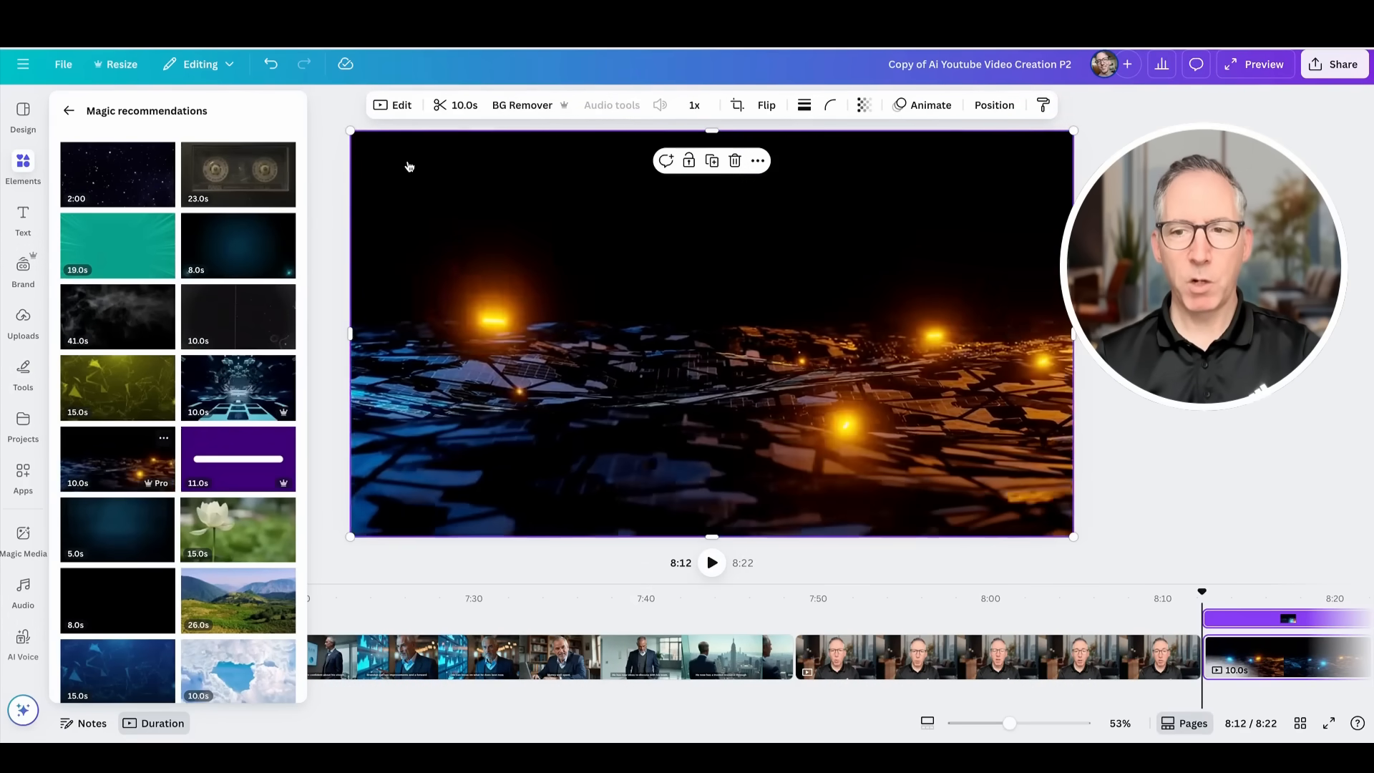
pyautogui.click(69, 110)
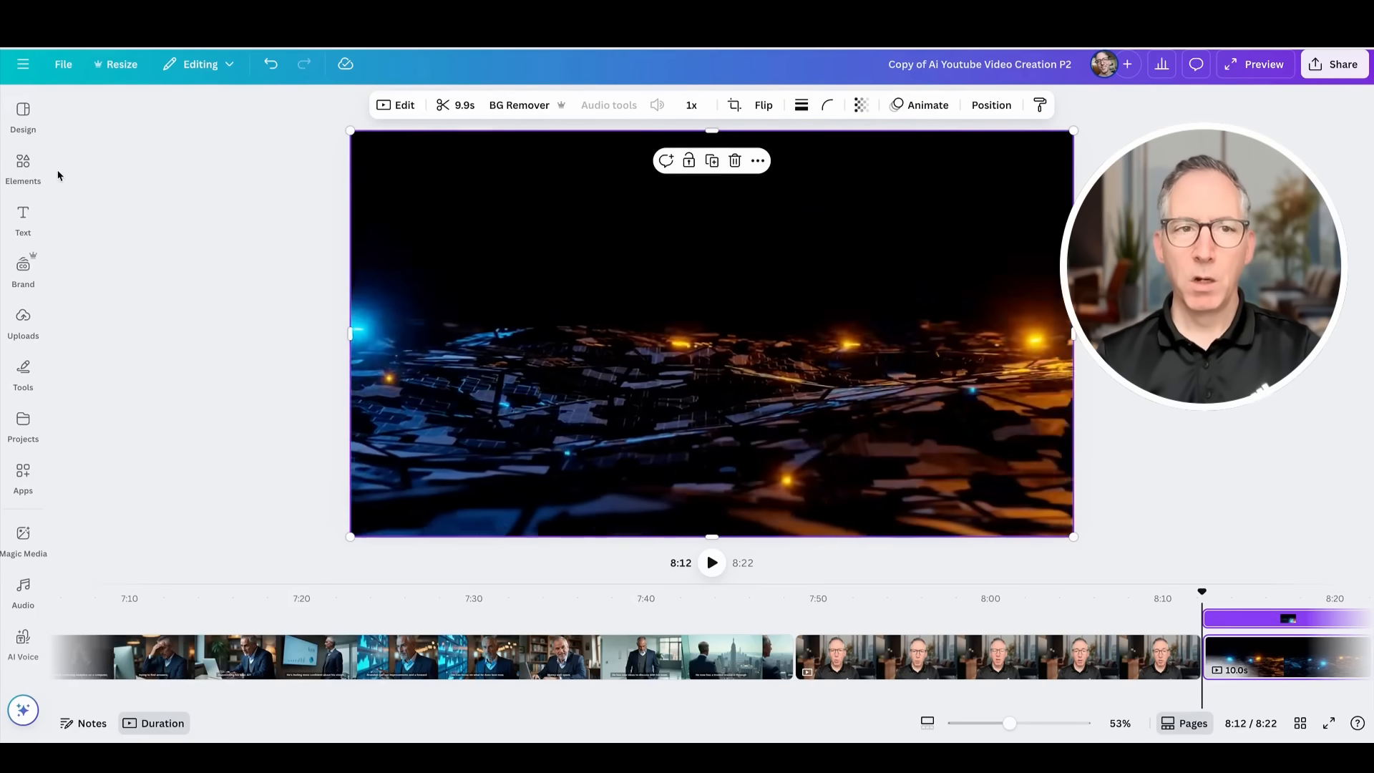
pyautogui.click(23, 167)
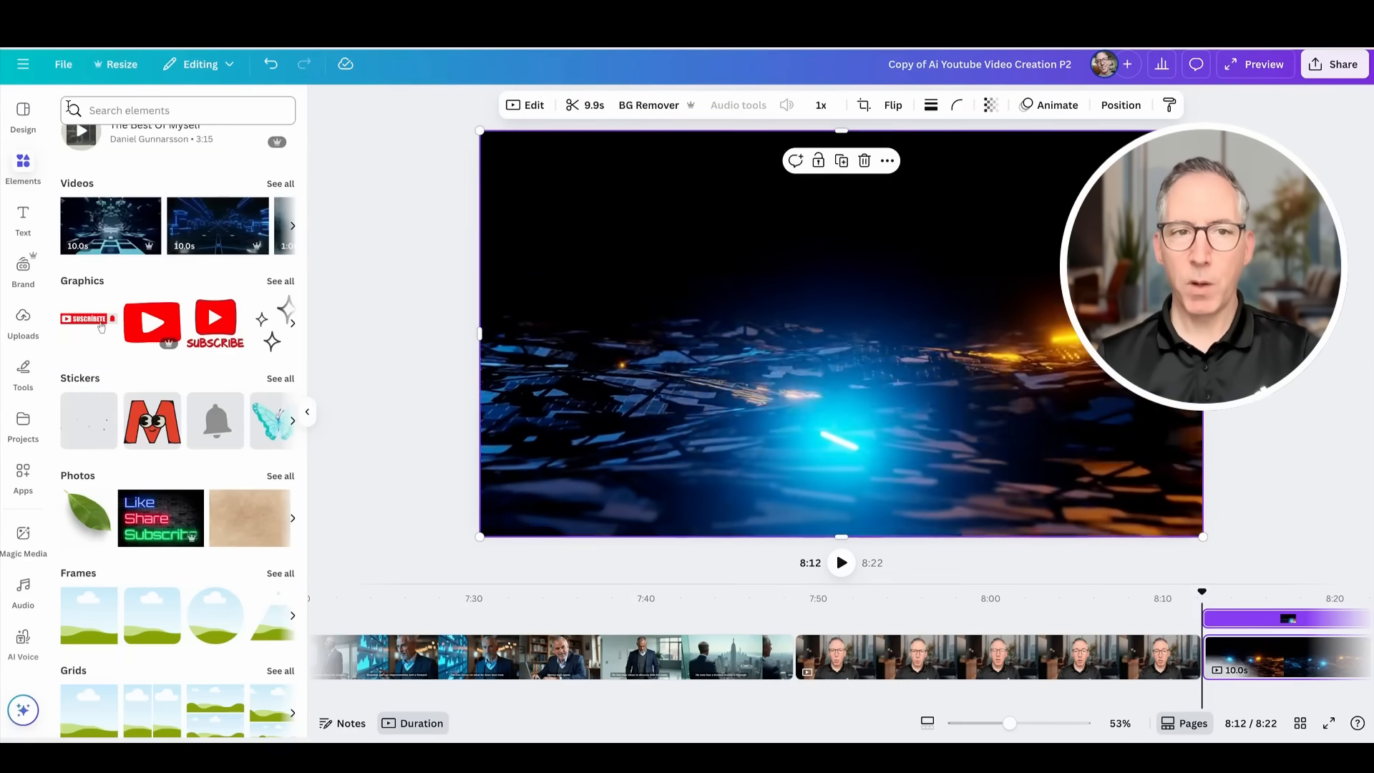
# Search 'subscribe button' and add a red Subscribe graphic to the outro page
pyautogui.write('subscr')
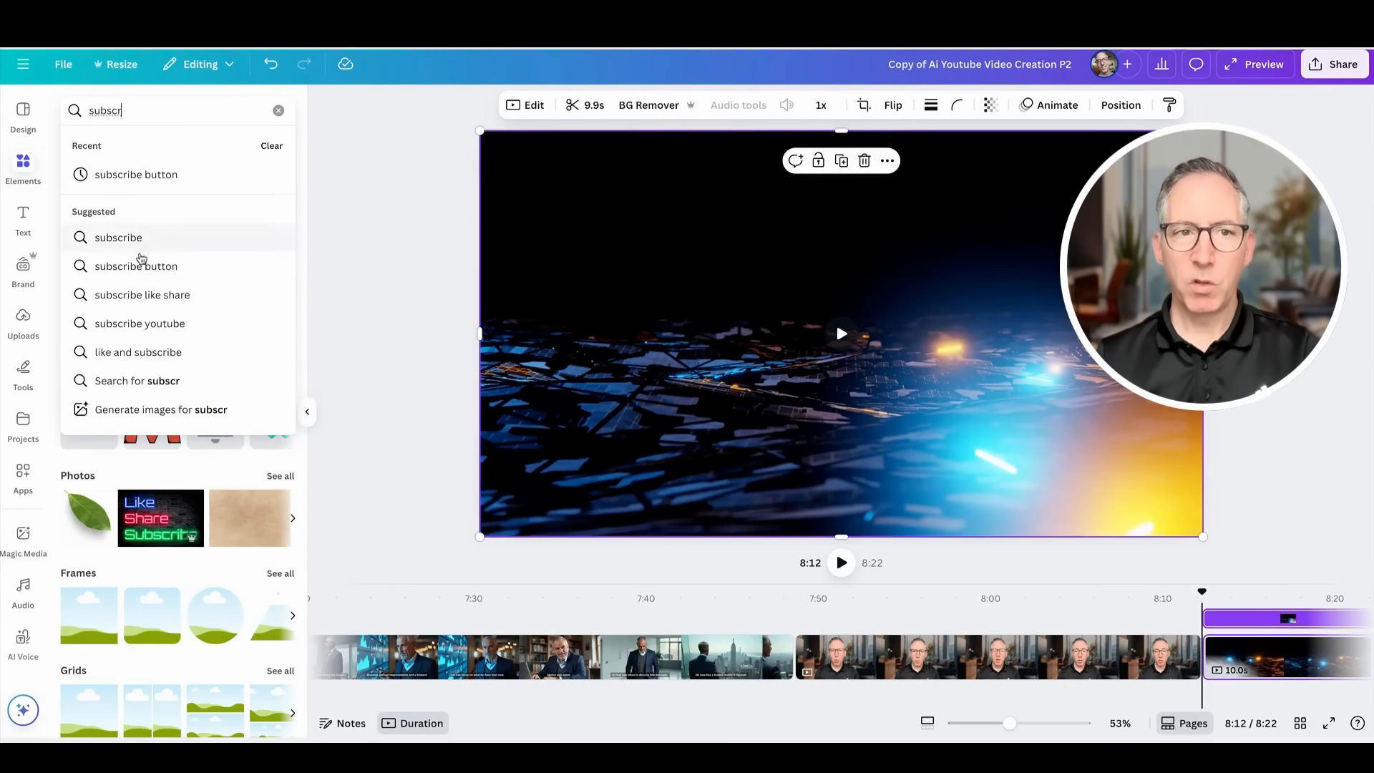
pyautogui.click(135, 265)
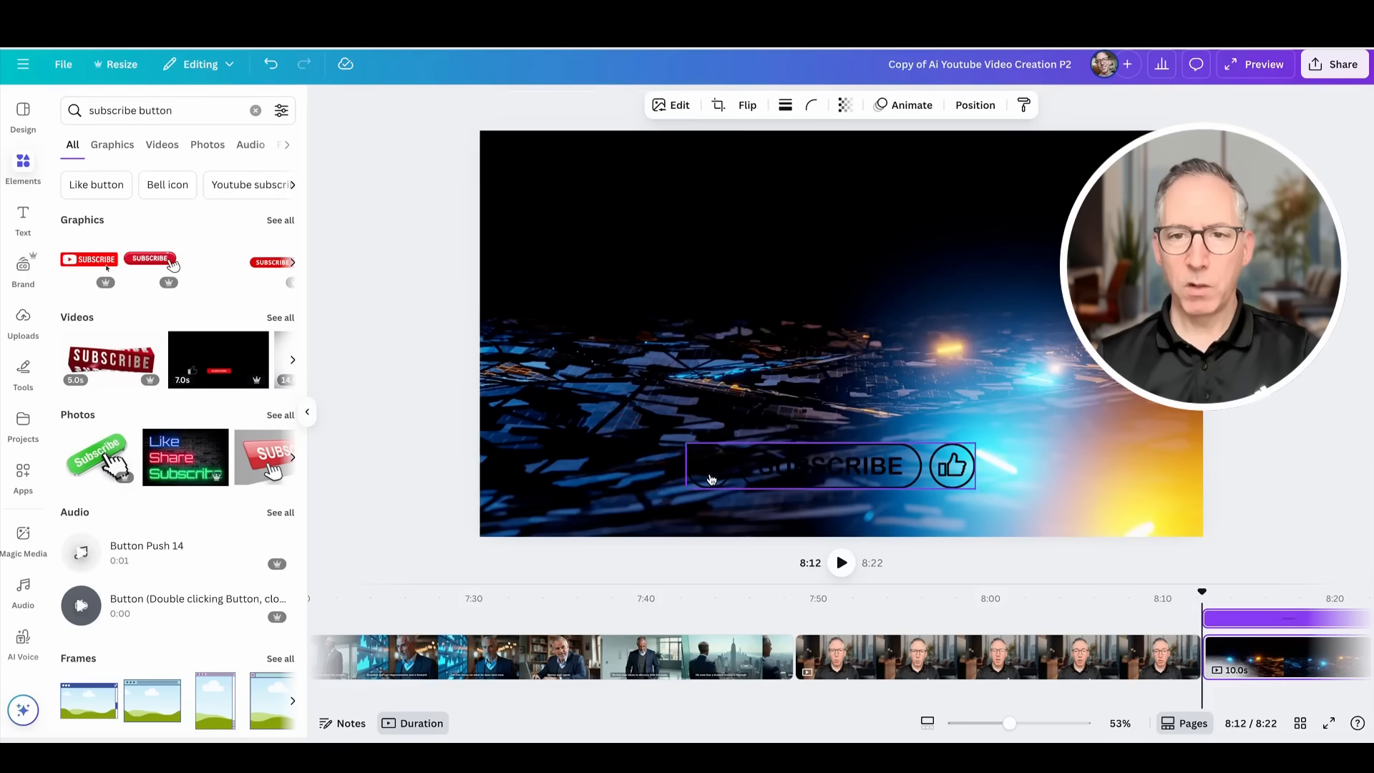
pyautogui.click(429, 287)
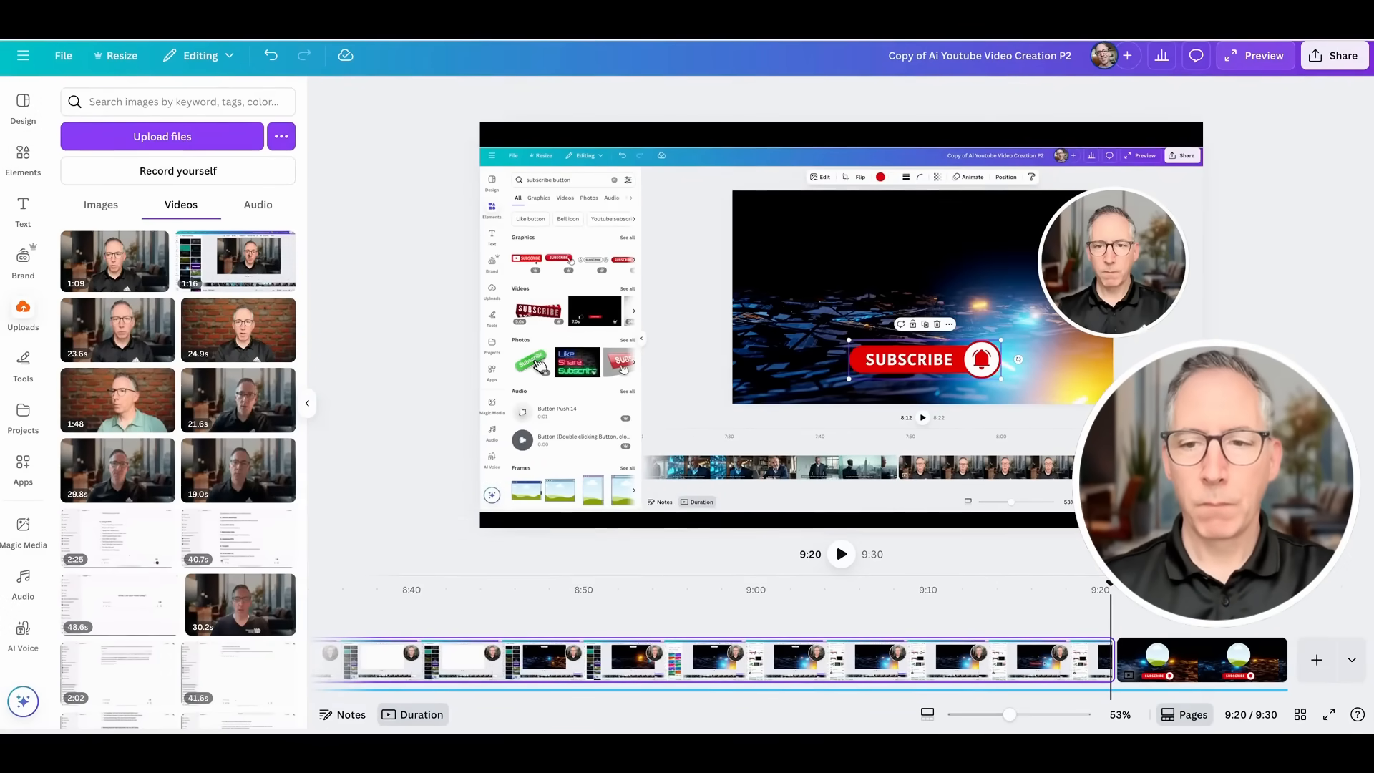
# Raise the webcam clip volume to 200 and select the background music track
pyautogui.click(1113, 262)
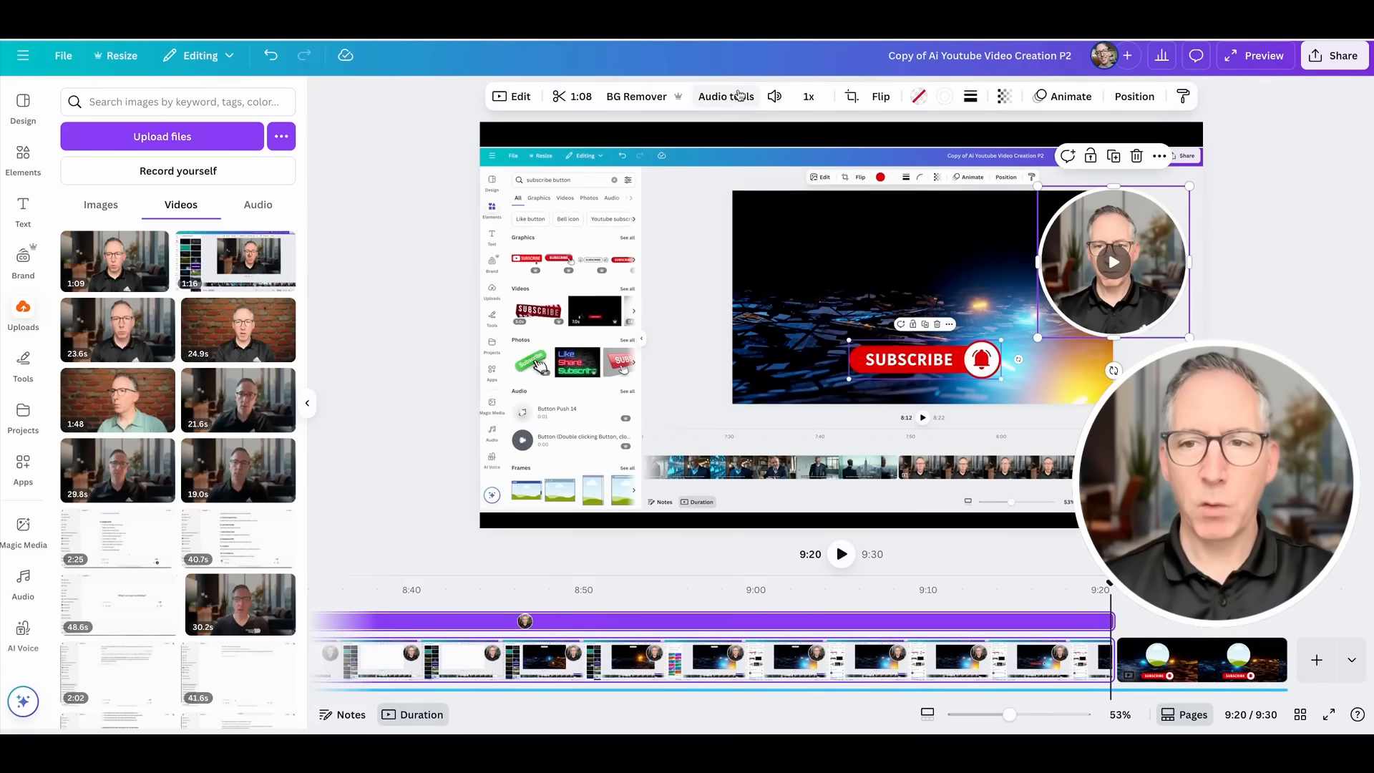
pyautogui.click(726, 97)
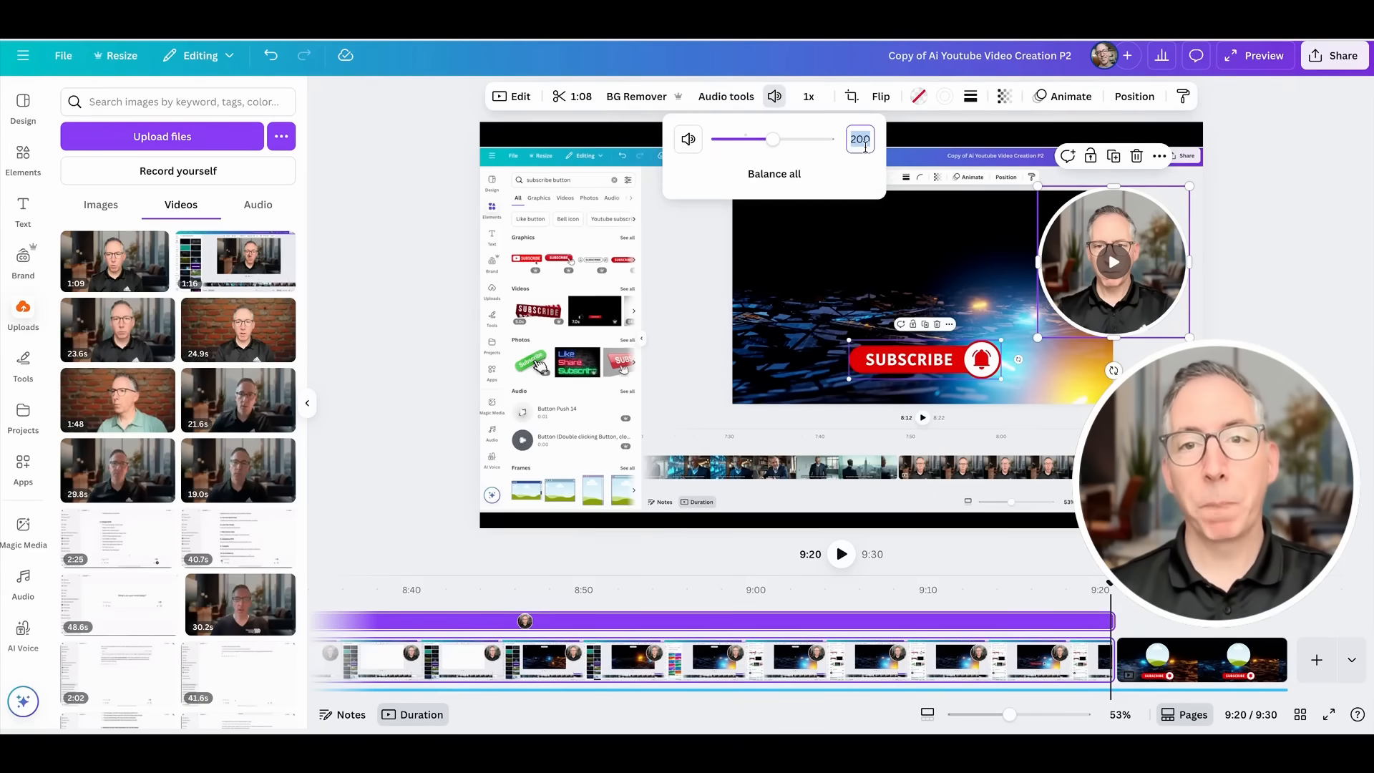
pyautogui.moveTo(771, 139); pyautogui.dragTo(786, 139)
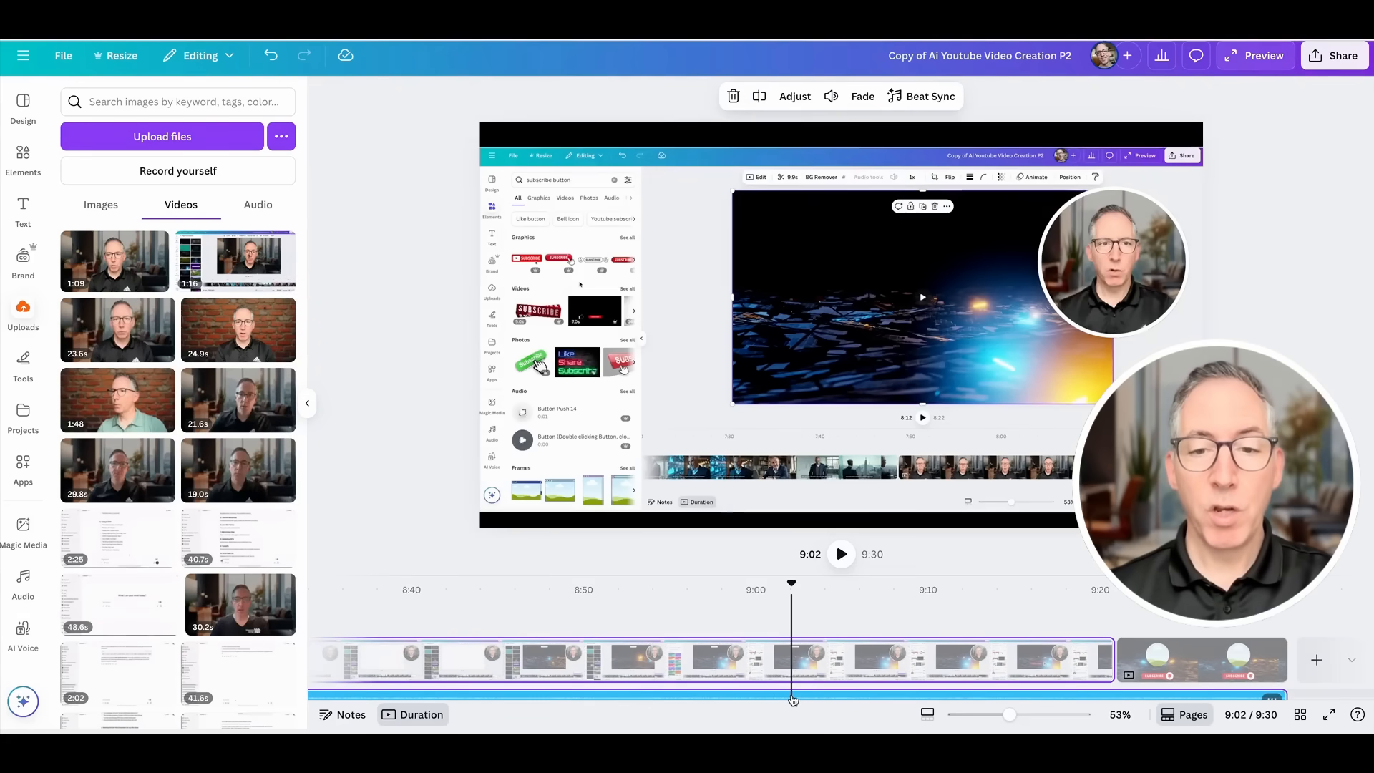
pyautogui.click(830, 96)
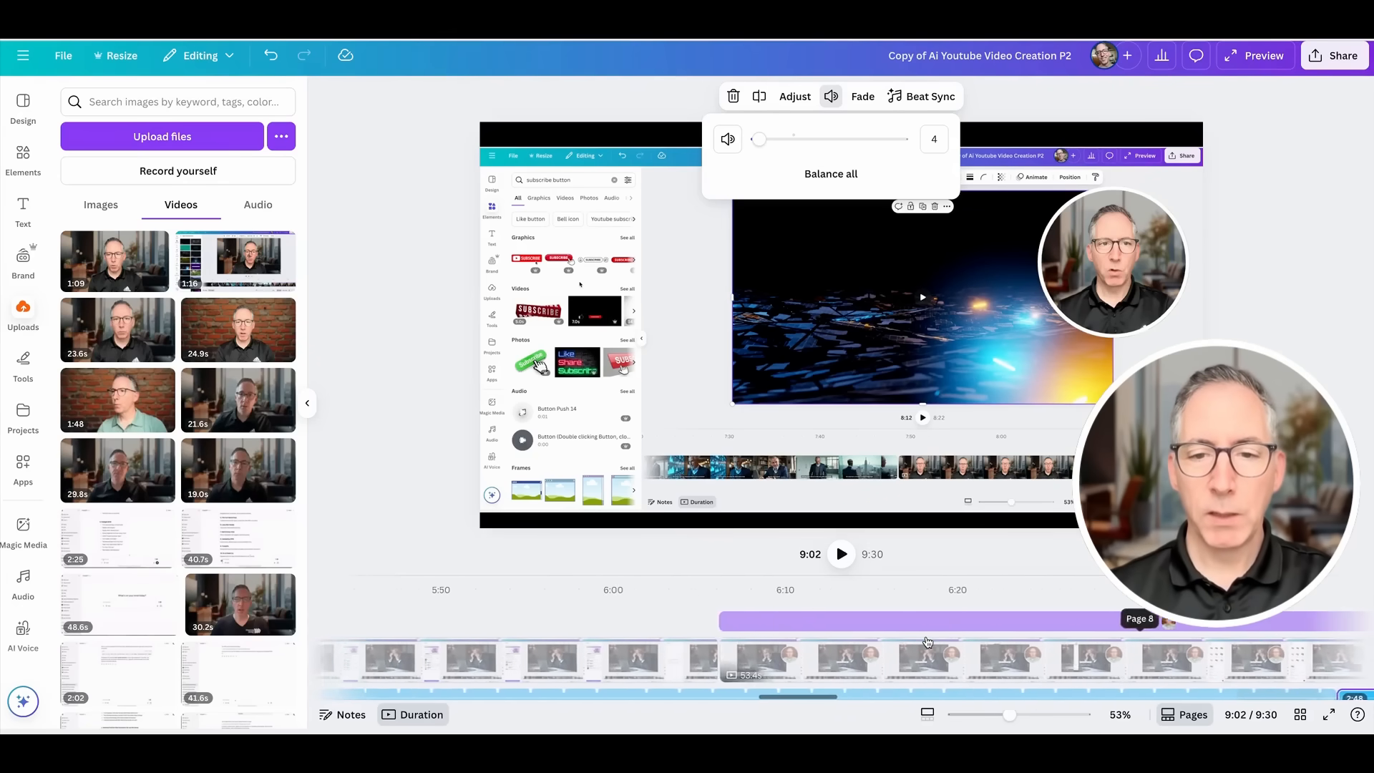
pyautogui.hscroll(-3)
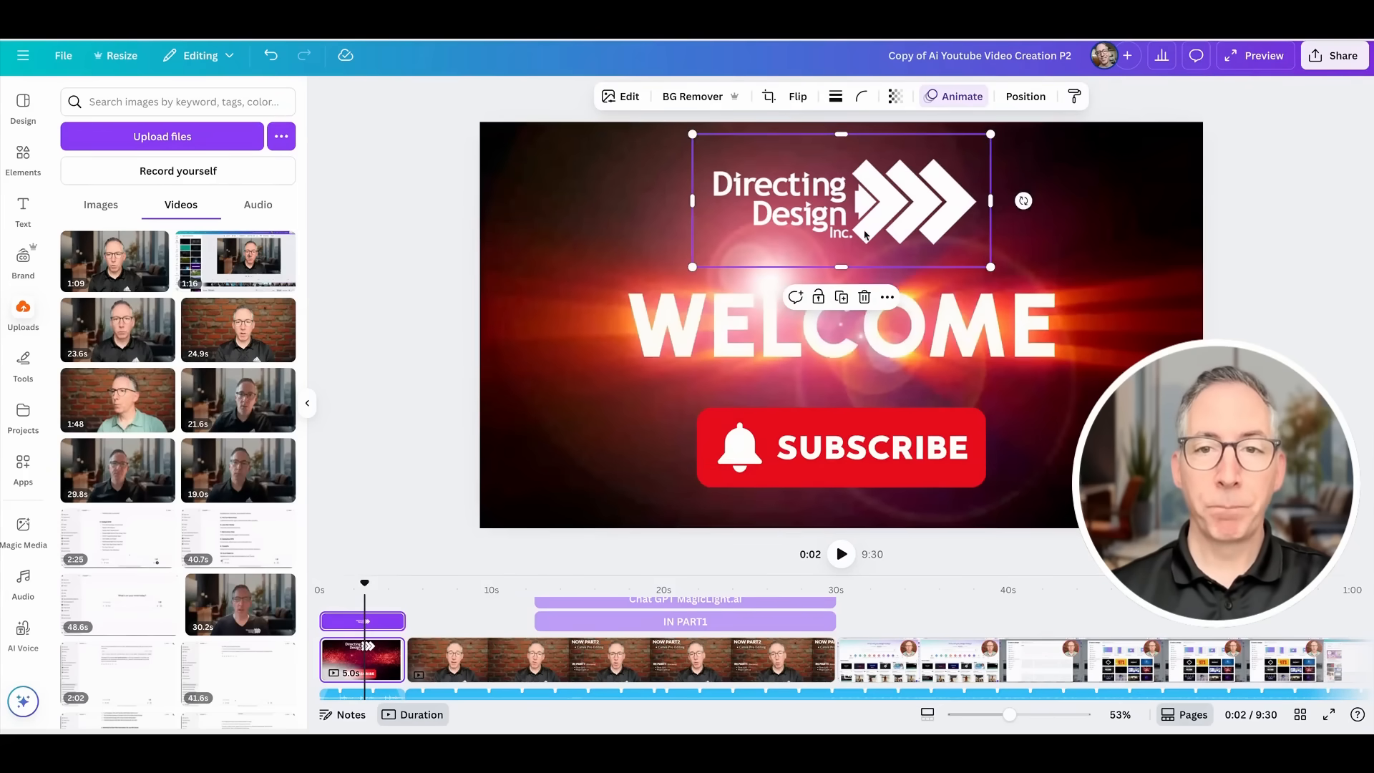
# Preview page animations, then apply Sleek from the Page animations to every page
pyautogui.click(960, 97)
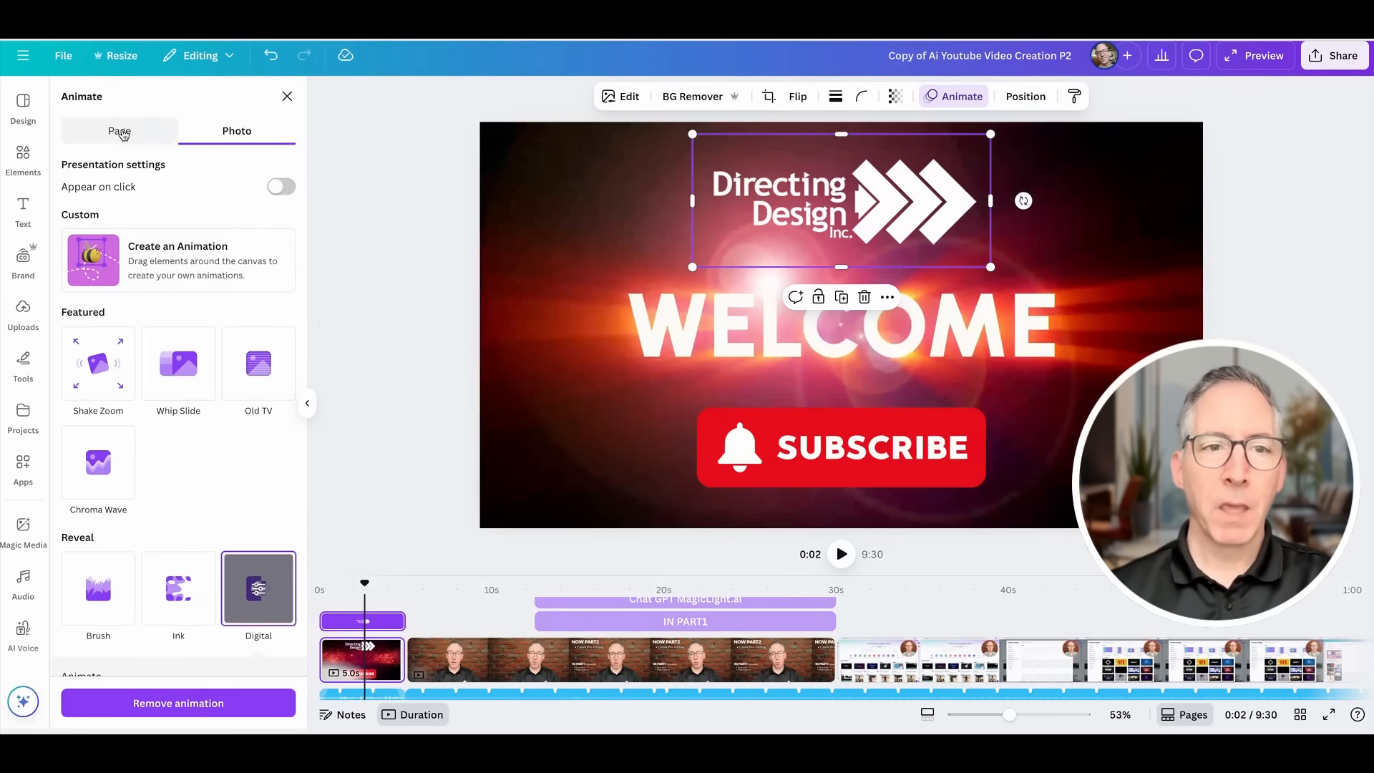
pyautogui.click(119, 130)
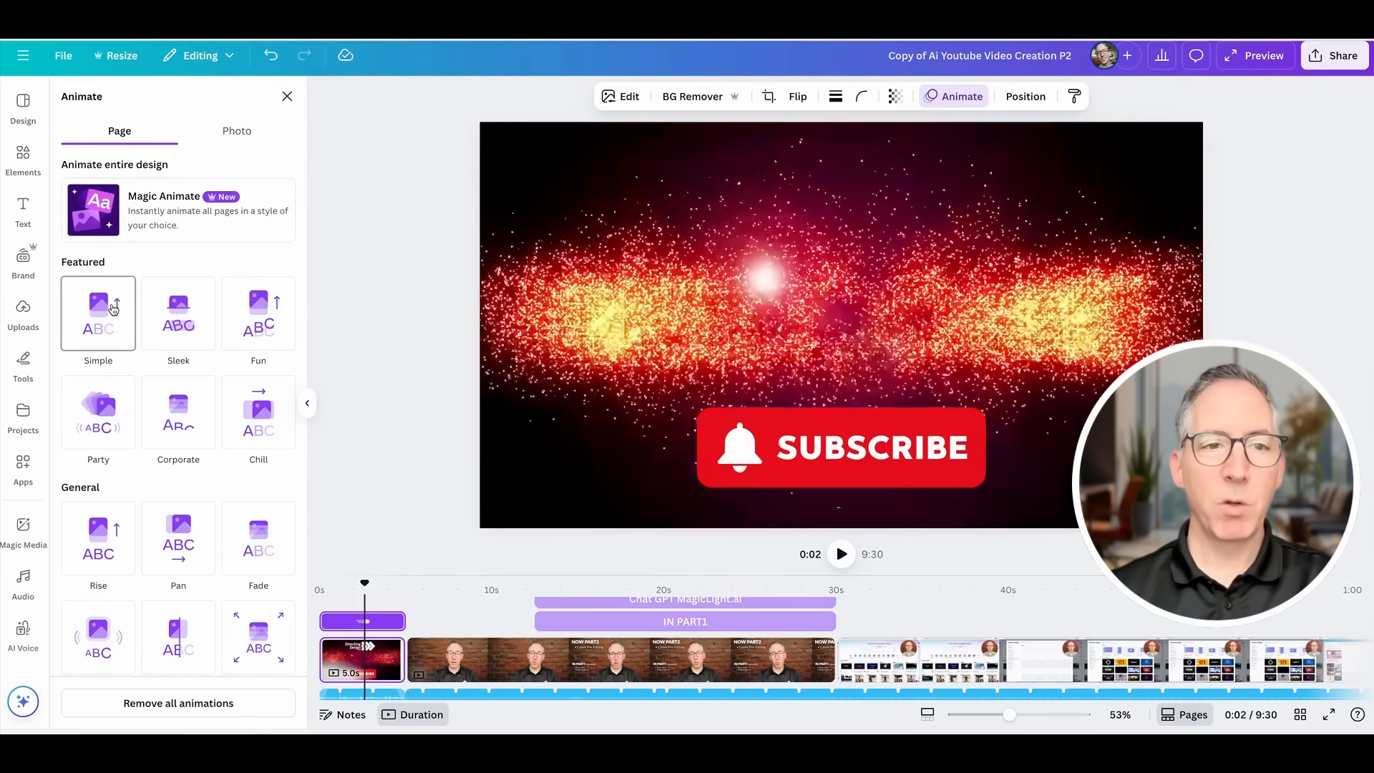
pyautogui.click(178, 313)
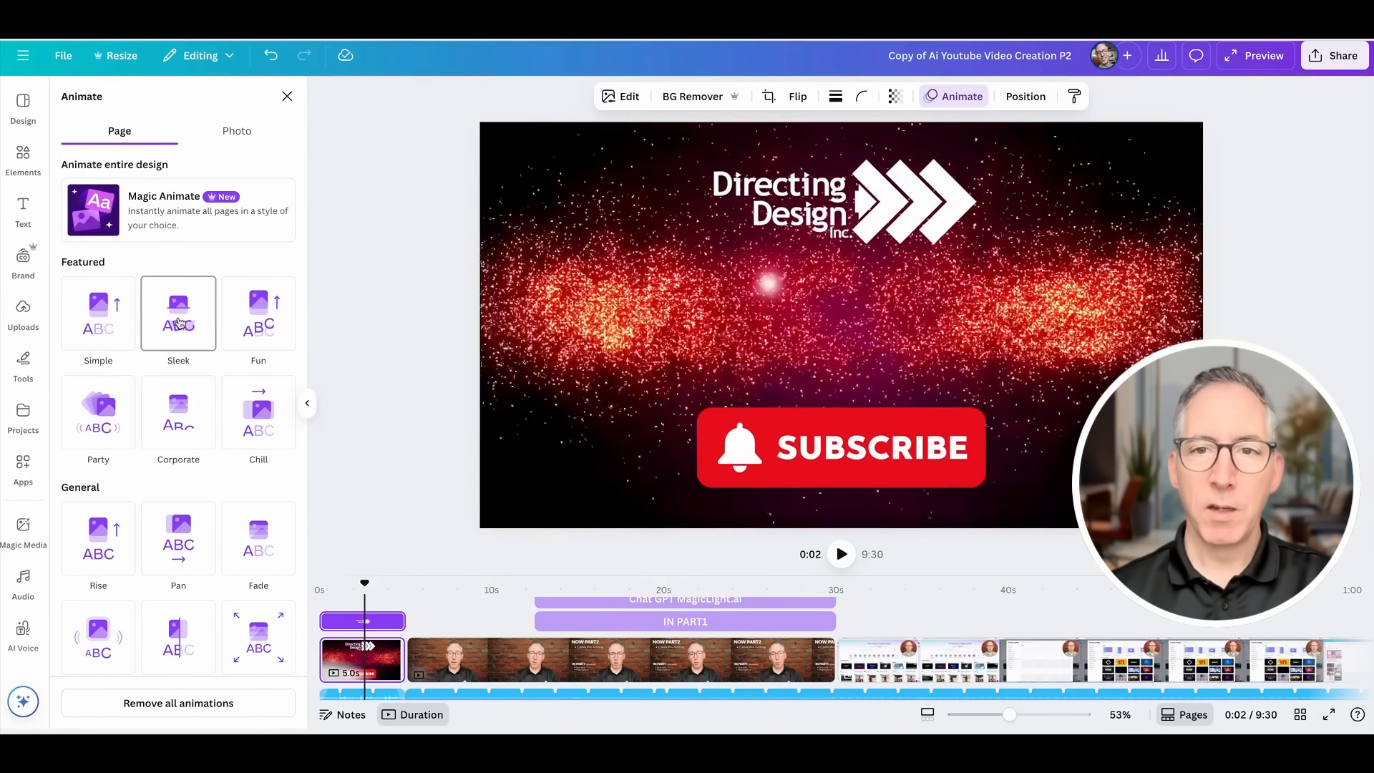
pyautogui.click(178, 312)
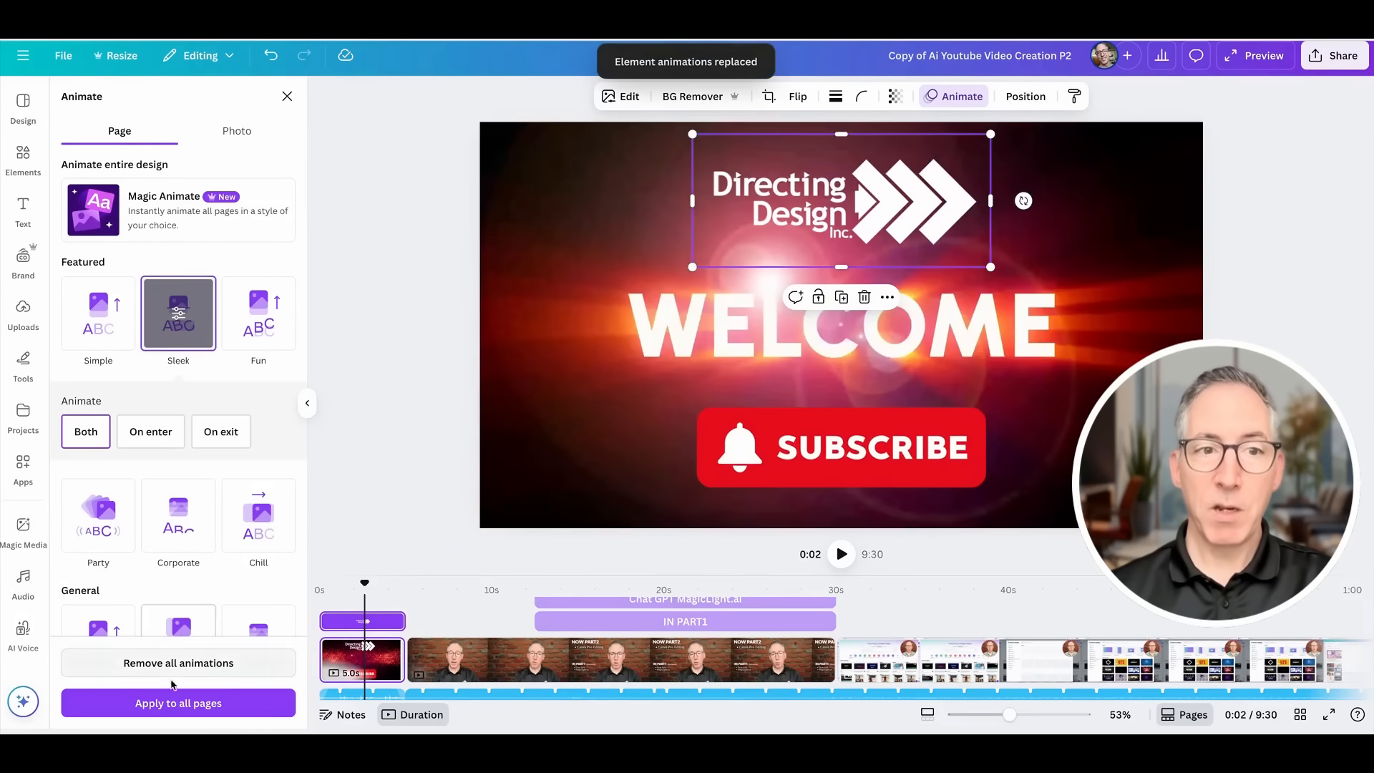
pyautogui.click(178, 702)
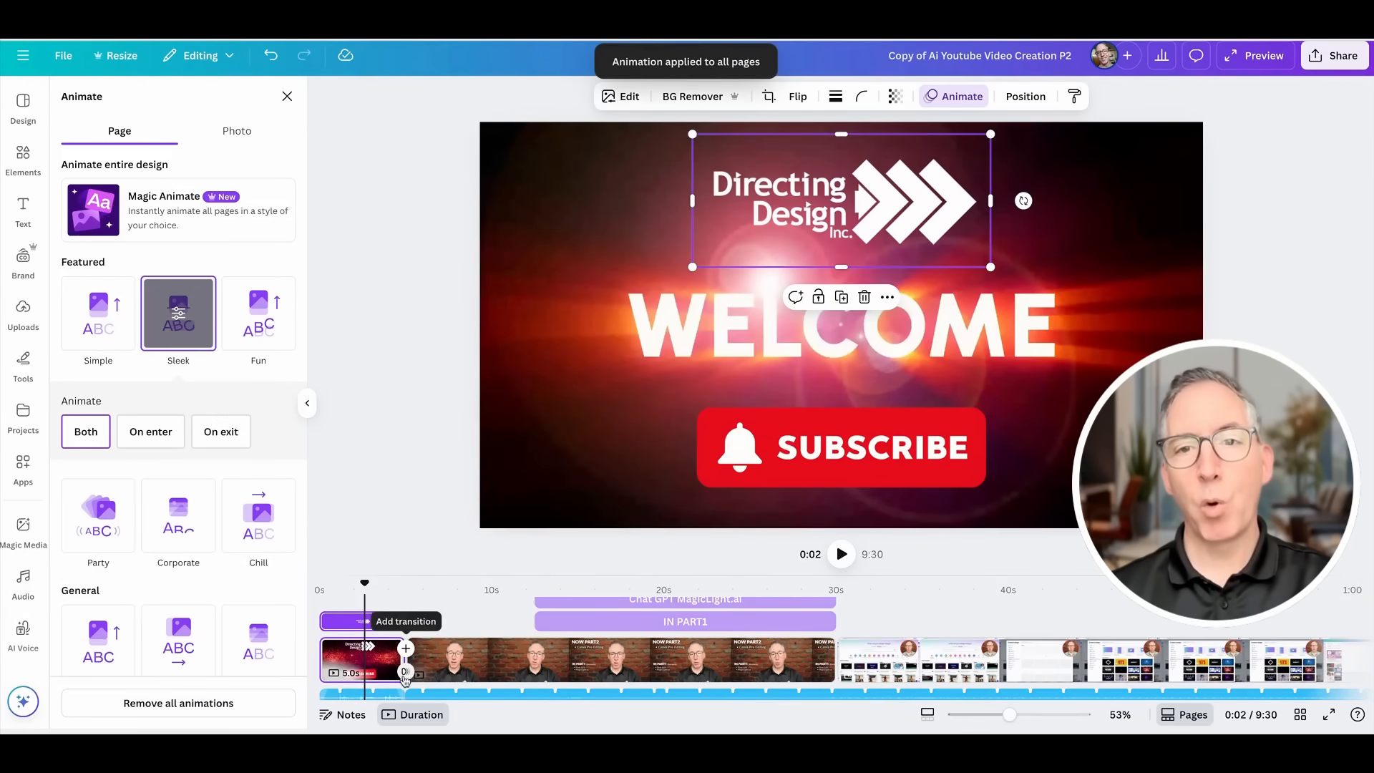
pyautogui.click(404, 648)
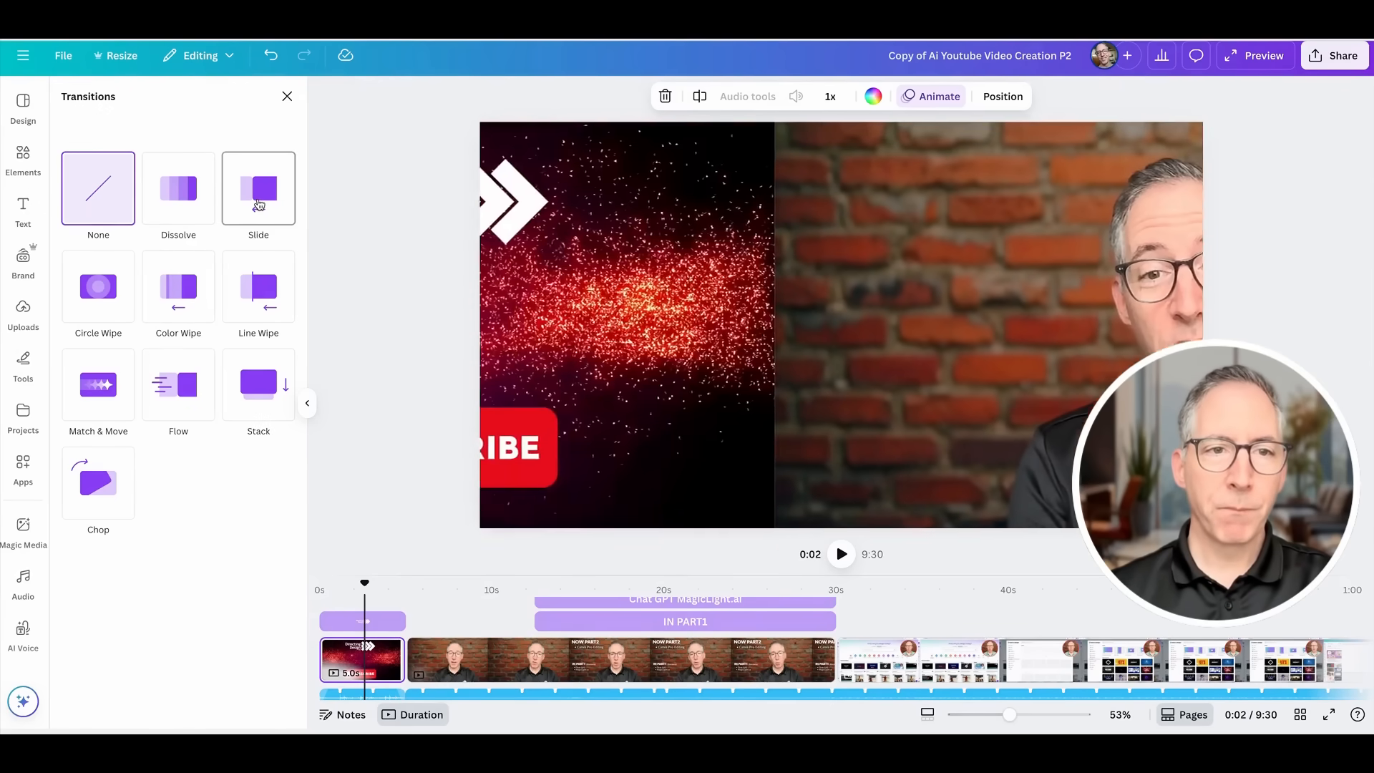
# Add a Slide transition and apply it between all pages
pyautogui.click(258, 286)
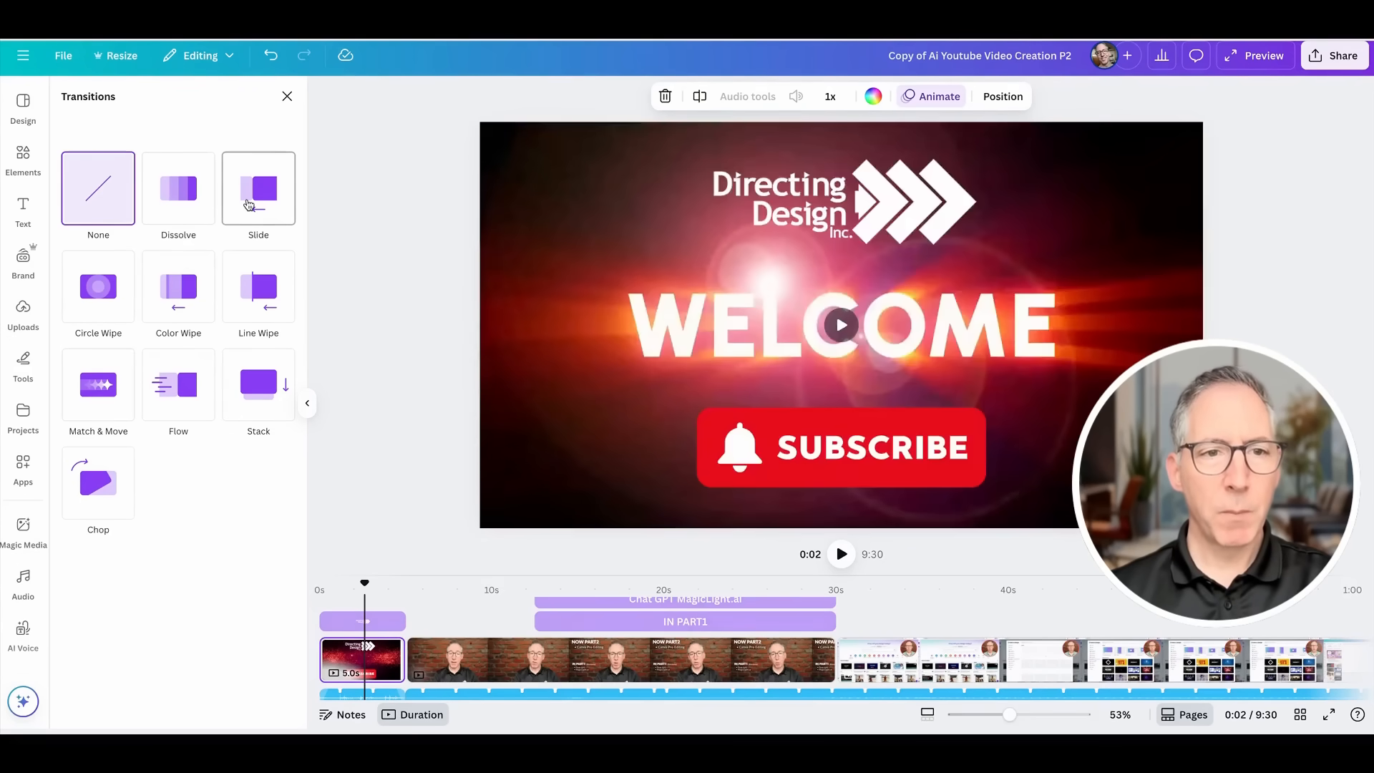
pyautogui.click(258, 188)
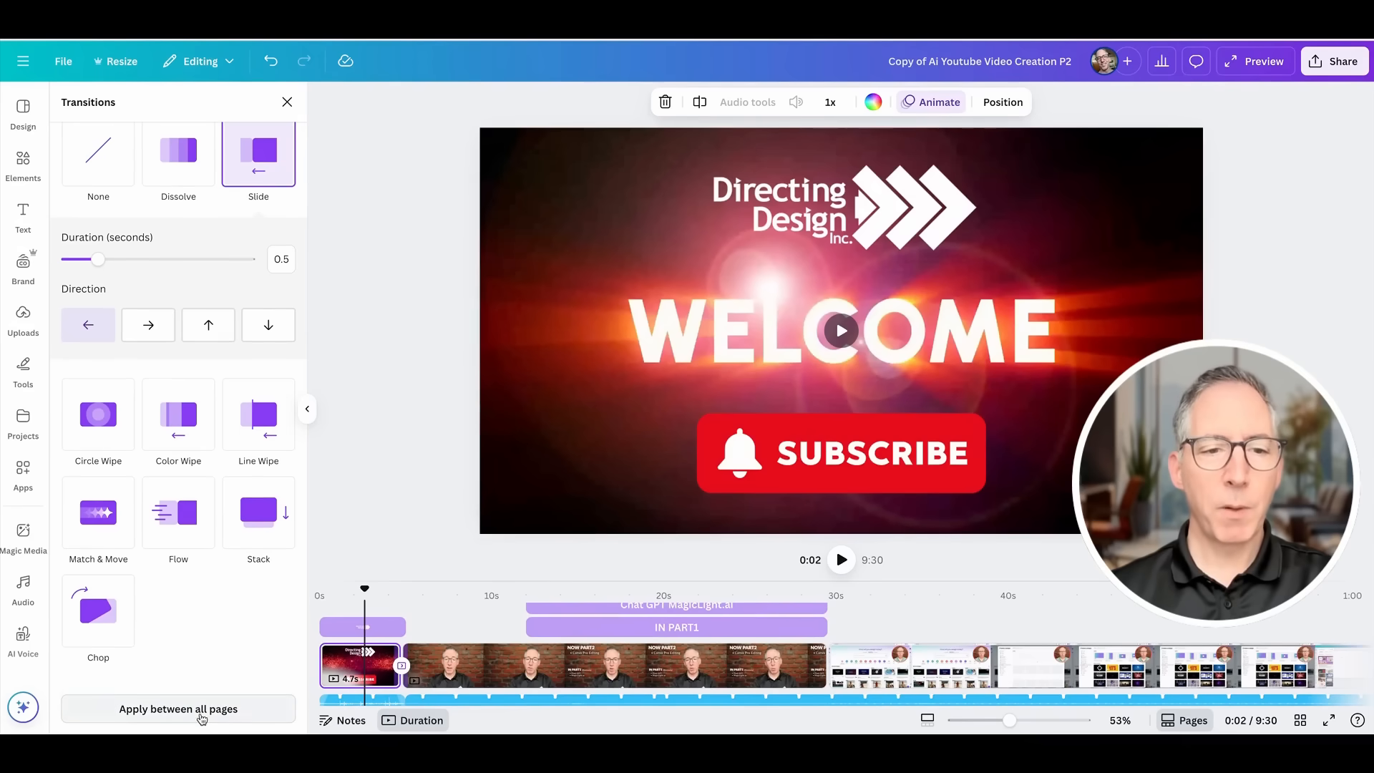
pyautogui.click(178, 708)
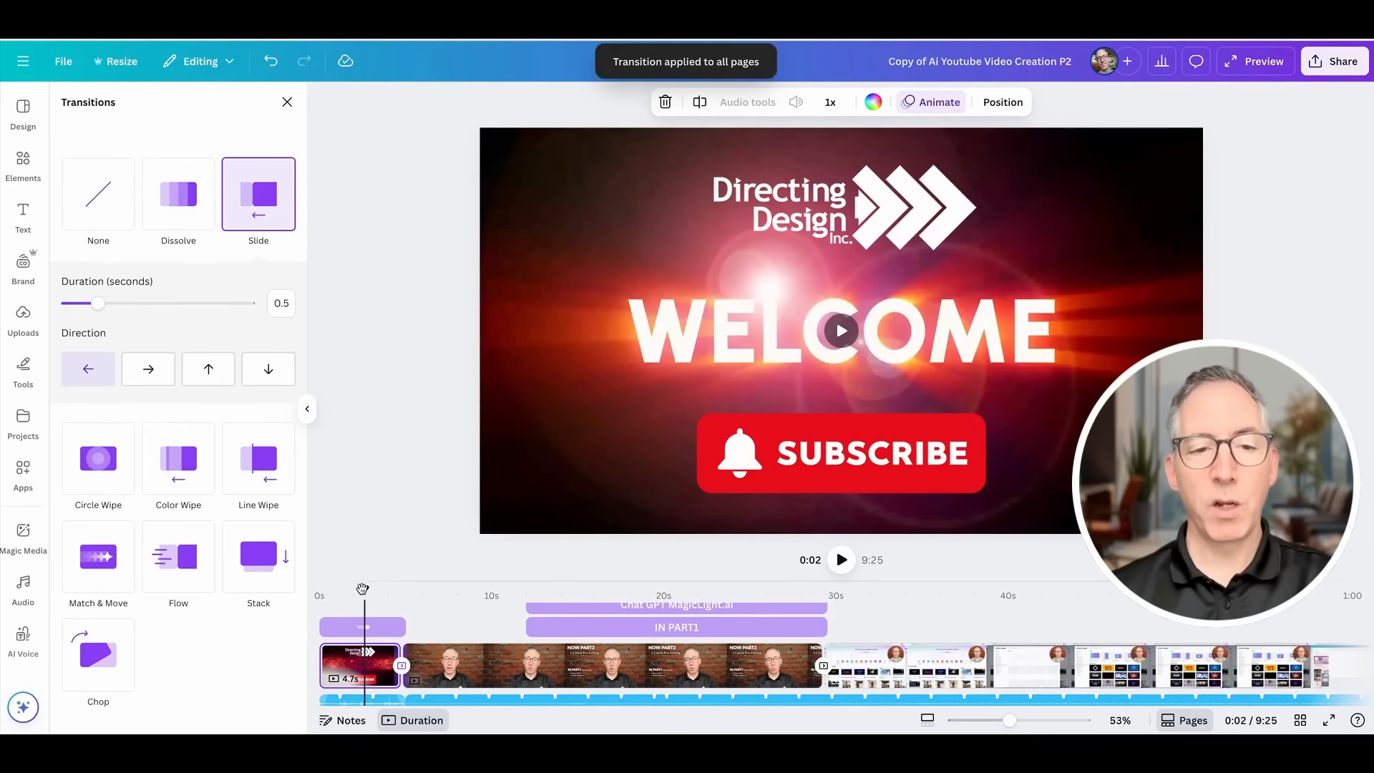
# Scrub the playhead to about eight and thirty seconds to preview the transitions
pyautogui.moveTo(363, 586); pyautogui.dragTo(468, 578)
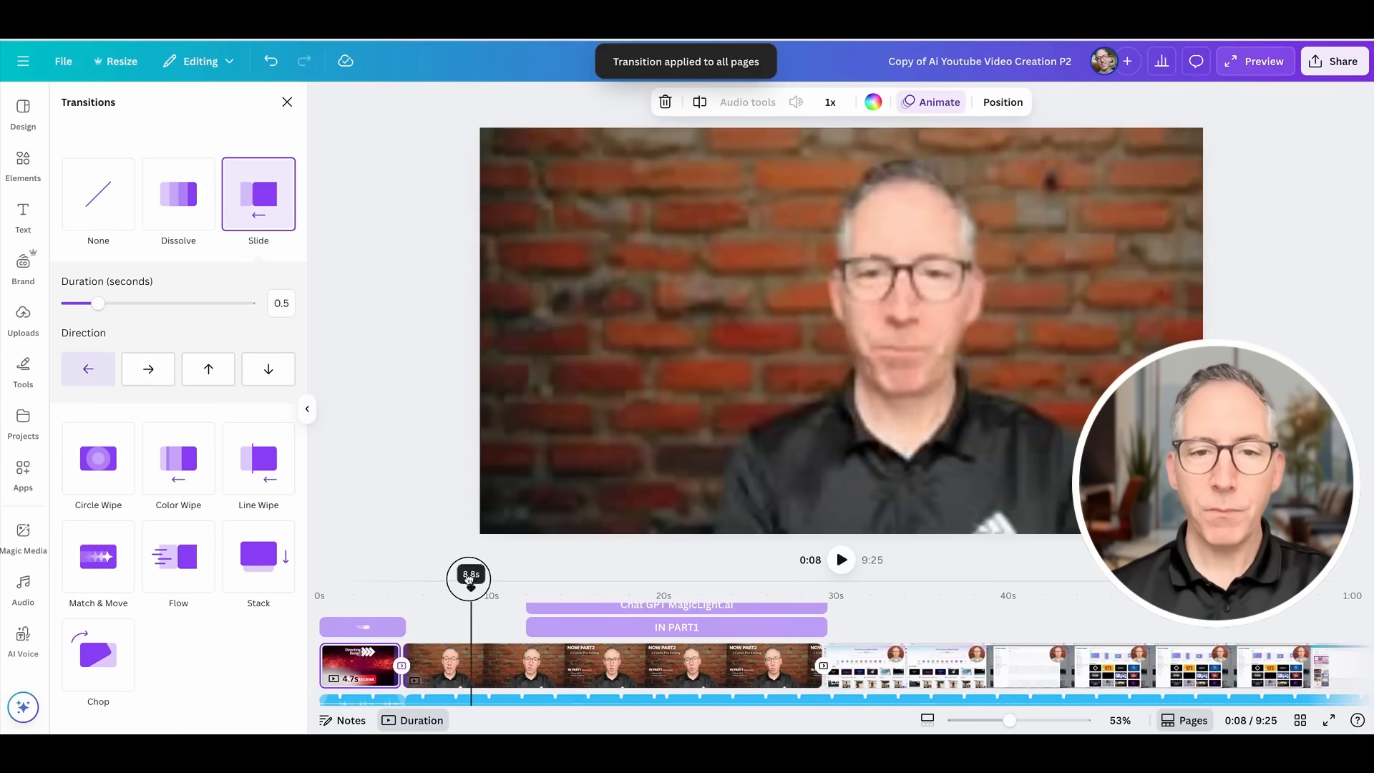
pyautogui.moveTo(470, 576); pyautogui.dragTo(851, 576)
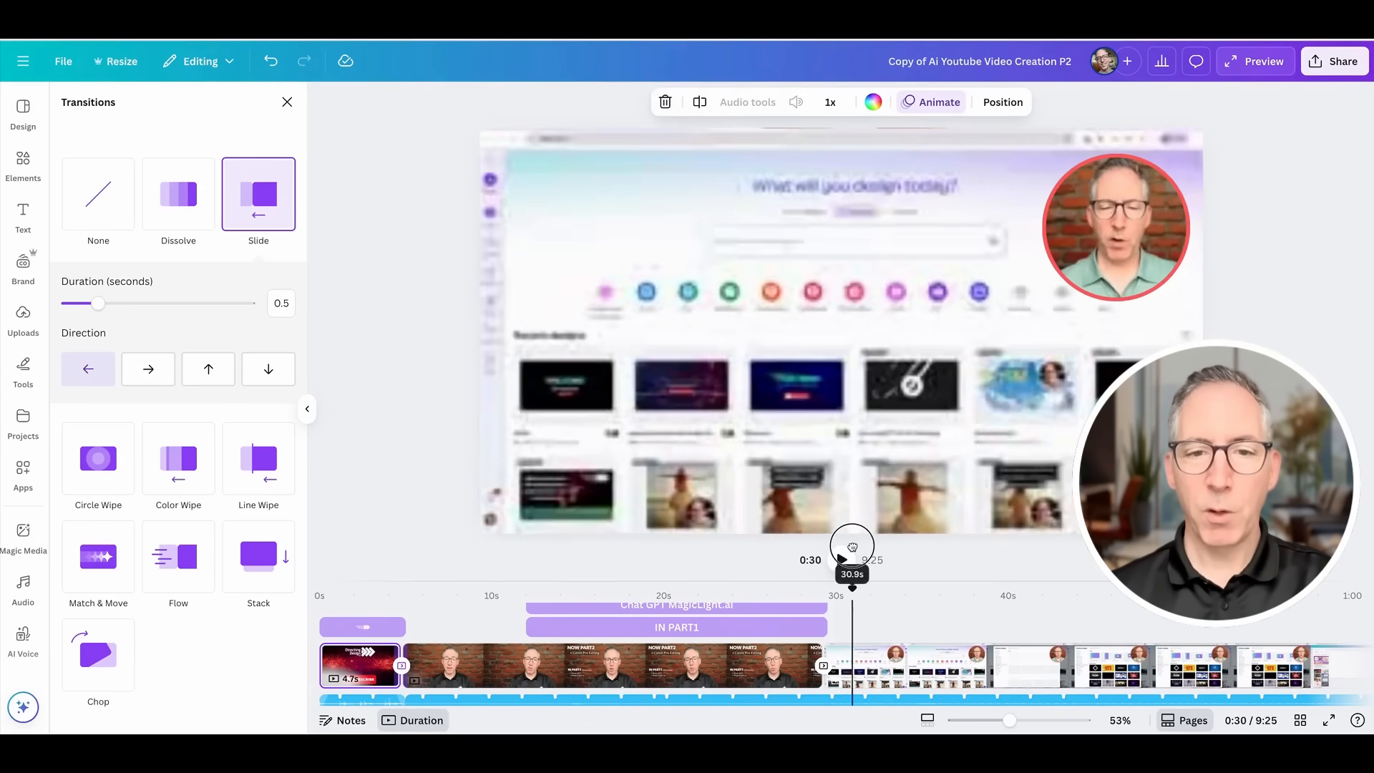
pyautogui.click(23, 320)
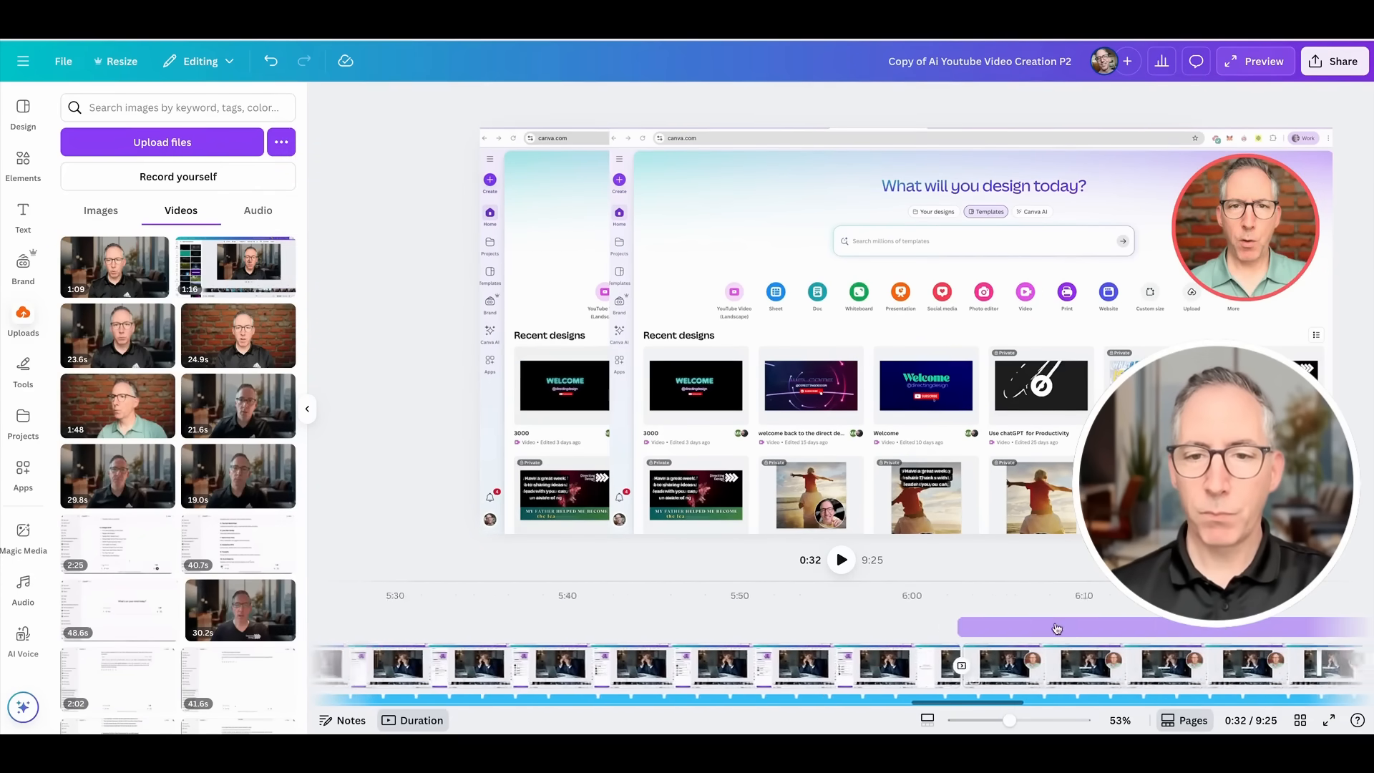
pyautogui.hscroll(3)
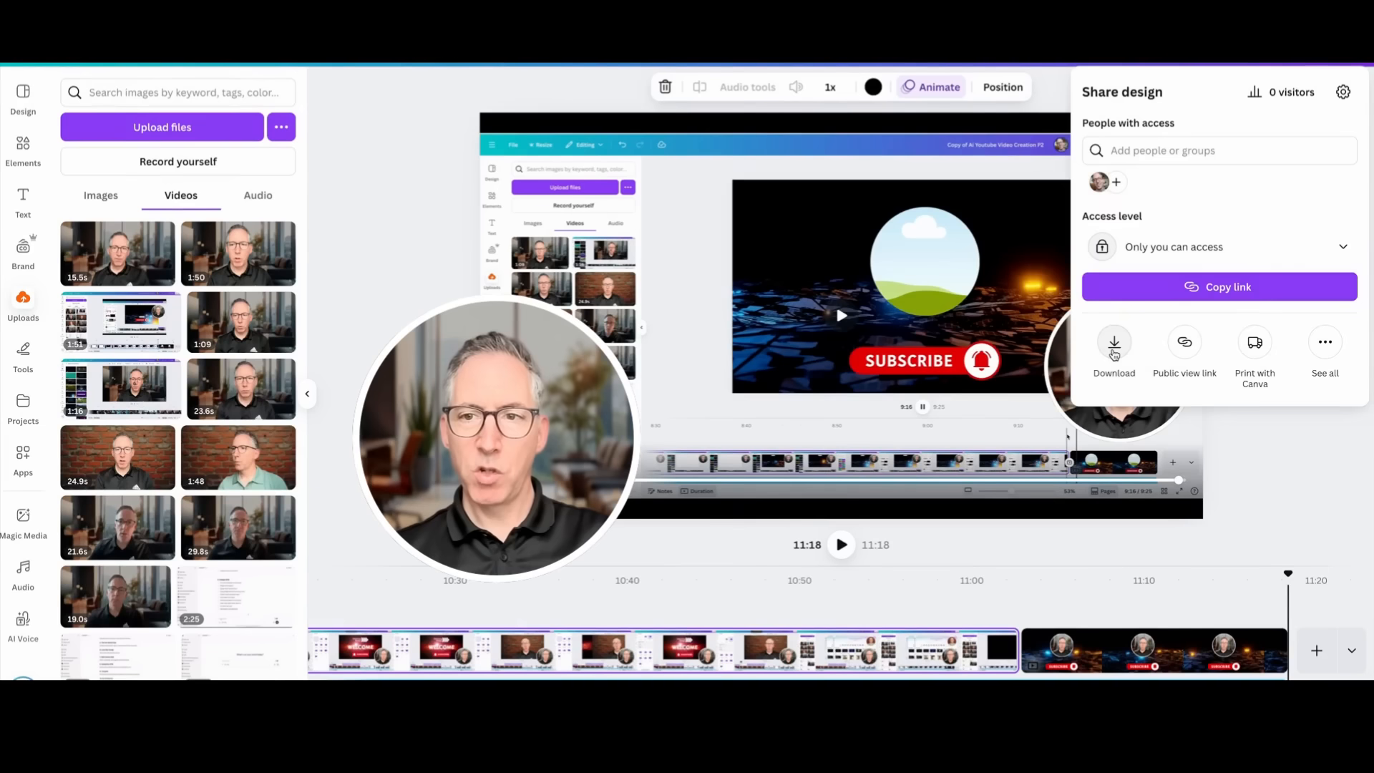
# Download pages 1–13 as a 1080p MP4 video, then dismiss the share panel
pyautogui.click(1113, 347)
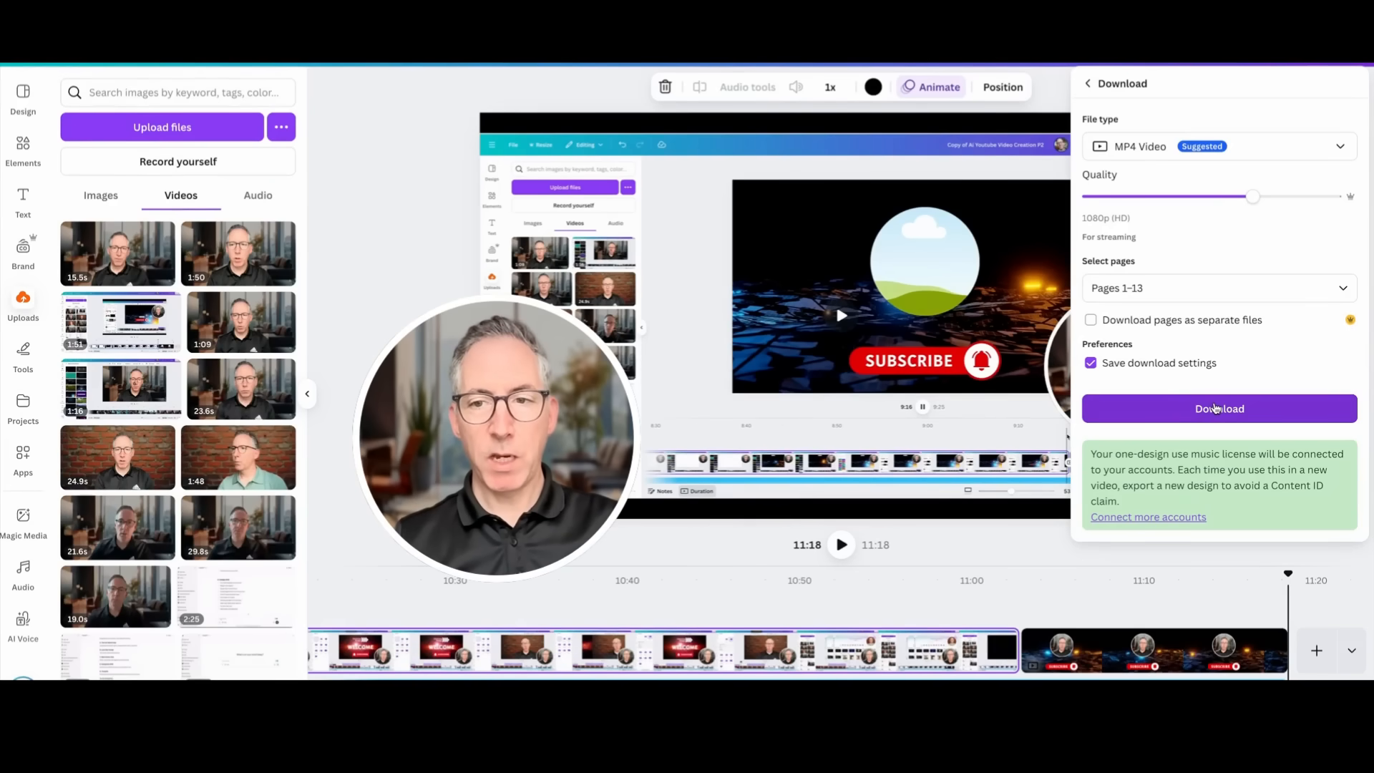
pyautogui.click(1218, 408)
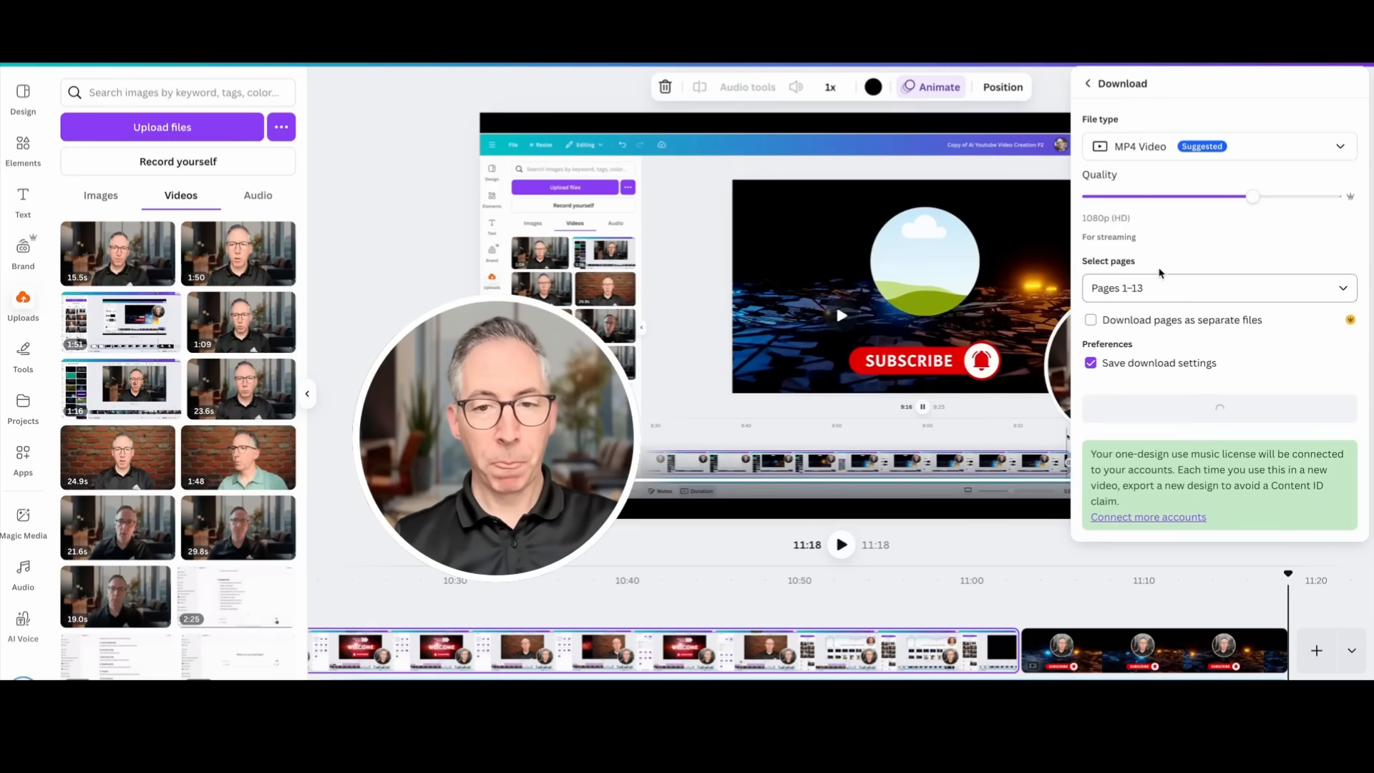
pyautogui.click(1218, 407)
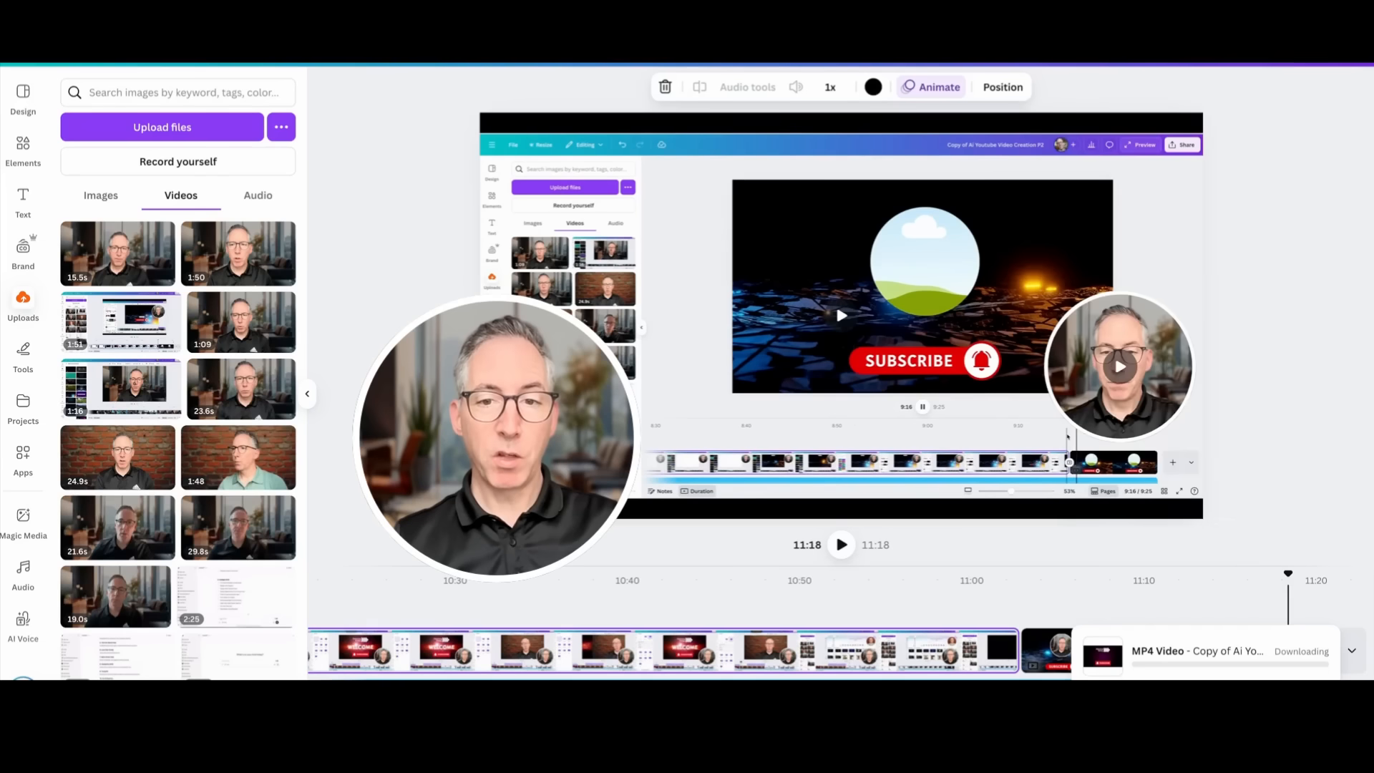